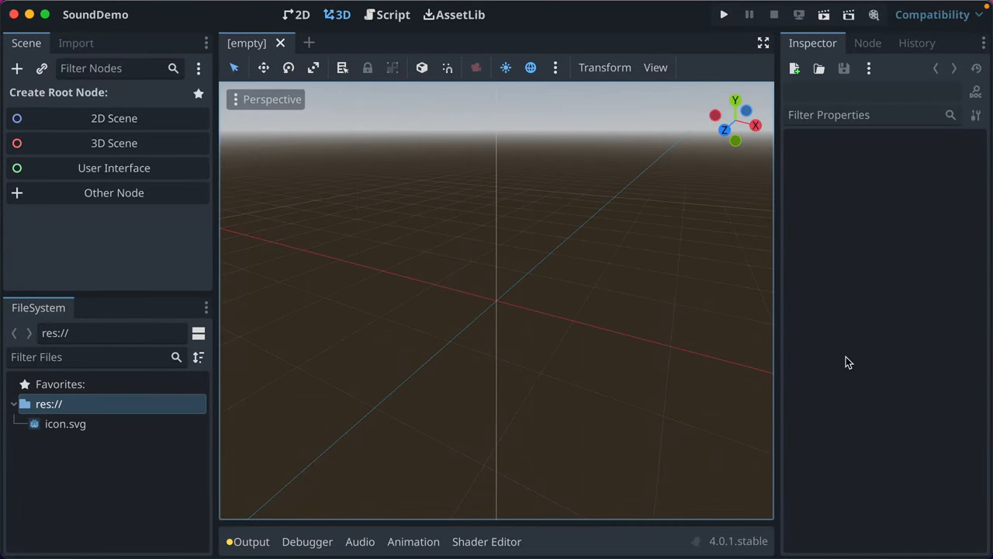
Step: Create a 2D scene, rename its root node Main and save it as main.tscn
{"action": "left_click", "coordinate": [115, 118]}
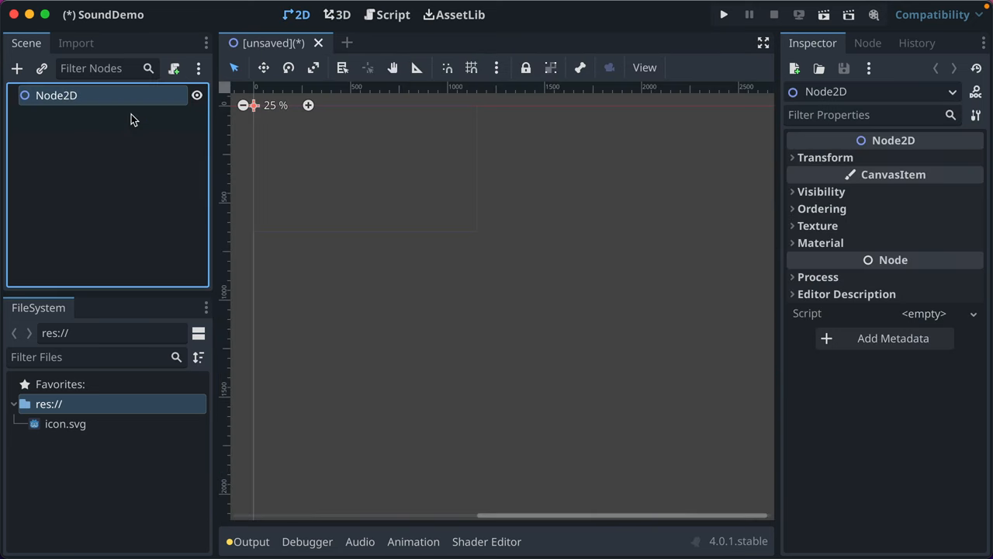
{"action": "type", "text": "Main"}
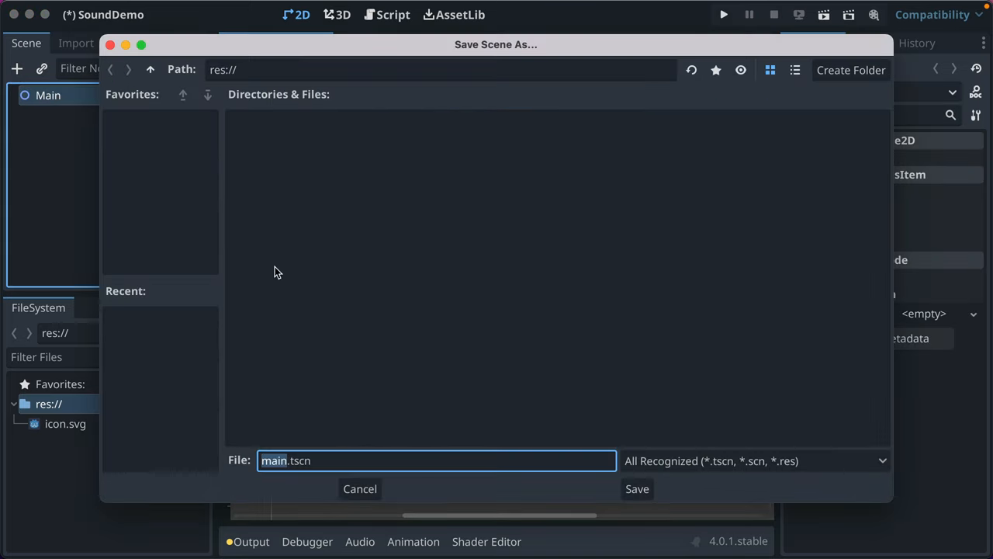
{"action": "left_click", "coordinate": [637, 488]}
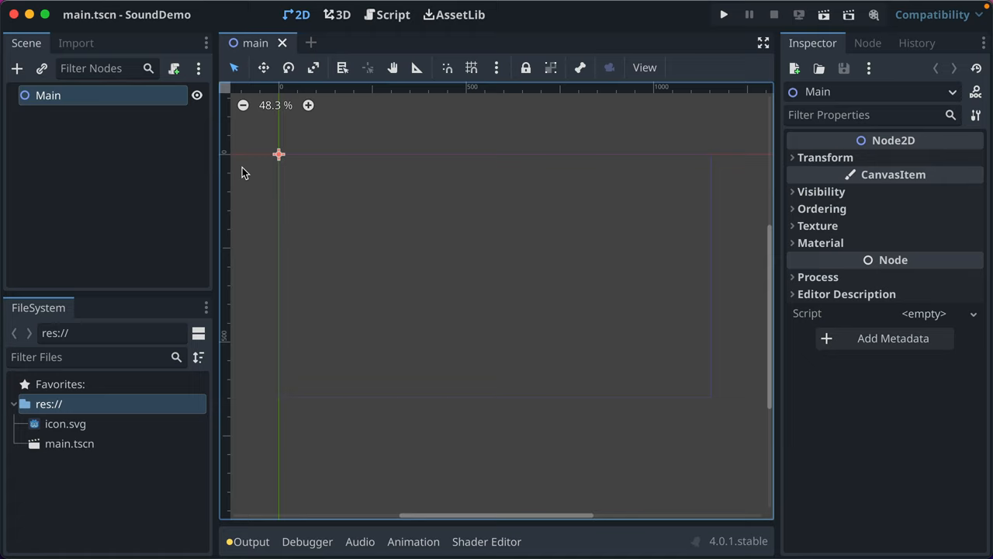
{"action": "mouse_move", "coordinate": [95, 118]}
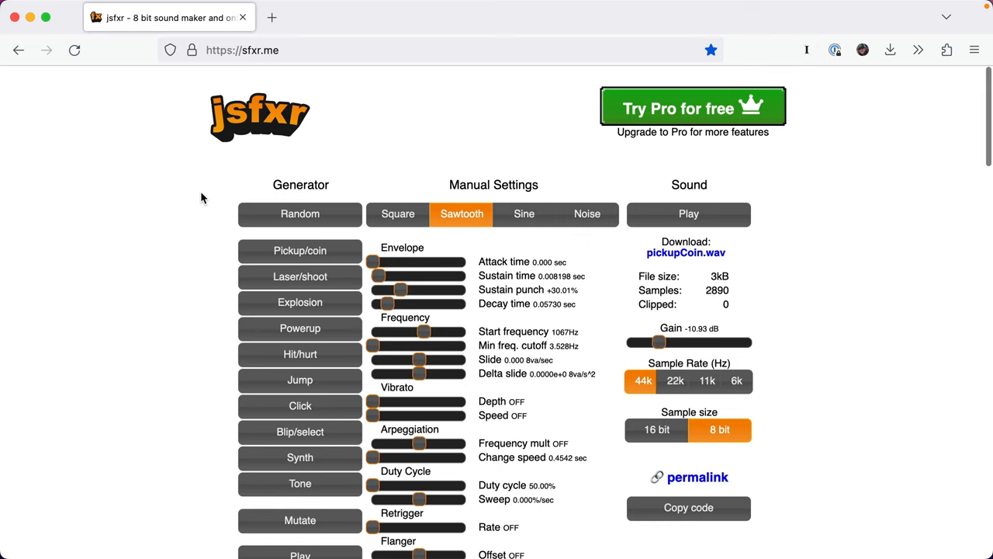
Step: Scroll through the sfxr.me page and DrPetter's original sfxr homepage
{"action": "scroll", "scroll_direction": "down", "scroll_amount": 3}
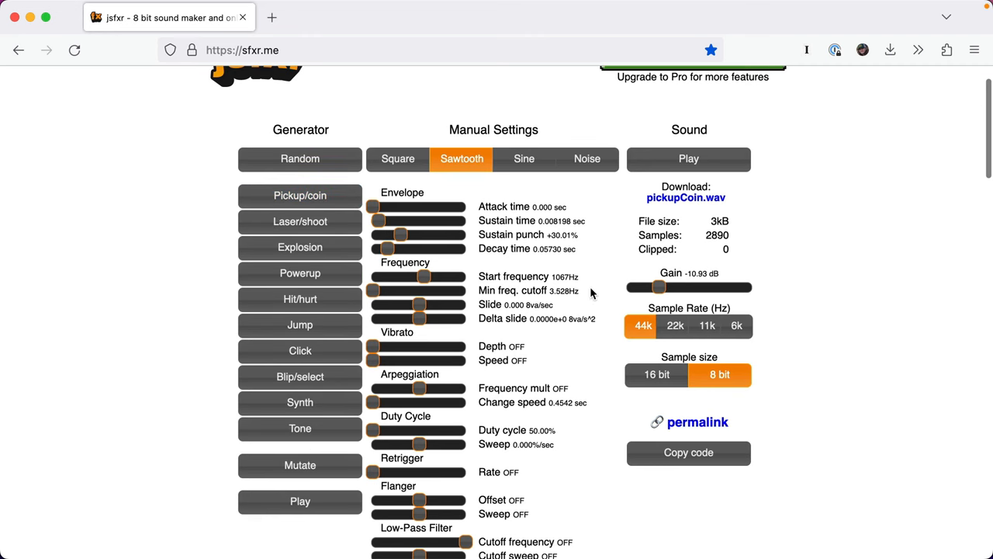
{"action": "scroll", "scroll_direction": "down", "scroll_amount": 3}
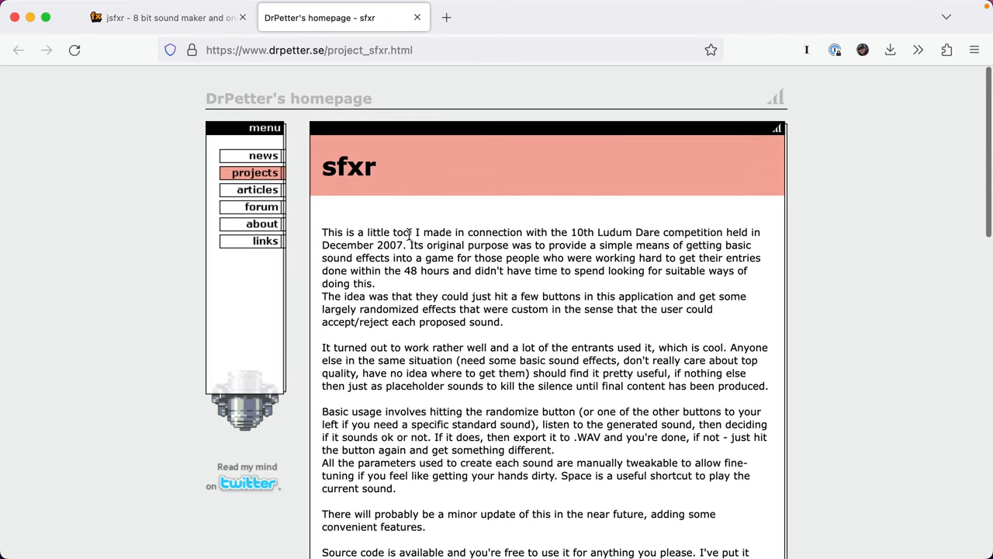
{"action": "scroll", "scroll_direction": "down", "scroll_amount": 3}
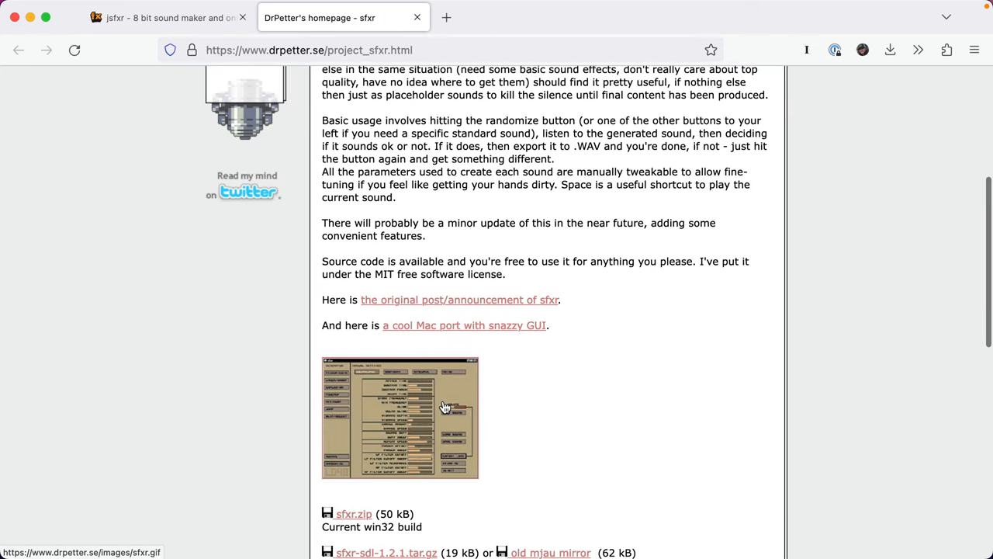
{"action": "scroll", "scroll_direction": "up", "scroll_amount": 3}
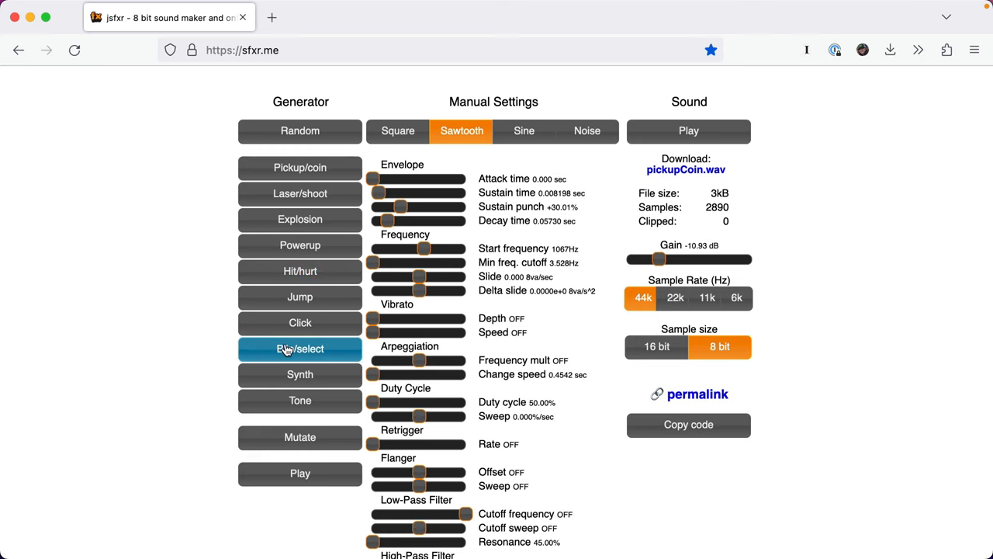
Step: Generate jump, powerup, explosion and pickup/coin sounds in turn
{"action": "left_click", "coordinate": [299, 298]}
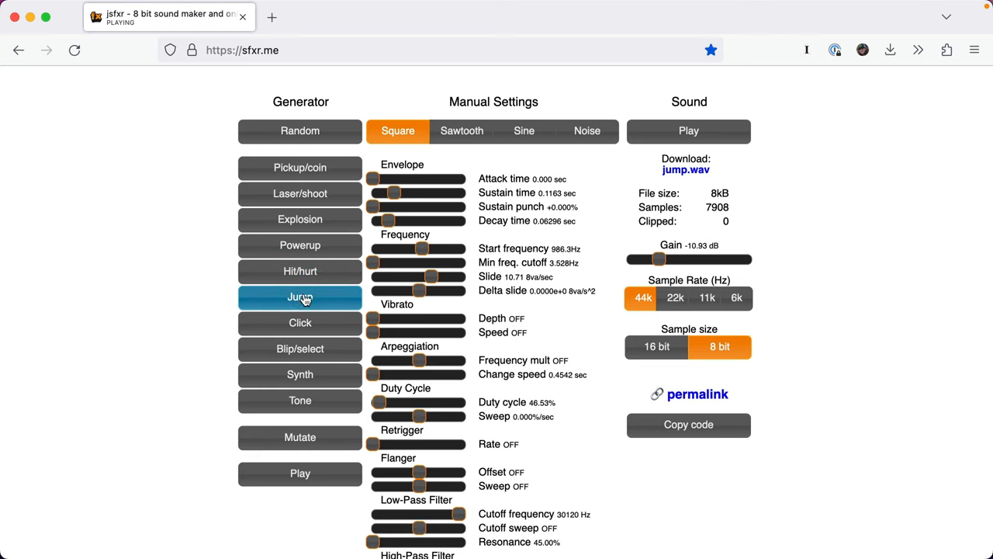
{"action": "left_click", "coordinate": [299, 245]}
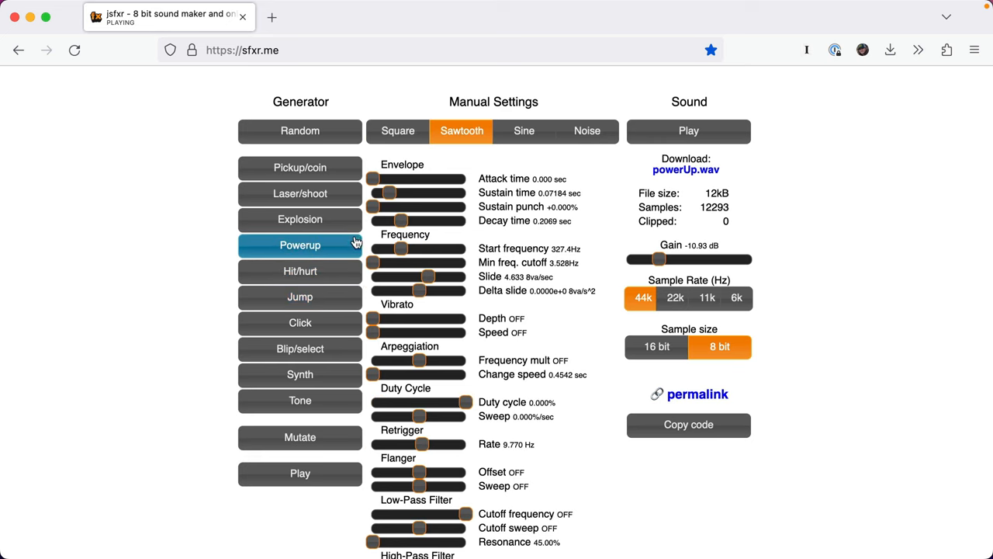
{"action": "left_click", "coordinate": [299, 219]}
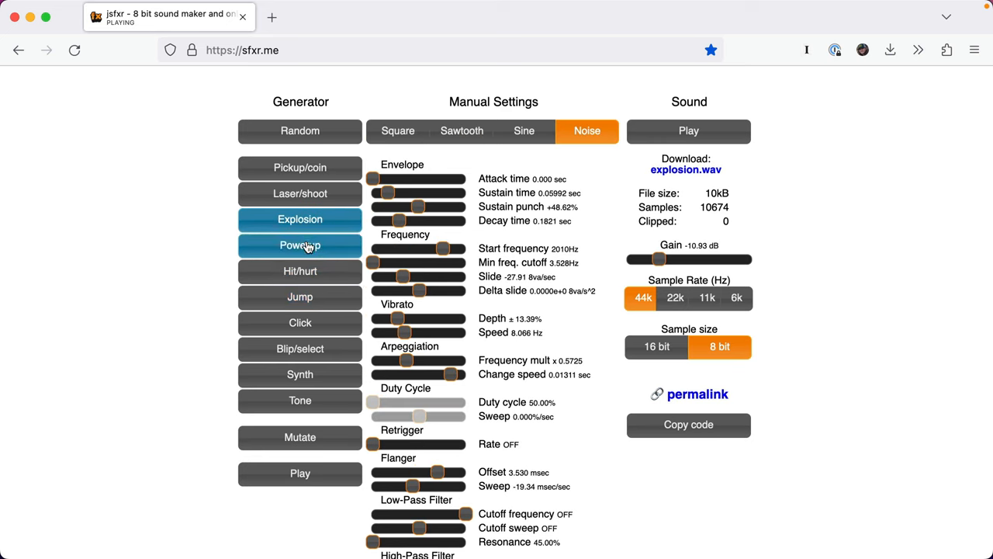
{"action": "left_click", "coordinate": [300, 167]}
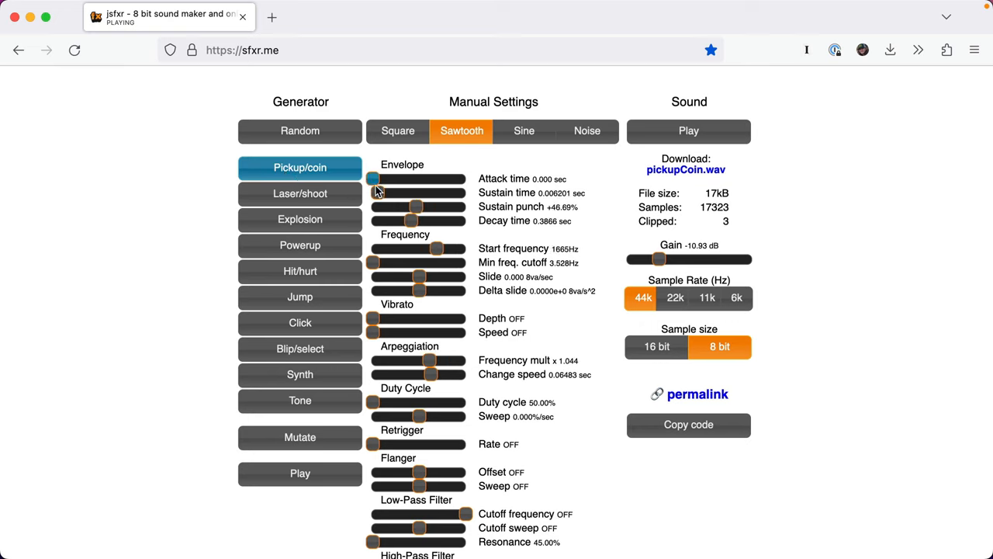
Step: Lengthen sustain time, mutate, and regenerate a fresh pickup/coin sound
{"action": "left_click_drag", "start_coordinate": [374, 193], "coordinate": [411, 193]}
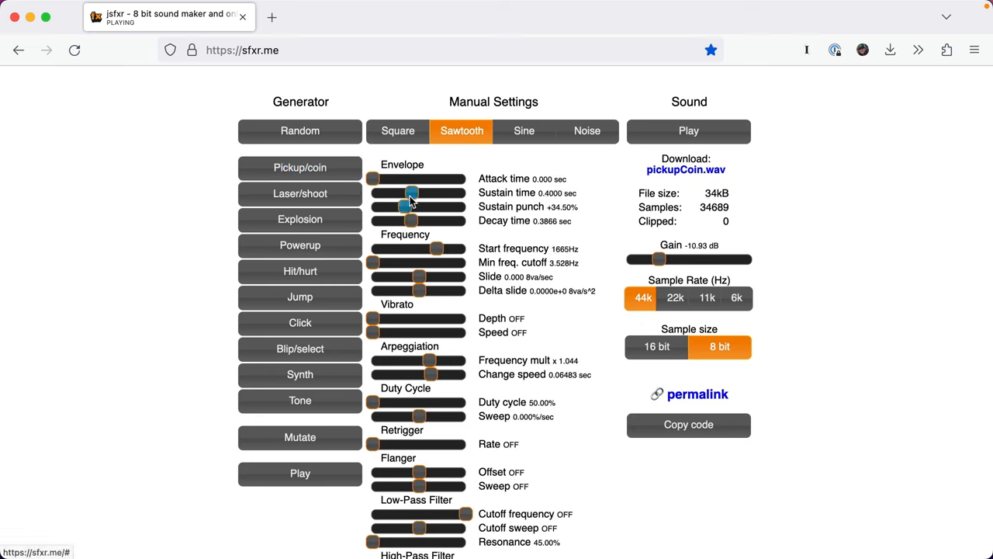
{"action": "left_click", "coordinate": [300, 167]}
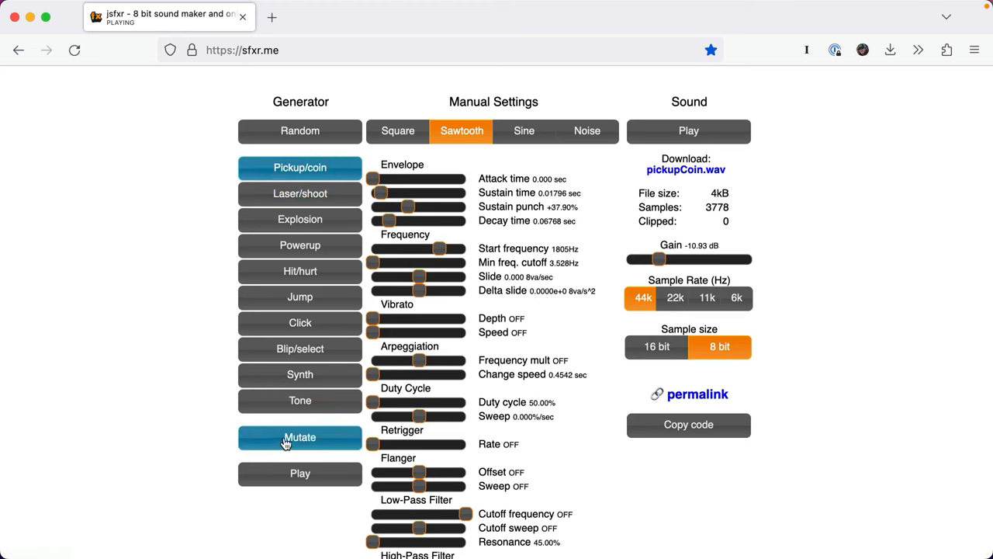
{"action": "left_click", "coordinate": [299, 437]}
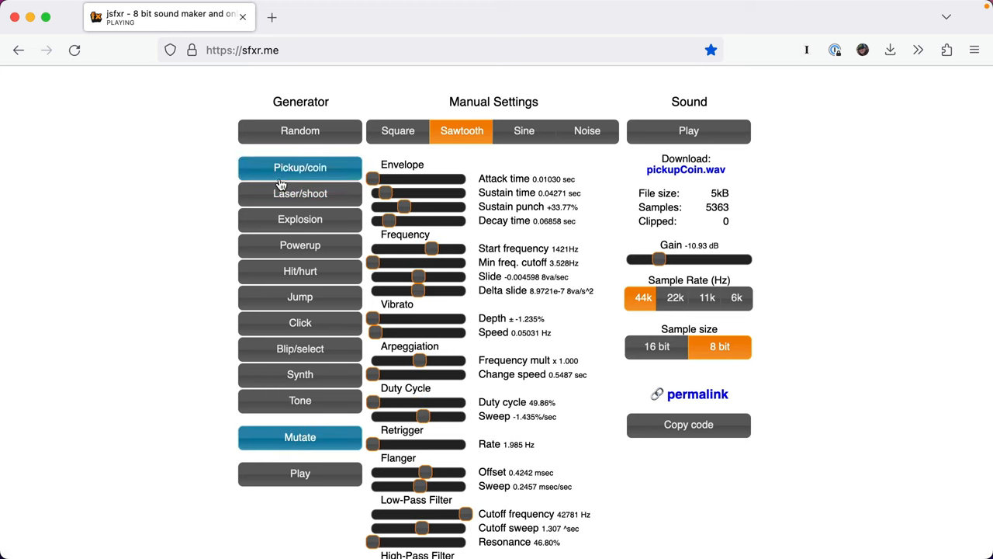
{"action": "left_click", "coordinate": [300, 168]}
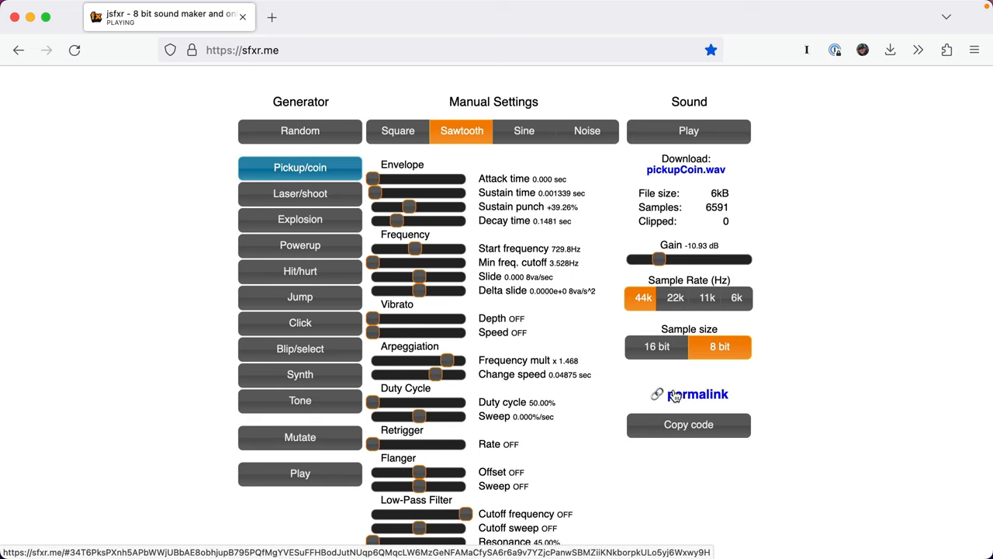
Step: Save the sound's permalink page into the workspace > screencasts > SoundDemo folder
{"action": "right_click", "coordinate": [695, 395]}
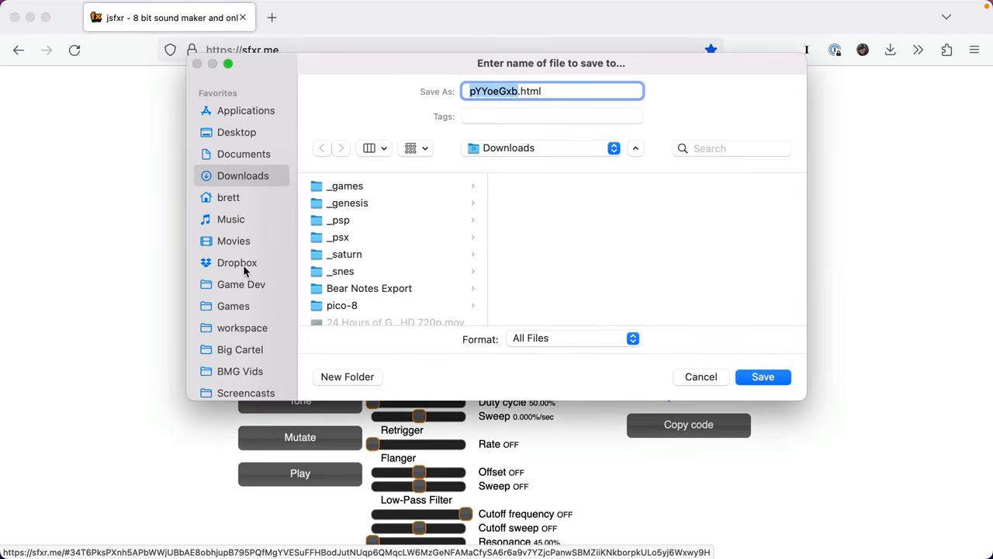
{"action": "left_click", "coordinate": [242, 327]}
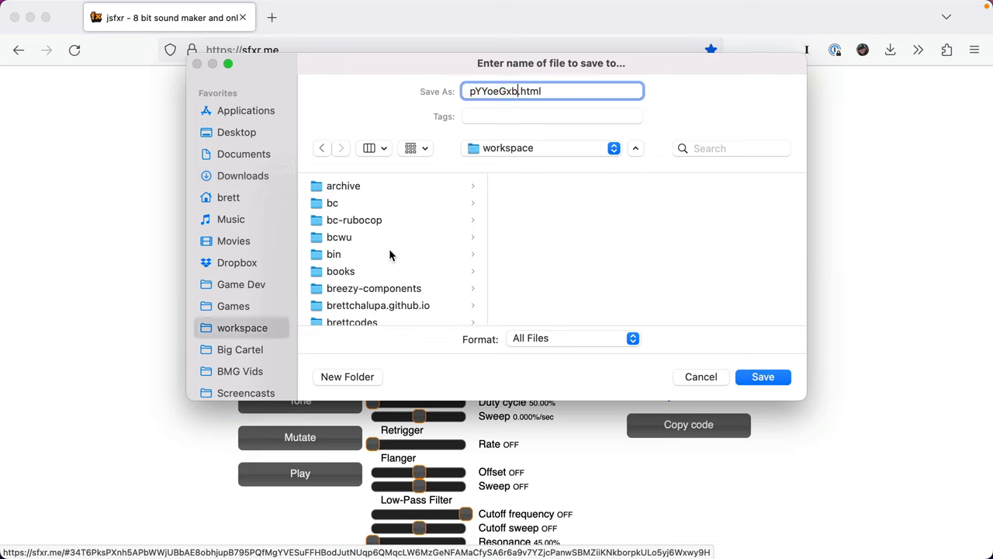
{"action": "left_click", "coordinate": [348, 316]}
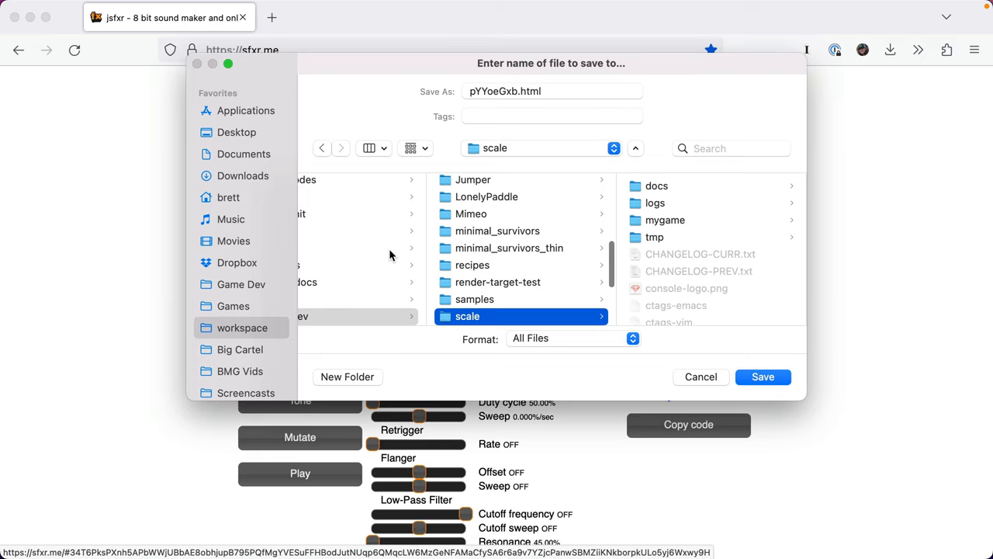
{"action": "left_click", "coordinate": [483, 317]}
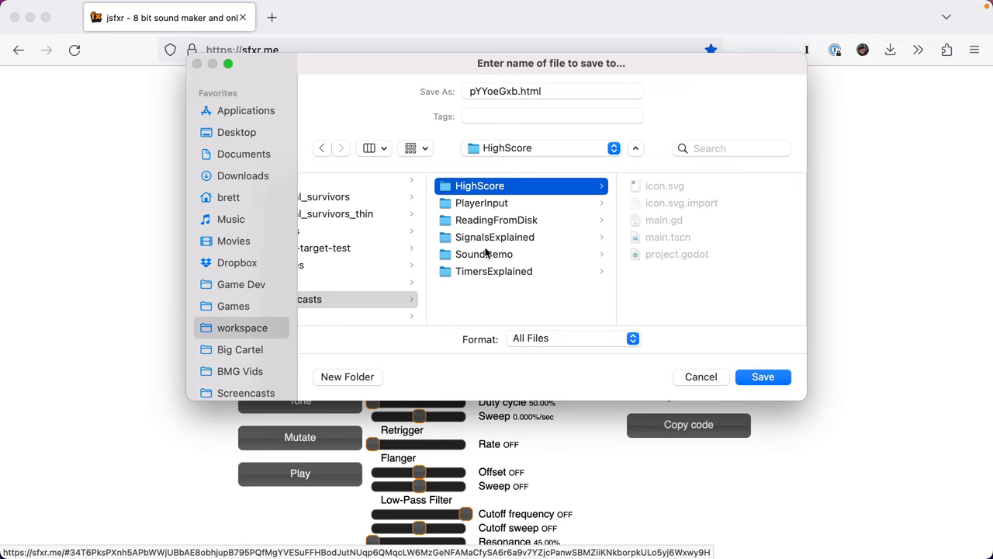
{"action": "left_click", "coordinate": [484, 254]}
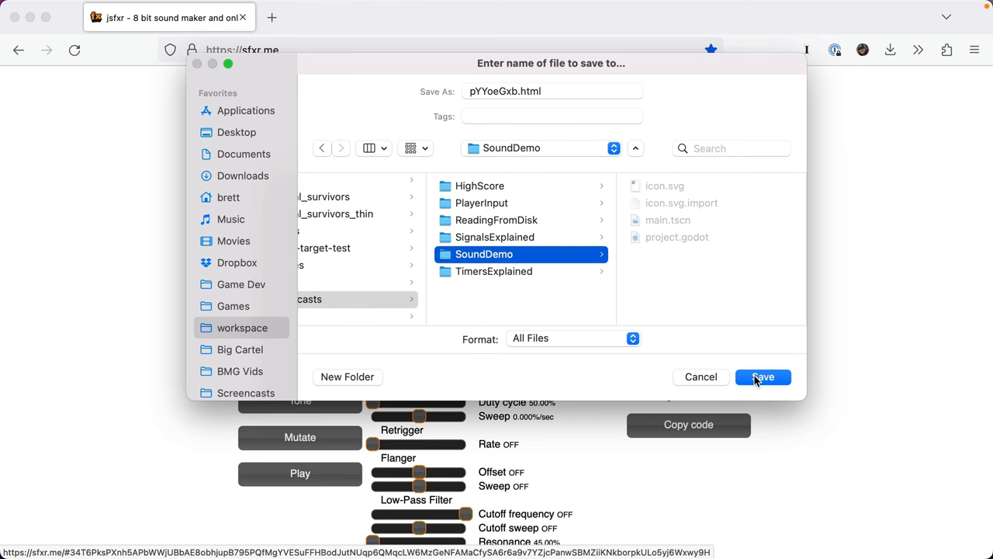
{"action": "left_click", "coordinate": [762, 378]}
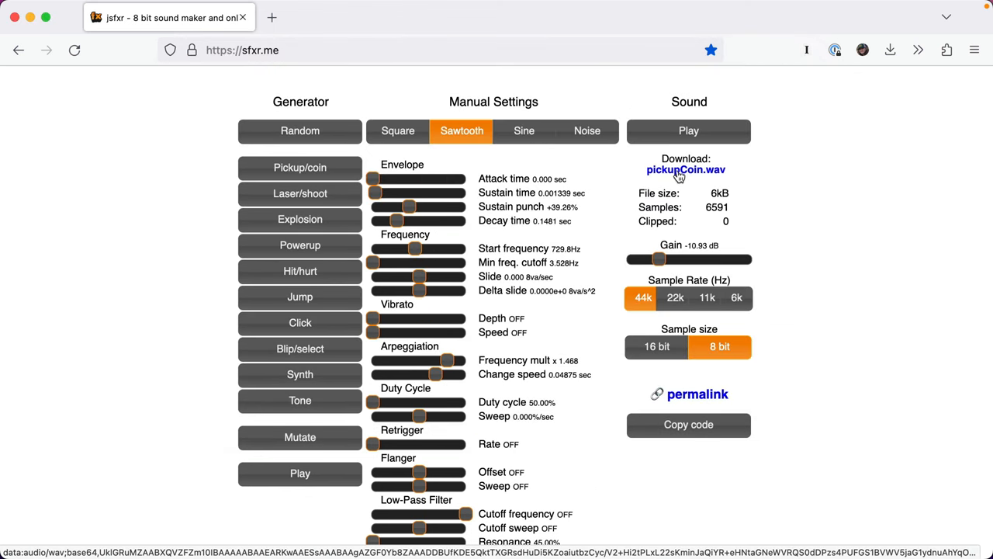
Step: Download the sound as pickupCoin.wav
{"action": "left_click", "coordinate": [890, 50]}
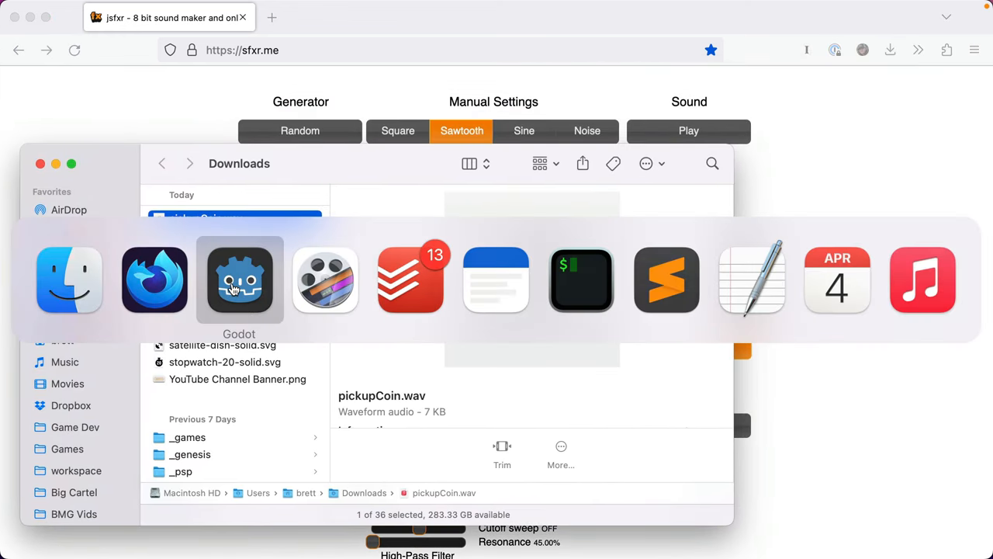
Step: Switch to Godot, preview pickupCoin.wav in the Inspector, then reselect the Main node
{"action": "left_click", "coordinate": [239, 279]}
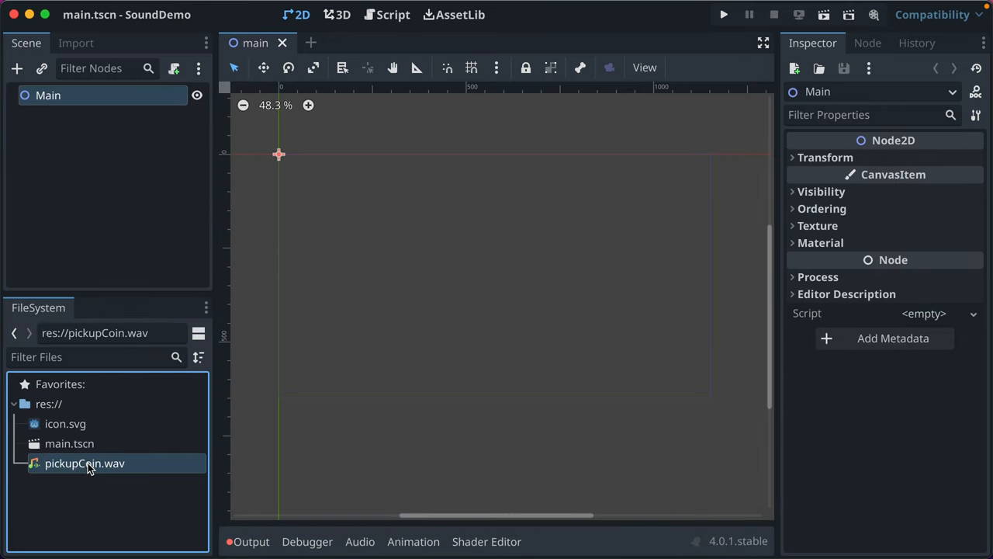
{"action": "left_click", "coordinate": [84, 462]}
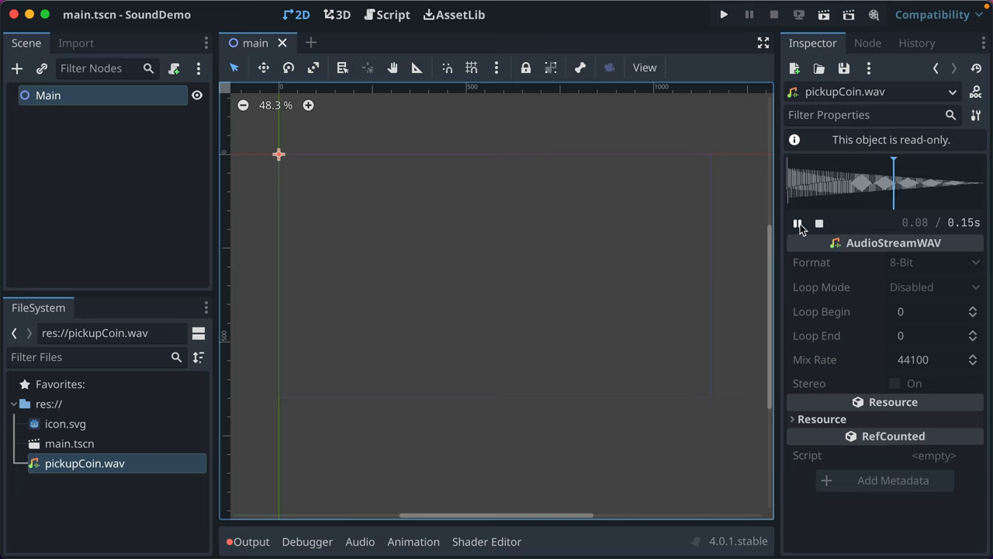
{"action": "left_click", "coordinate": [798, 224]}
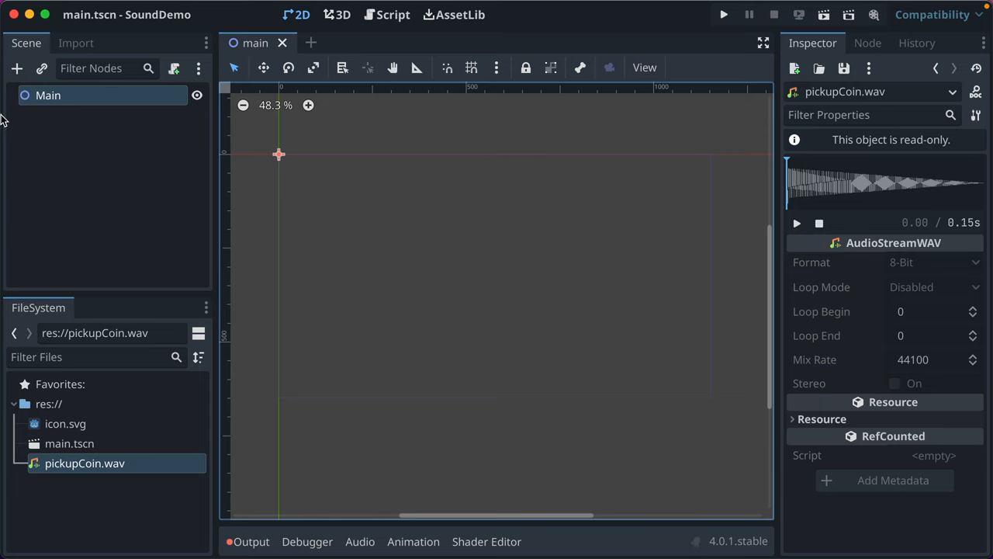
{"action": "left_click", "coordinate": [48, 94]}
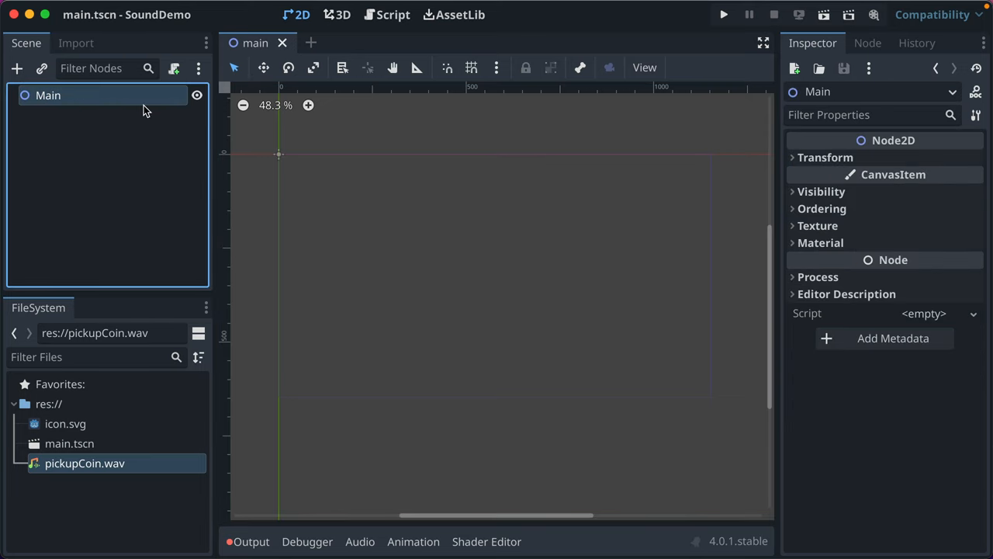
Step: Begin adding a child node to Main, searching 'sound' then 'audi' for audio nodes
{"action": "left_click", "coordinate": [16, 68]}
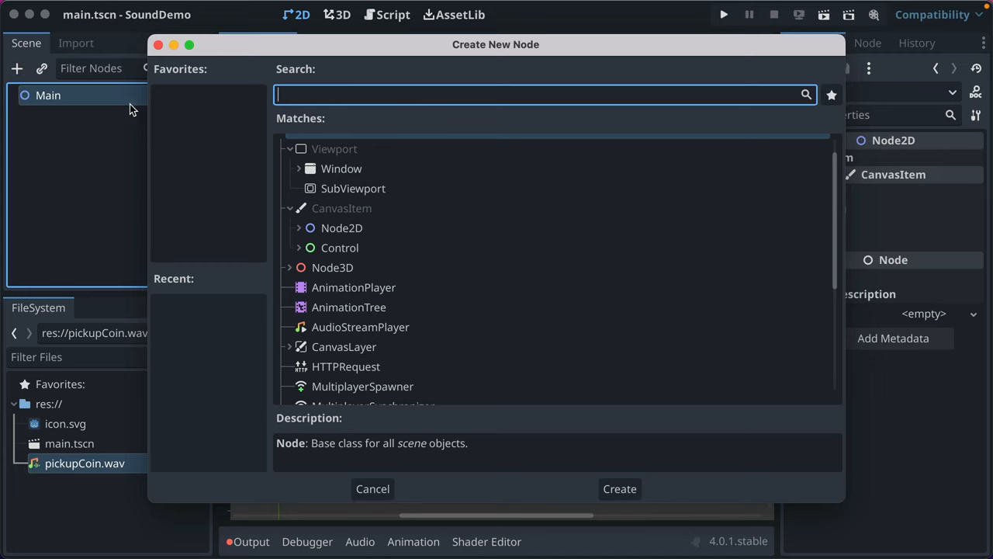
{"action": "type", "text": "sound"}
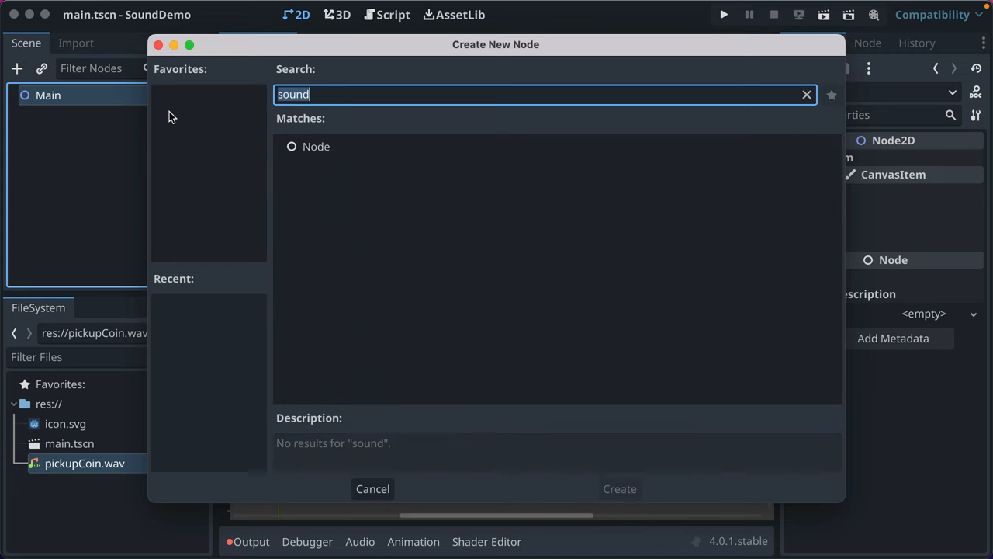
{"action": "type", "text": "audio"}
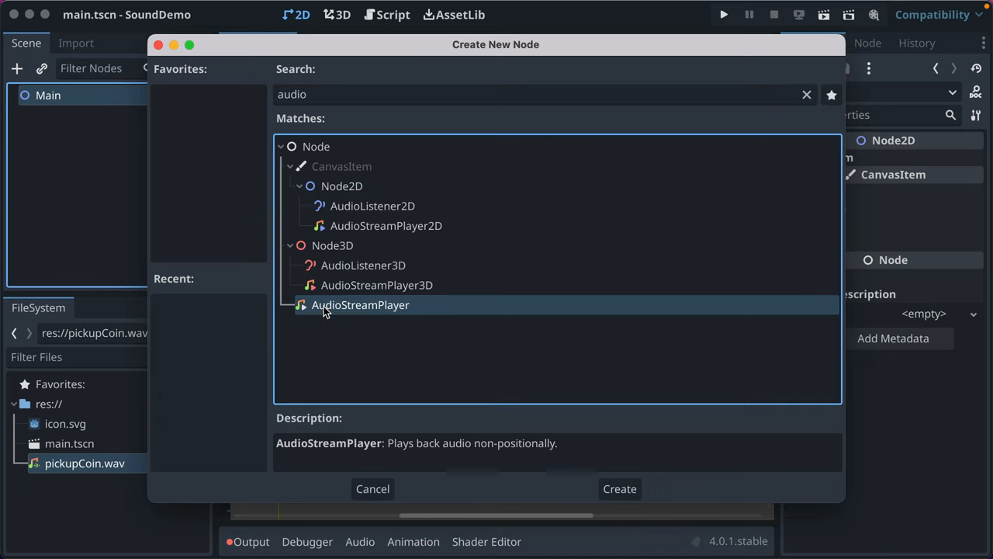
{"action": "mouse_move", "coordinate": [396, 233]}
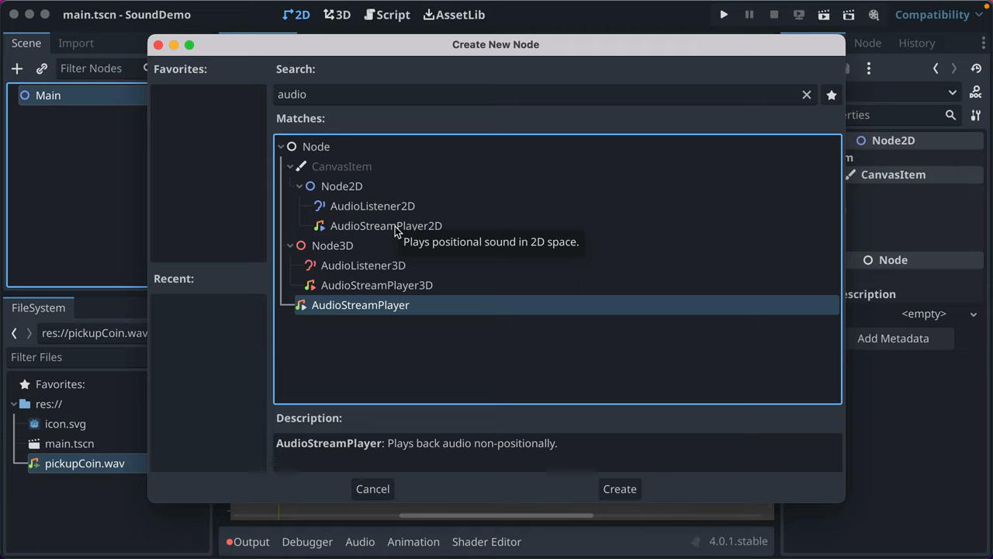
{"action": "mouse_move", "coordinate": [430, 274]}
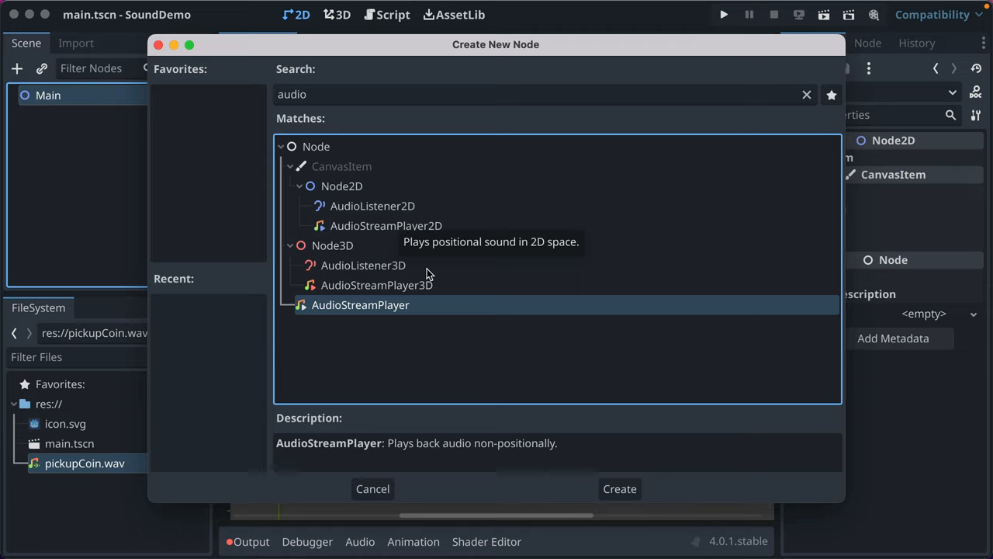
Step: Add an AudioStreamPlayer under Main and rename it PickupSfx
{"action": "left_click", "coordinate": [619, 487]}
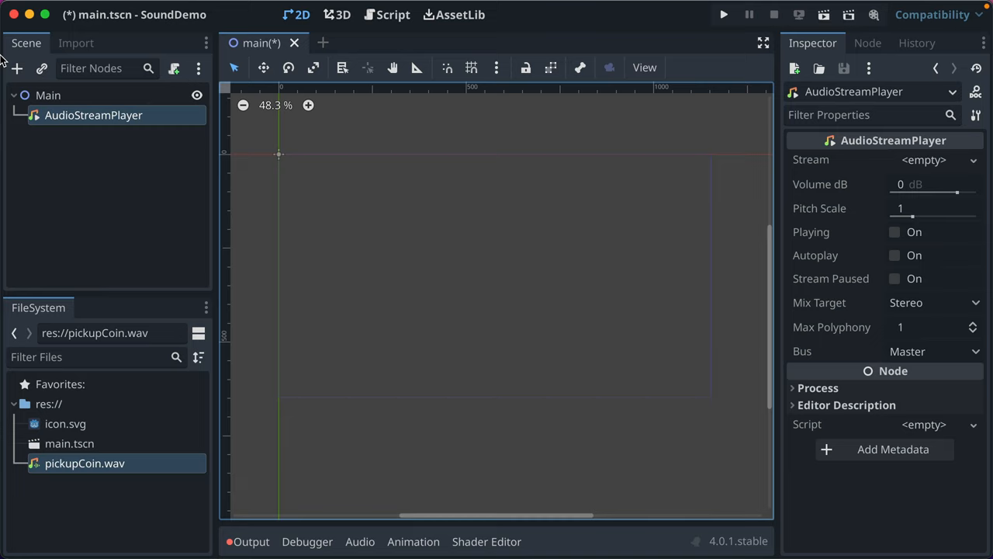
{"action": "double_click", "coordinate": [94, 115]}
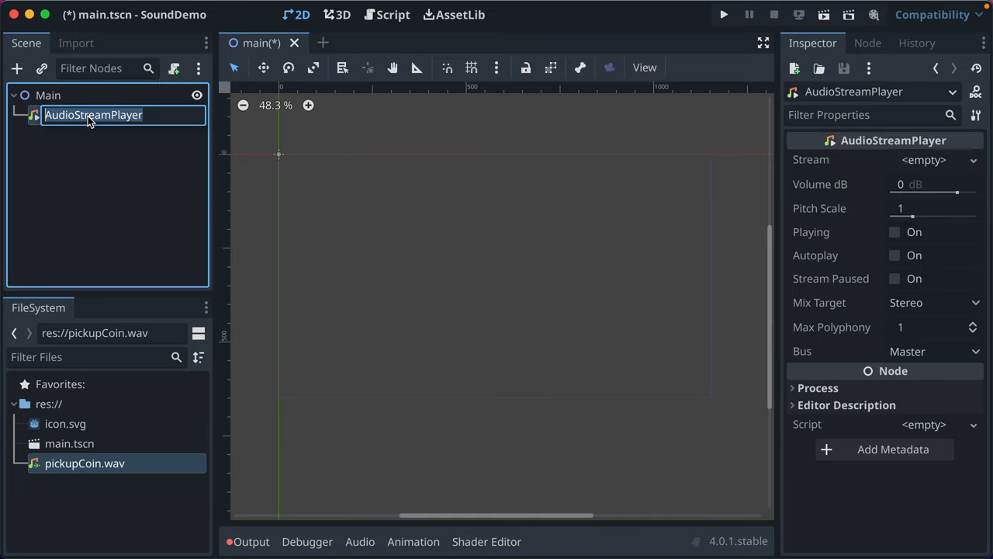
{"action": "type", "text": "PickupSfx"}
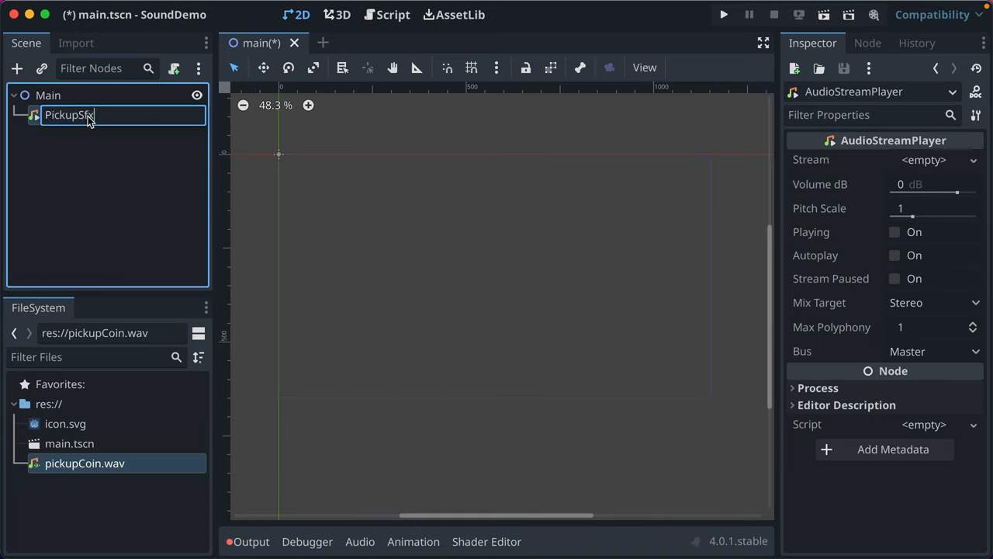
{"action": "key", "text": "enter"}
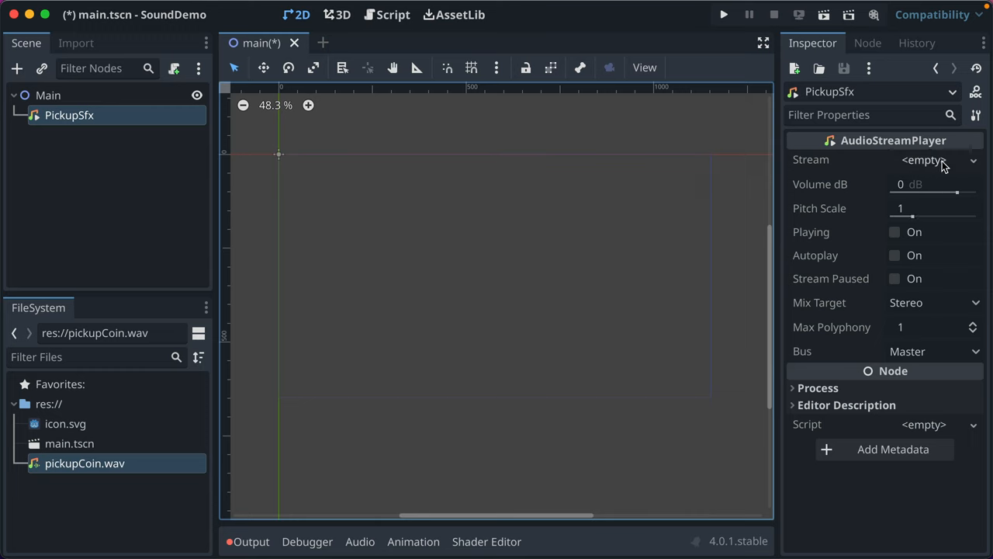
Step: Assign pickupCoin.wav as PickupSfx's stream via Quick Load
{"action": "left_click", "coordinate": [973, 160]}
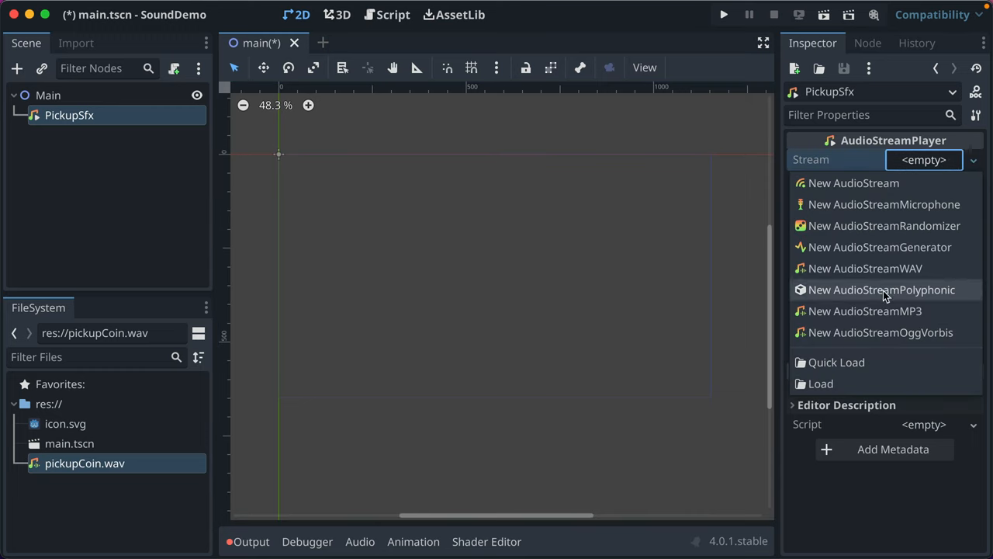
{"action": "mouse_move", "coordinate": [851, 369]}
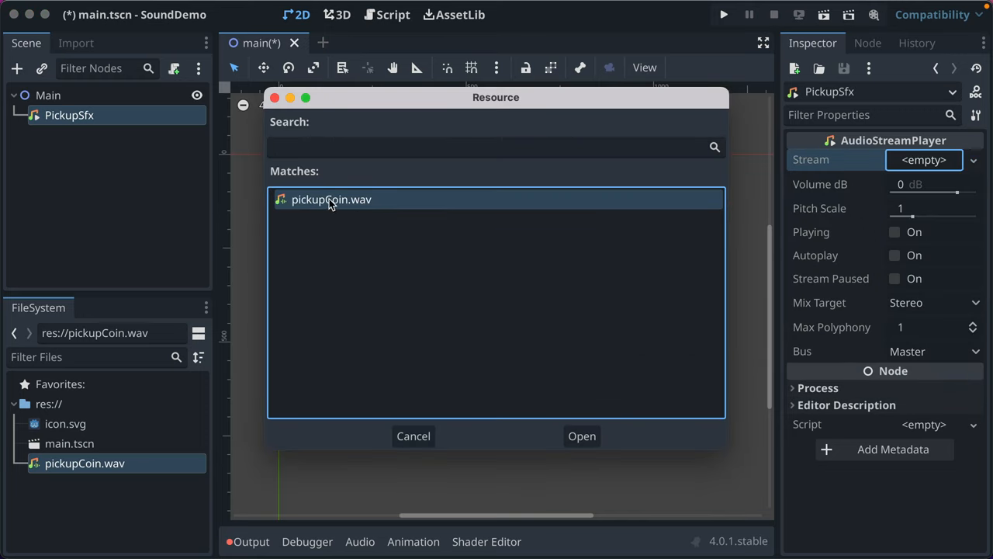
{"action": "mouse_move", "coordinate": [582, 434]}
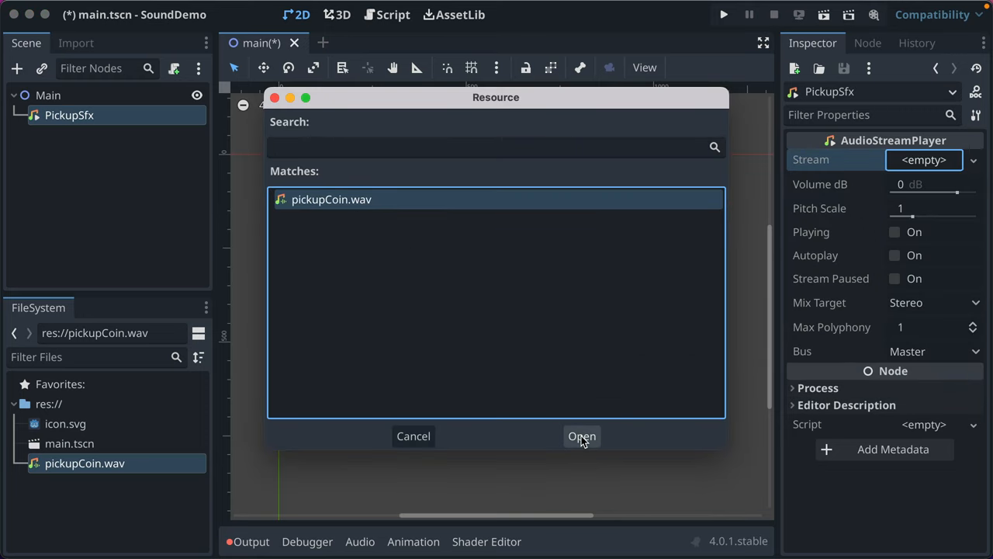
{"action": "left_click", "coordinate": [581, 434]}
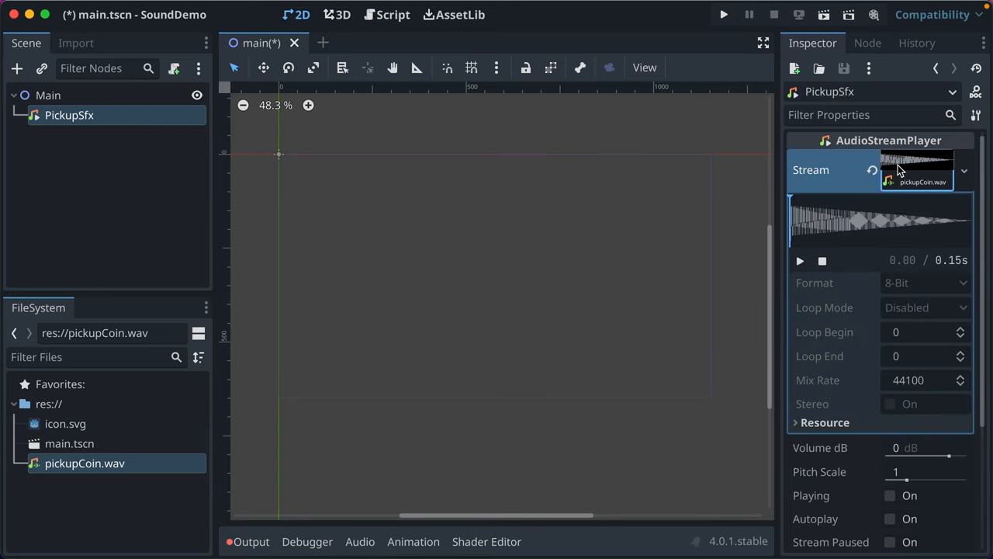
{"action": "mouse_move", "coordinate": [939, 178]}
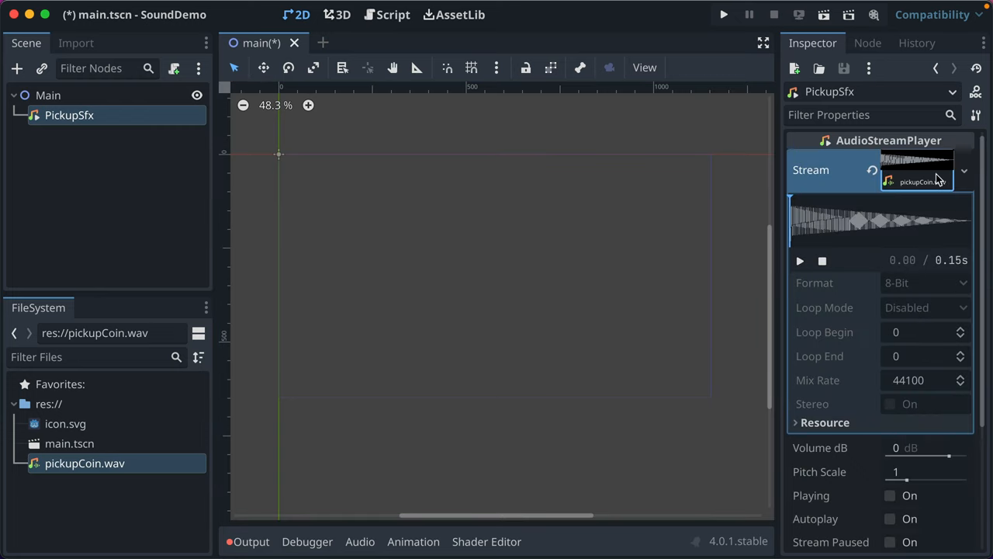
{"action": "left_click", "coordinate": [69, 115]}
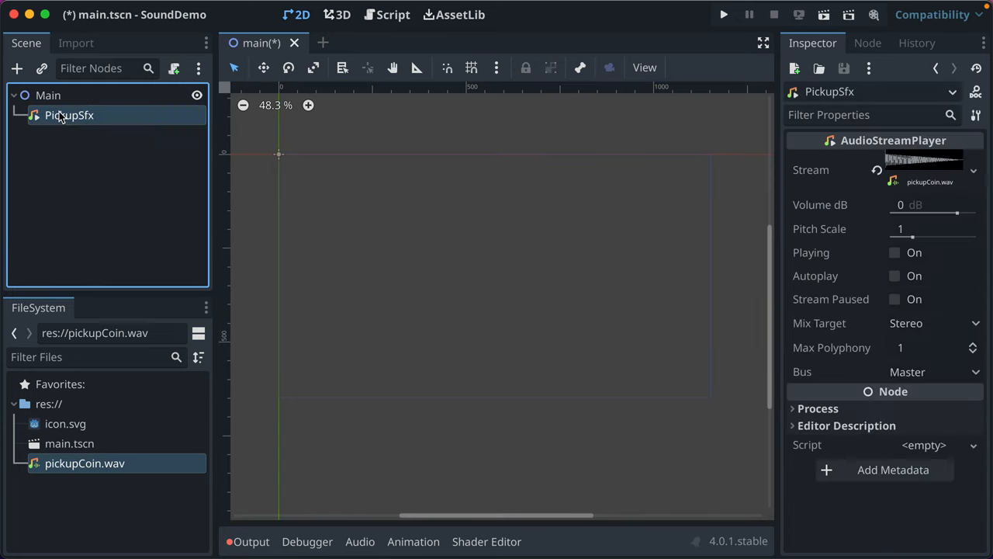
{"action": "left_click", "coordinate": [868, 44]}
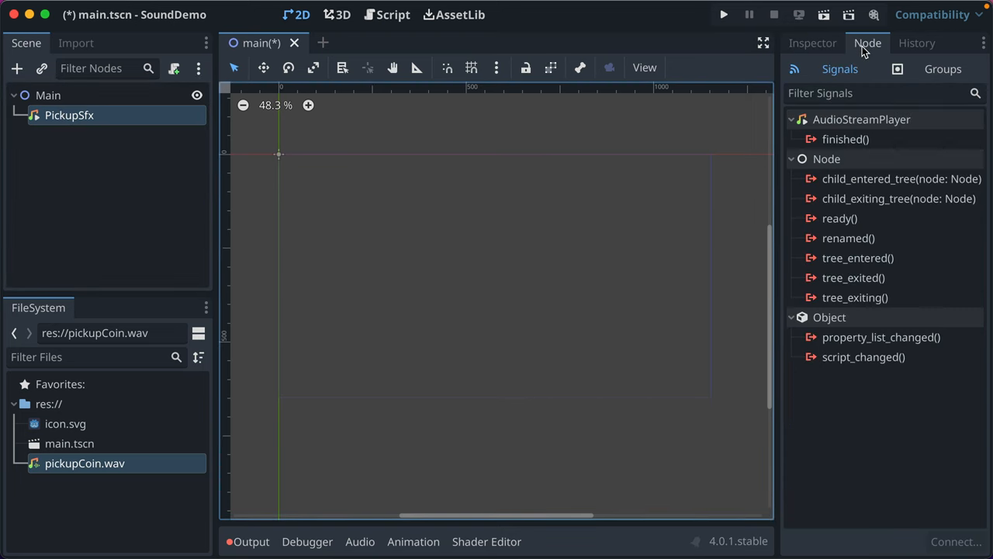
{"action": "mouse_move", "coordinate": [854, 81]}
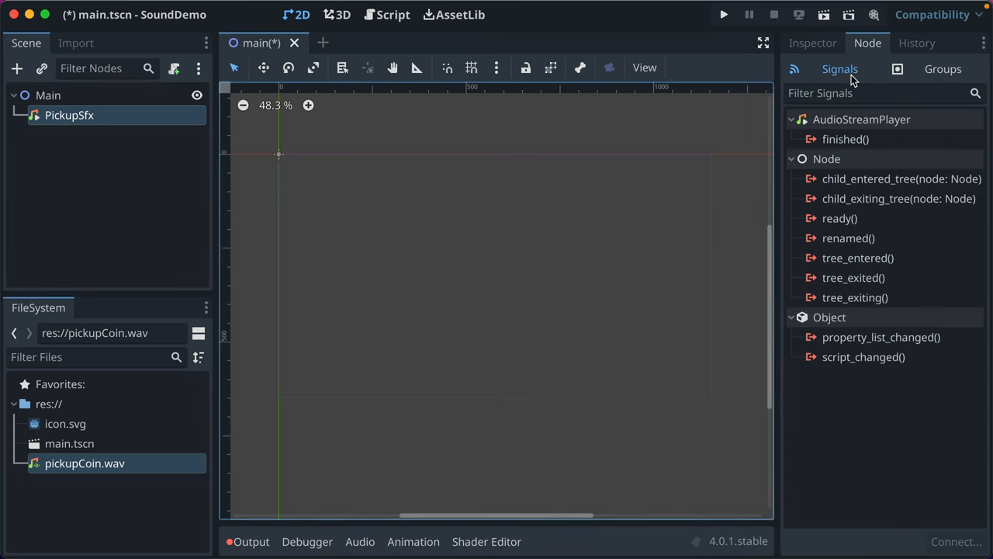
{"action": "left_click", "coordinate": [813, 43]}
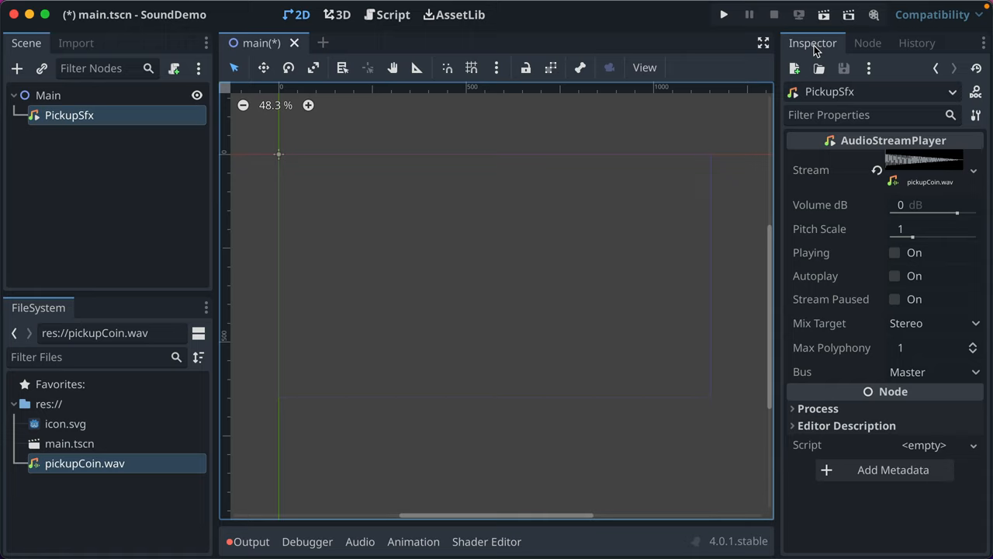
{"action": "mouse_move", "coordinate": [822, 252]}
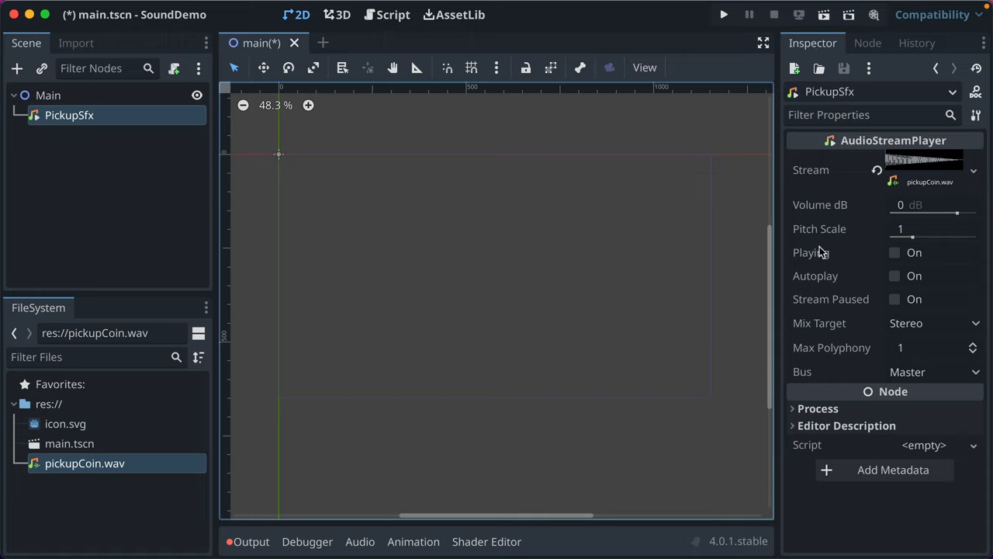
{"action": "mouse_move", "coordinate": [536, 256]}
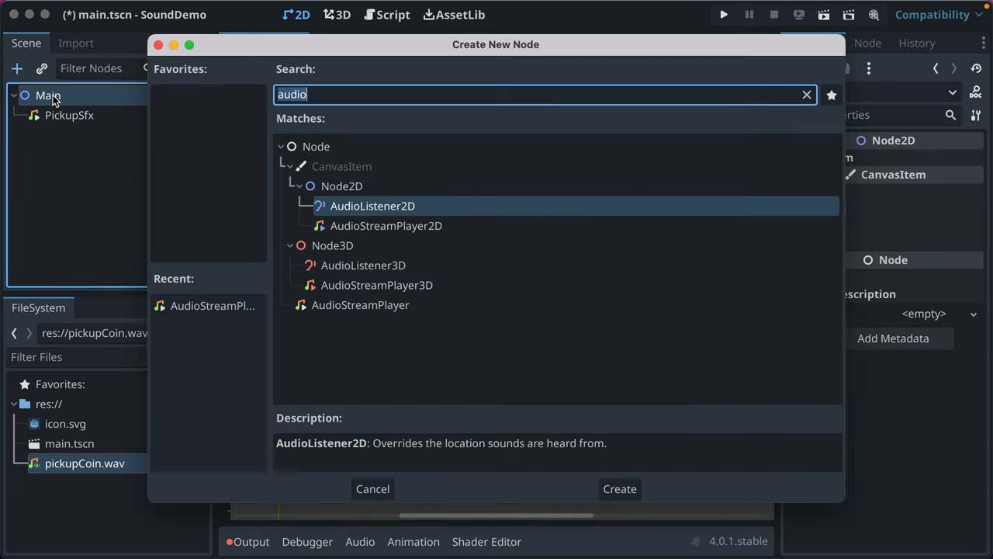
Step: Add a Button reading PlaySfx and drag it toward the centre of the viewport
{"action": "type", "text": "button"}
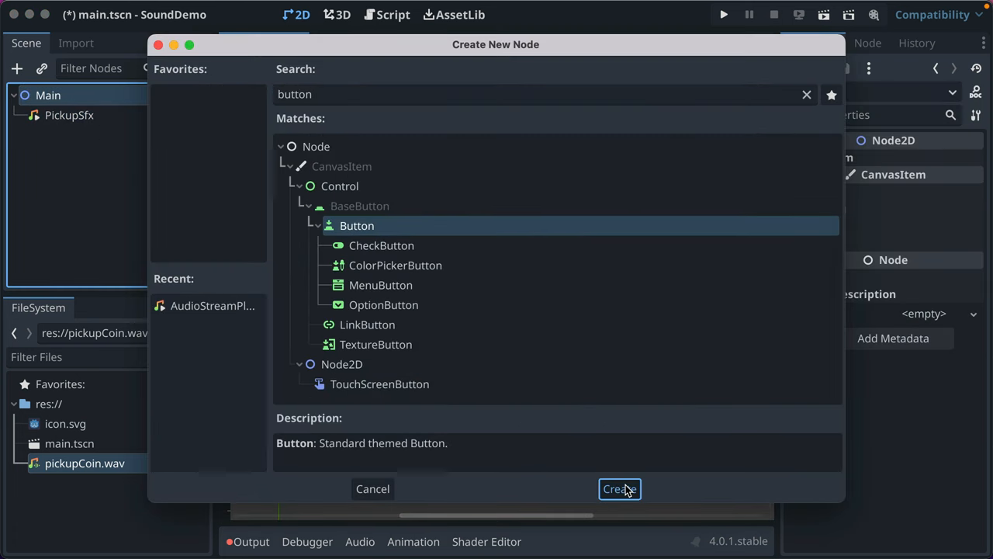
{"action": "left_click", "coordinate": [619, 489]}
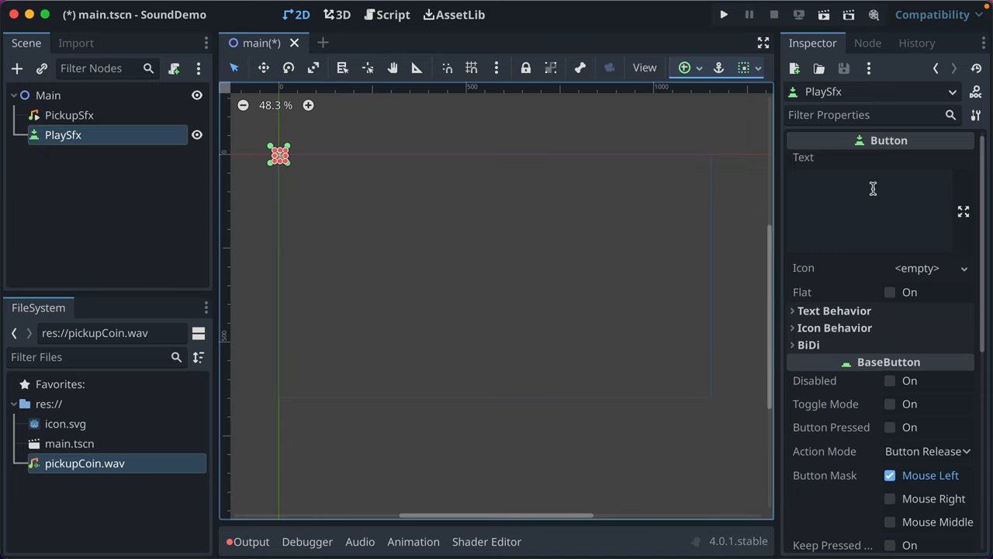
{"action": "type", "text": "PlaySfx"}
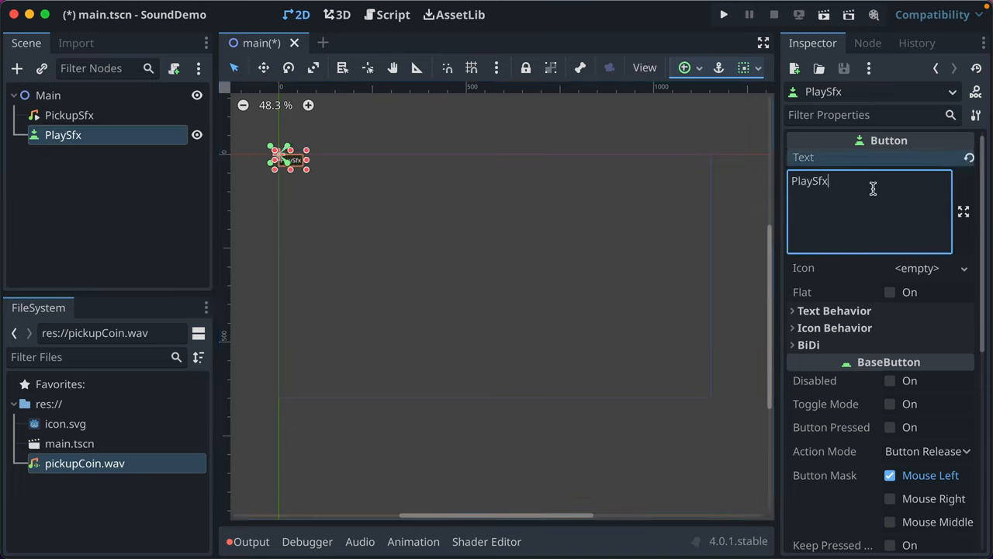
{"action": "left_click_drag", "start_coordinate": [289, 159], "coordinate": [488, 229]}
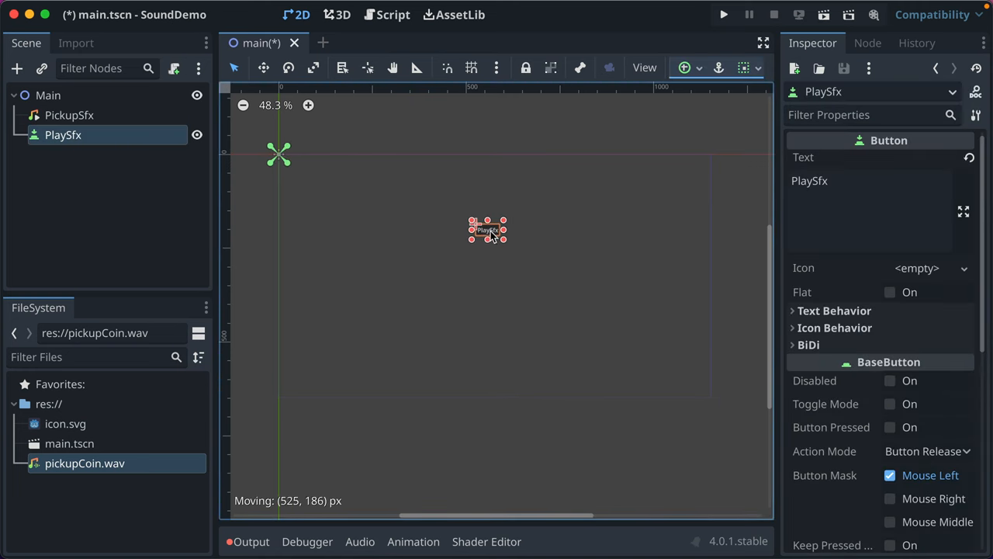
{"action": "left_click", "coordinate": [869, 180]}
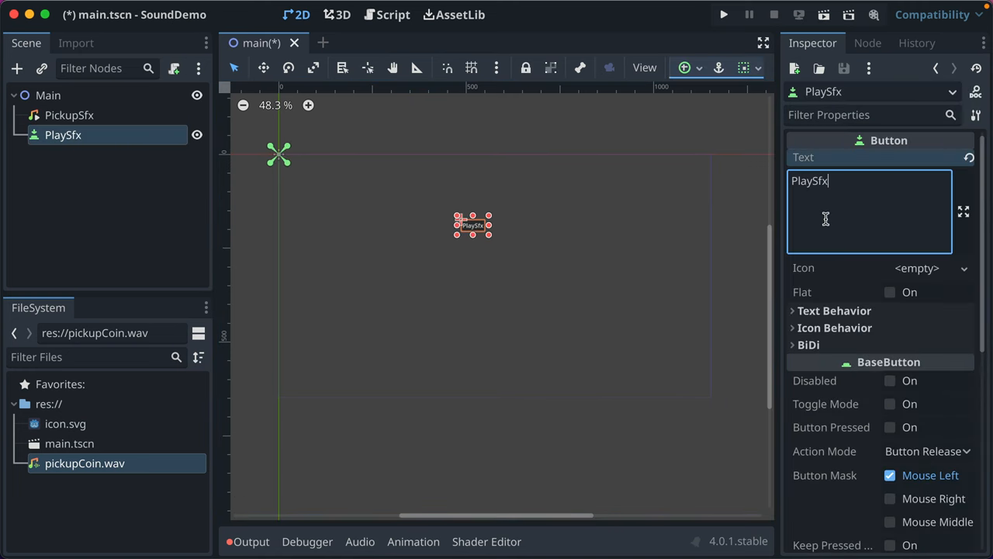
{"action": "left_click", "coordinate": [866, 44]}
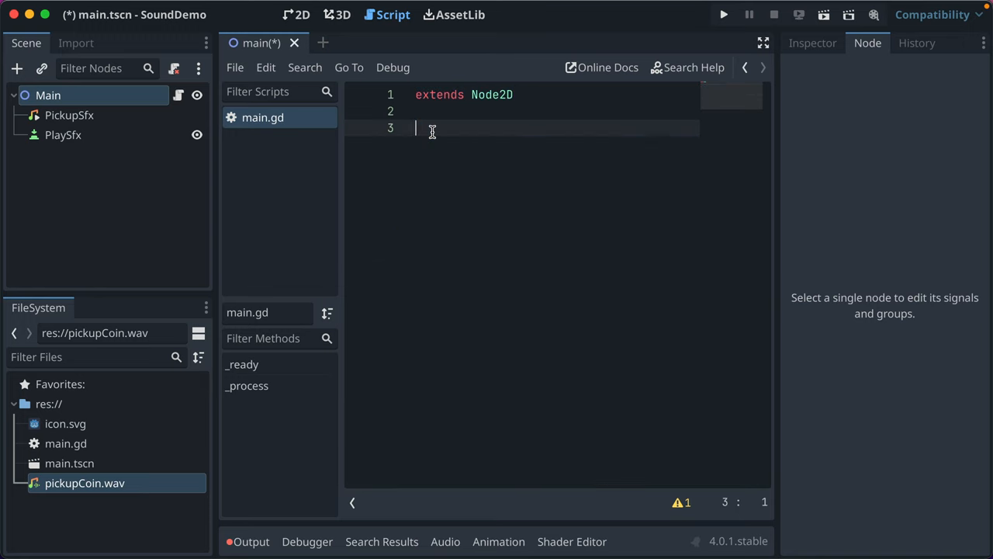
Step: Connect PlaySfx's pressed() signal to Main's script and call $PickupSfx.play() in the handler
{"action": "left_click", "coordinate": [69, 115]}
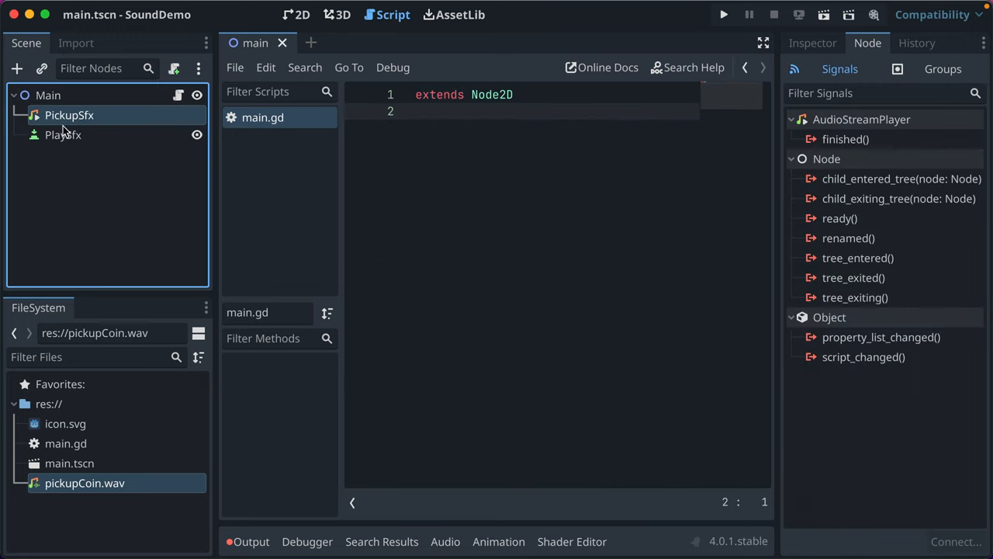
{"action": "left_click", "coordinate": [62, 134]}
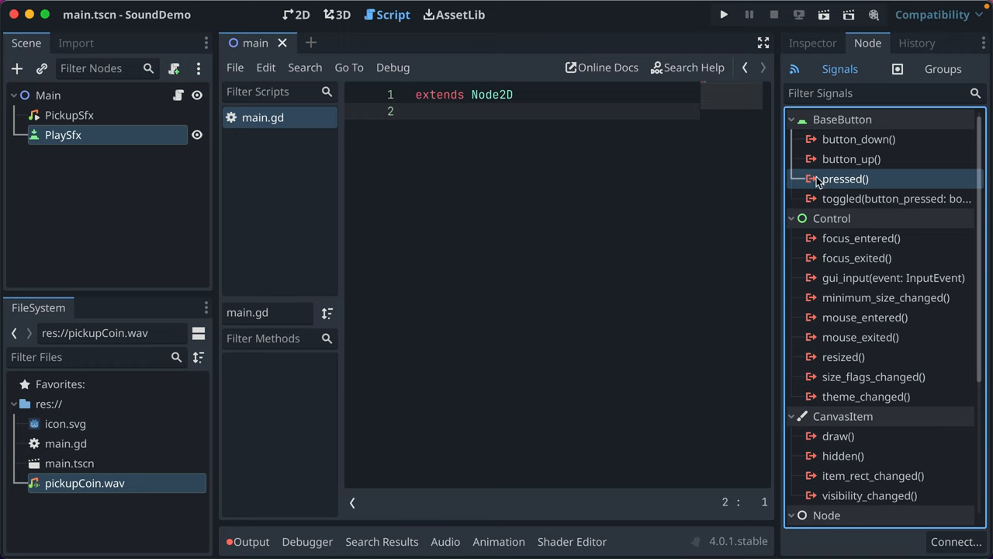
{"action": "double_click", "coordinate": [845, 178]}
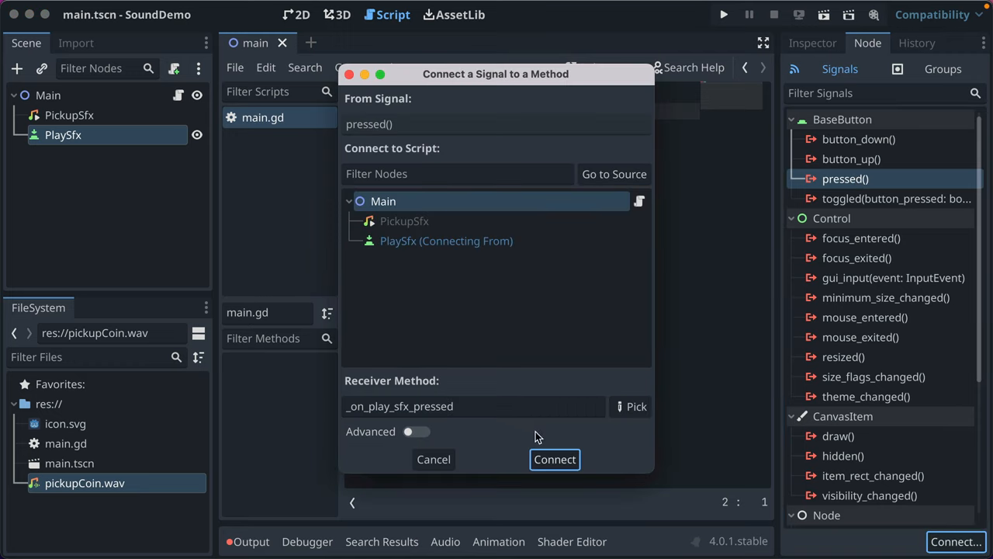
{"action": "left_click", "coordinate": [556, 459]}
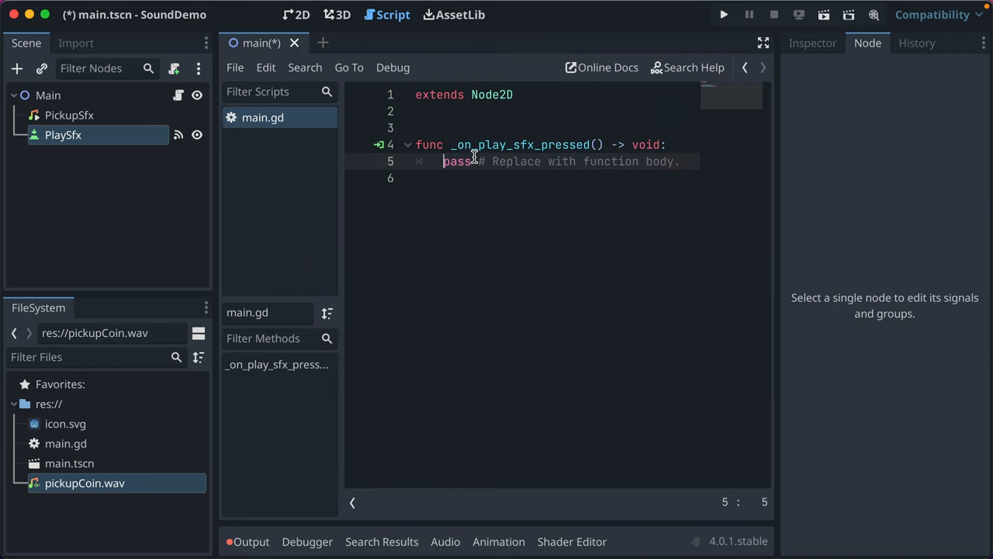
{"action": "type", "text": "$P"}
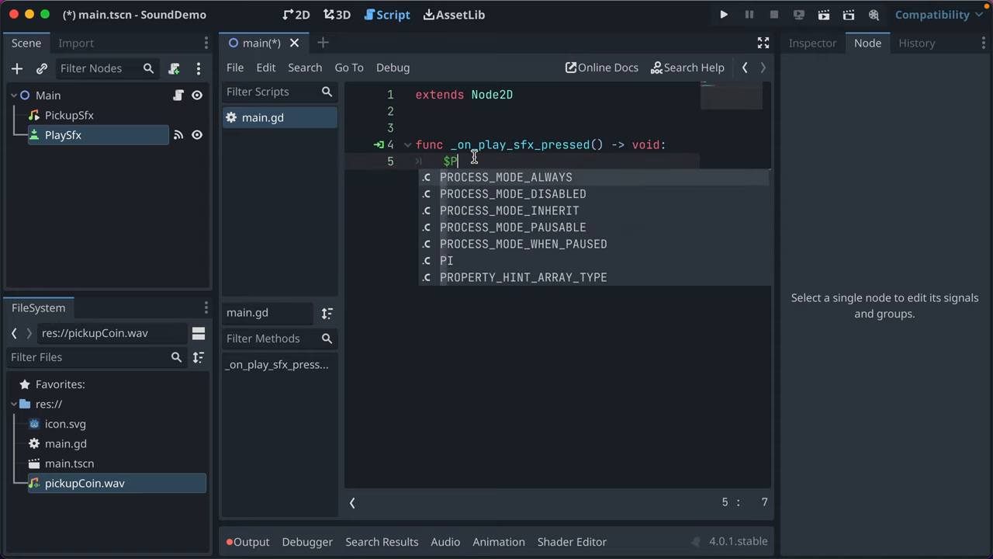
{"action": "type", "text": "ickupSfx.play()"}
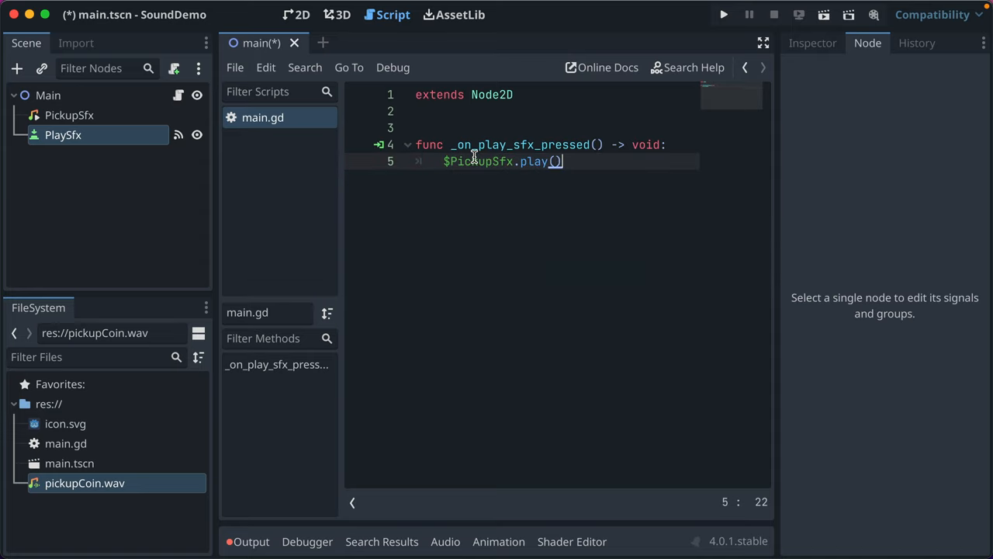
Step: Run the project with main.tscn as the main scene, then close the game window
{"action": "left_click", "coordinate": [723, 14]}
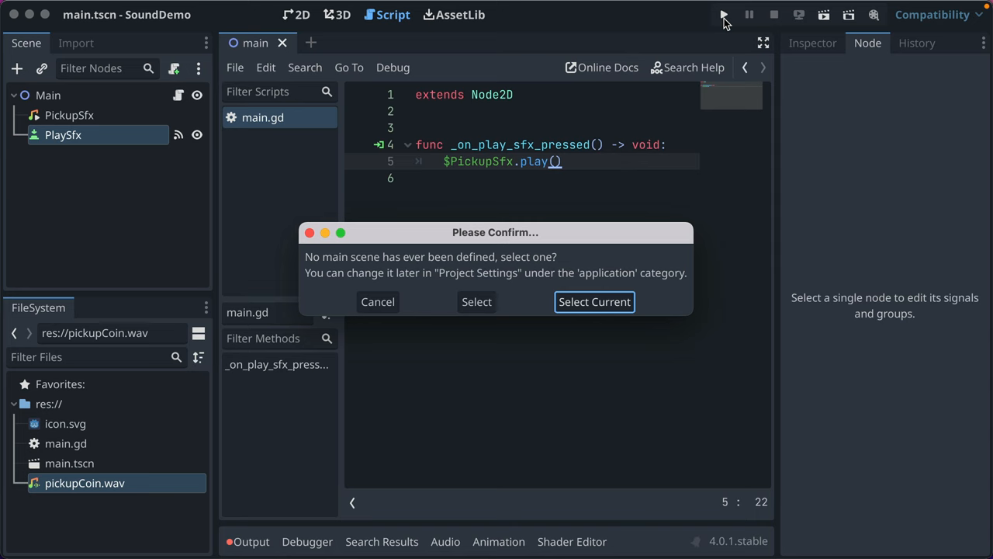
{"action": "left_click", "coordinate": [594, 302]}
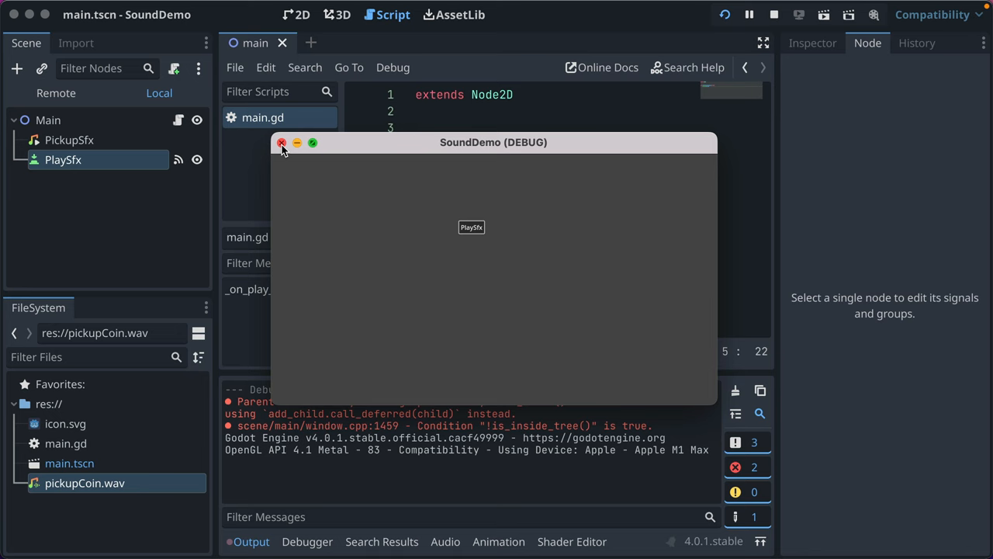
{"action": "left_click", "coordinate": [282, 142]}
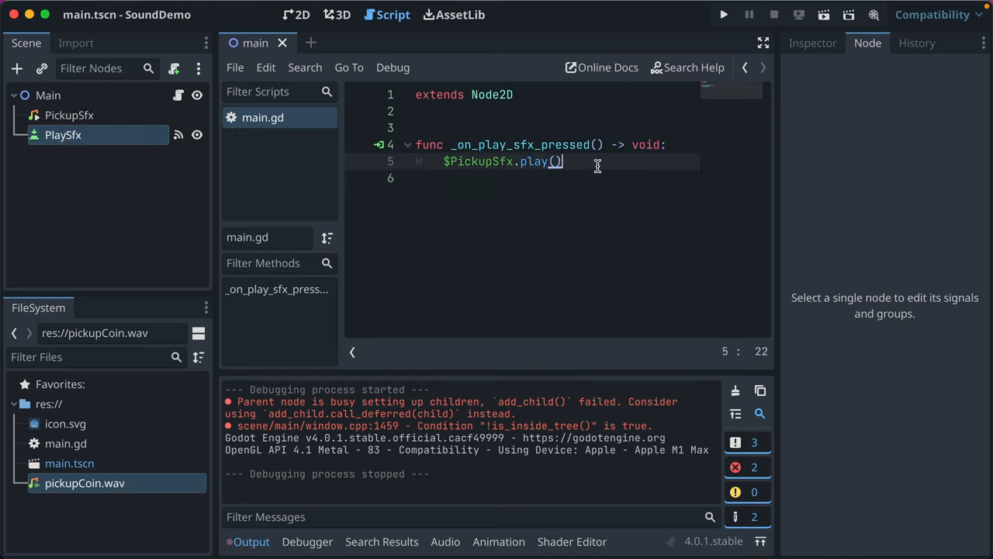
{"action": "mouse_move", "coordinate": [463, 172]}
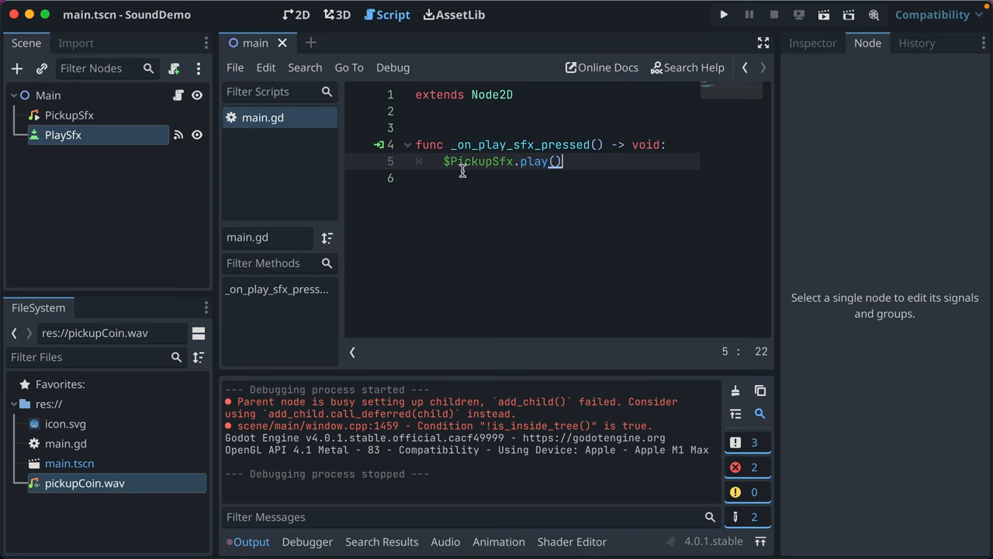
Step: Show PickupSfx's AudioStreamPlayer properties in the Inspector, then reselect Main
{"action": "left_click", "coordinate": [68, 115]}
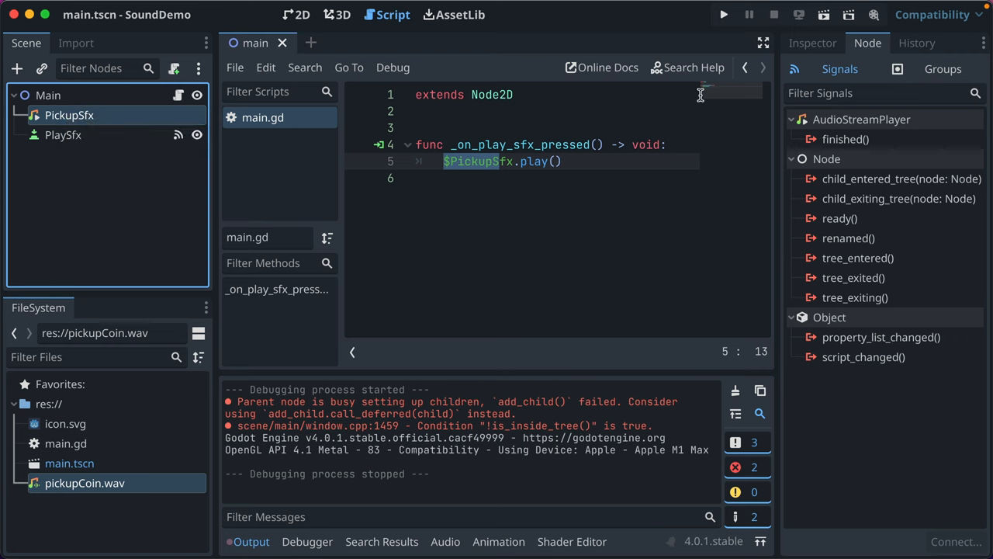
{"action": "left_click", "coordinate": [813, 43]}
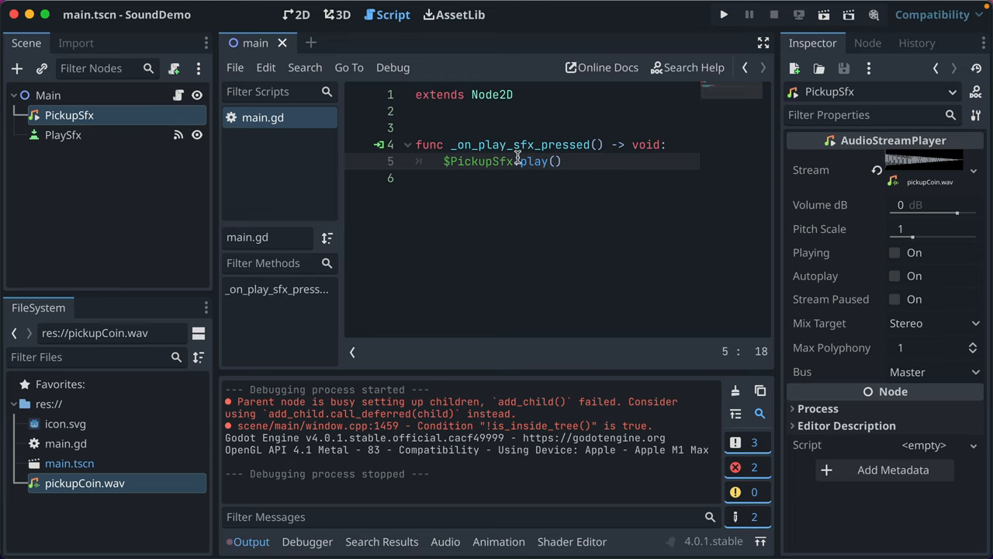
{"action": "mouse_move", "coordinate": [481, 162]}
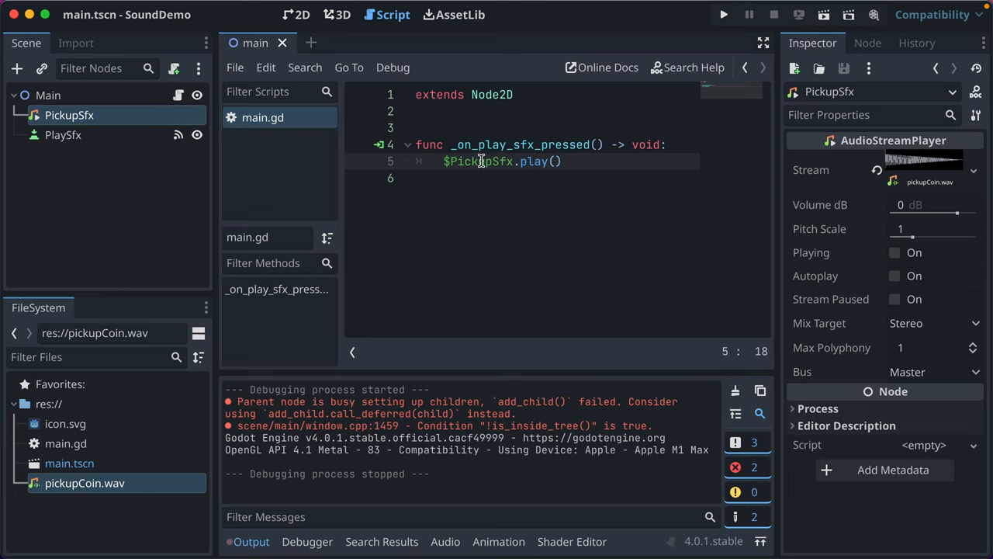
{"action": "left_click", "coordinate": [46, 95]}
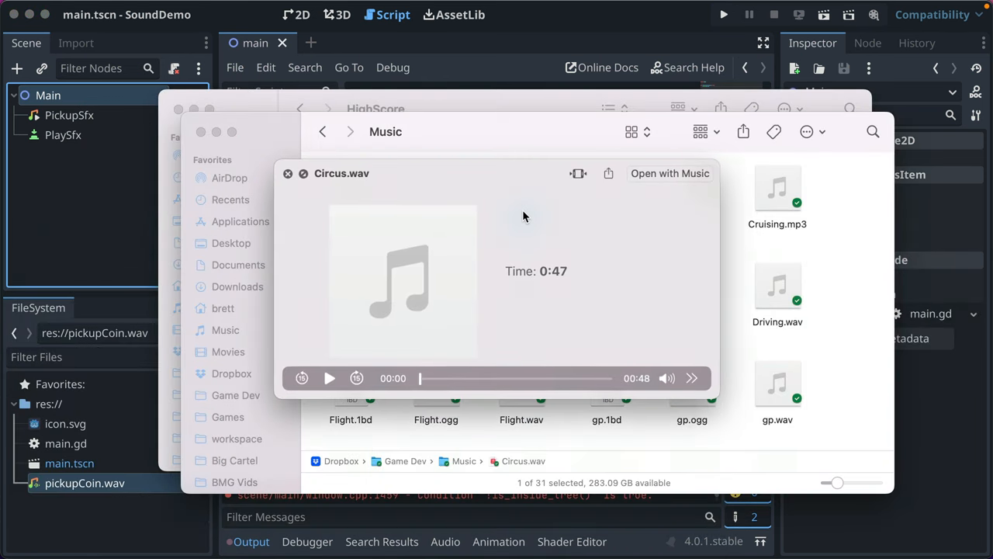
Step: Close the Circus.wav preview and bring Circus.ogg into the Godot project folder
{"action": "left_click", "coordinate": [329, 379]}
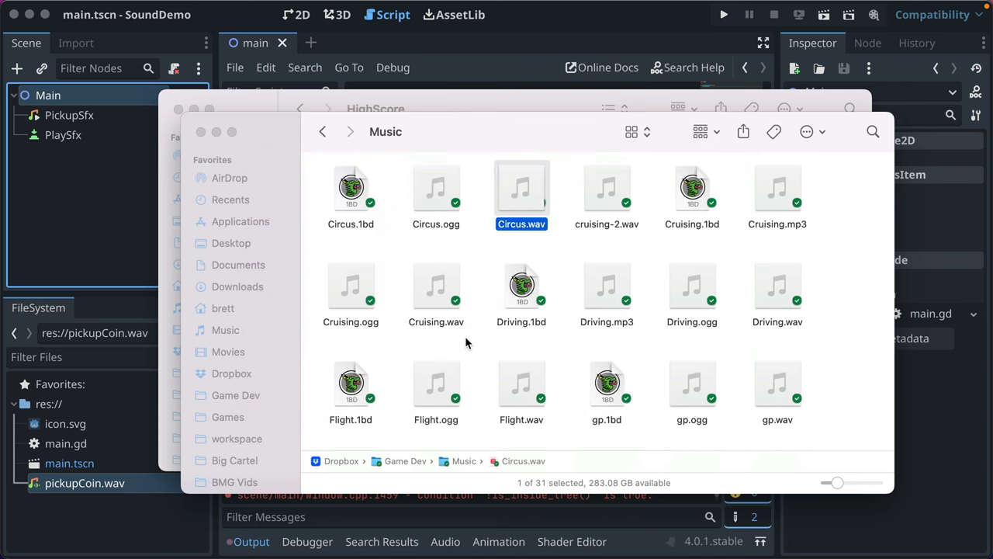
{"action": "left_click", "coordinate": [434, 186]}
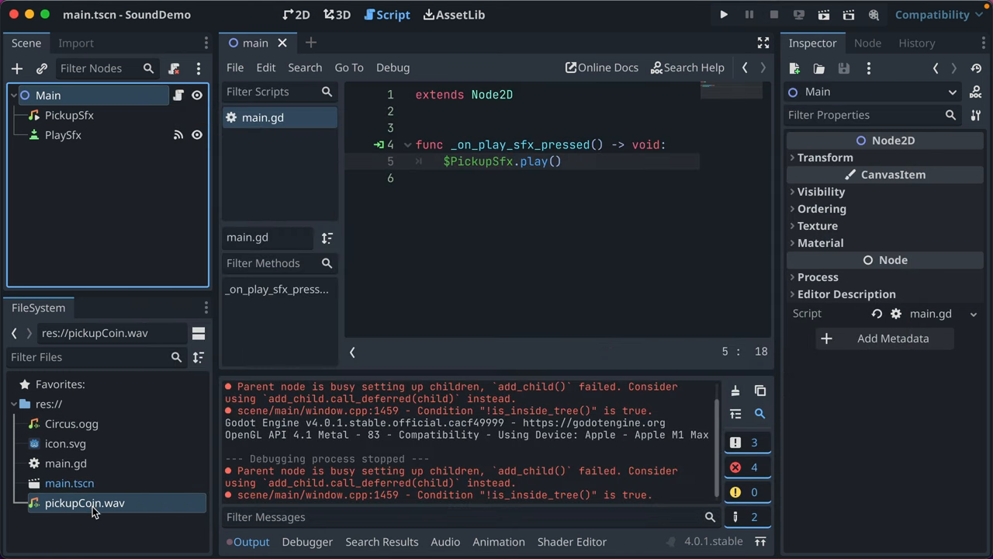
Step: Preview Circus.ogg in its Audio Stream Importer settings, then dismiss them
{"action": "left_click", "coordinate": [71, 422]}
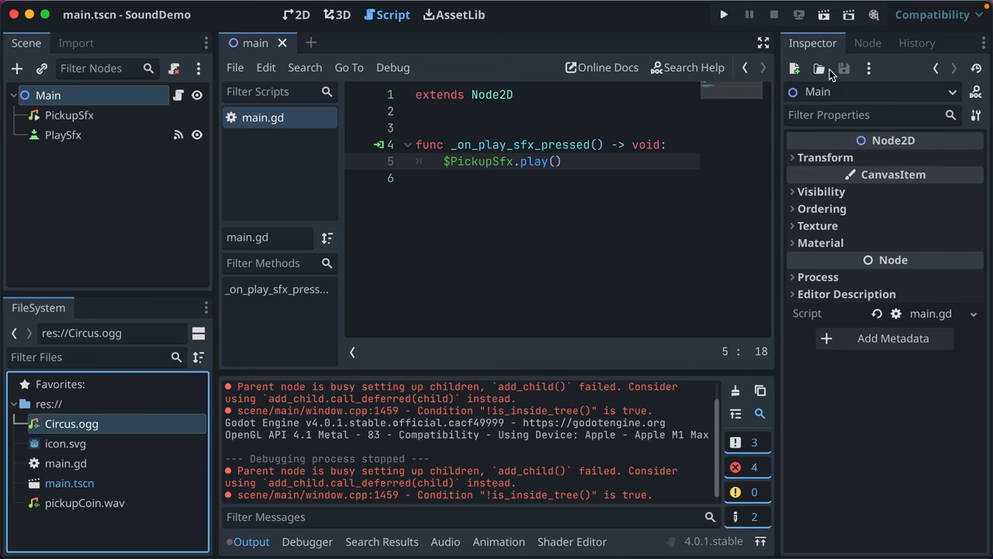
{"action": "double_click", "coordinate": [72, 423]}
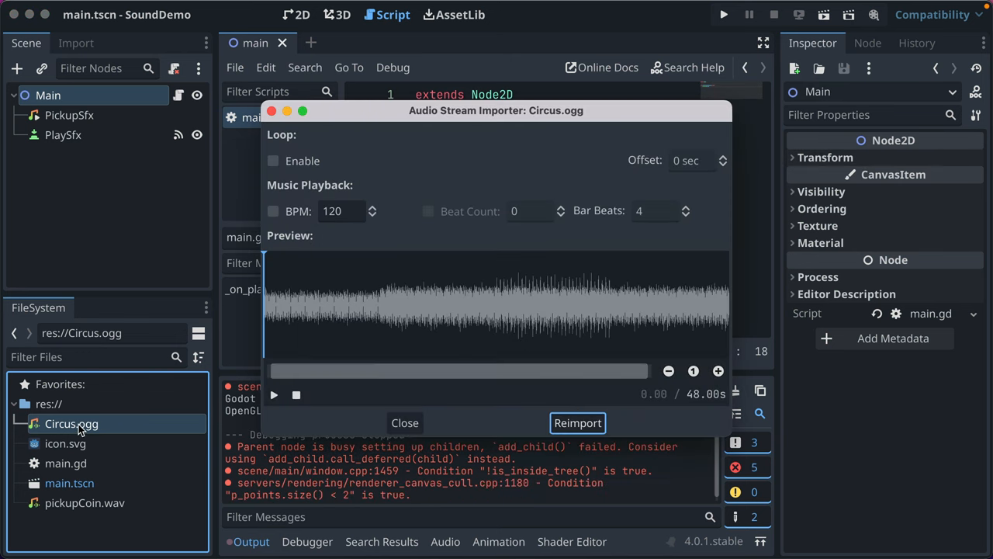
{"action": "left_click", "coordinate": [274, 395]}
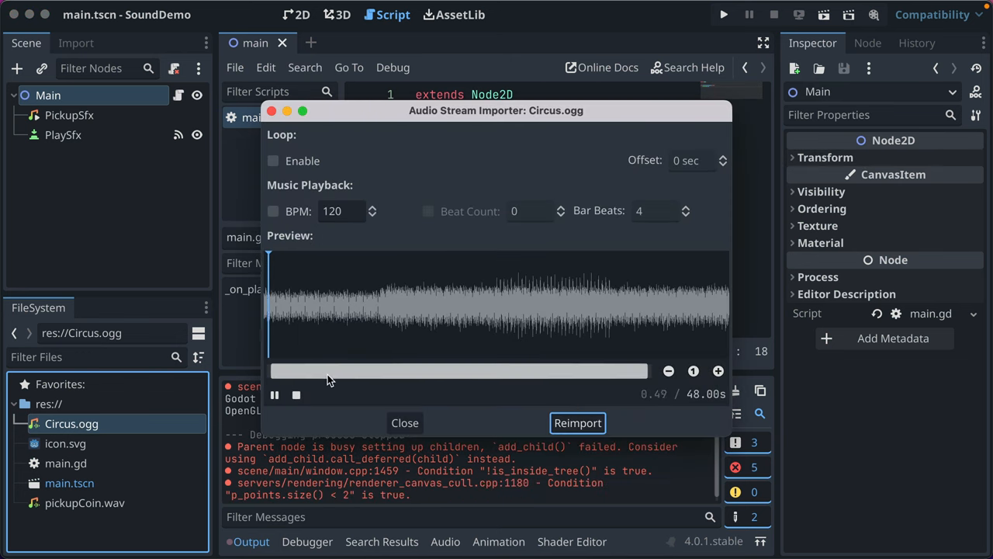
{"action": "left_click", "coordinate": [551, 302]}
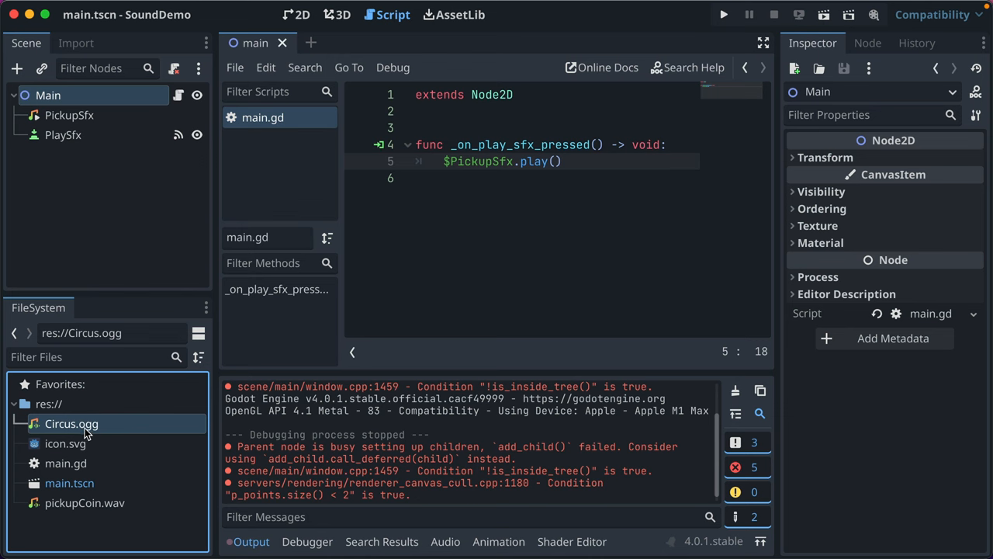
Step: Enable Loop for Circus.ogg, reimport it, and verify the looping setting stuck
{"action": "double_click", "coordinate": [72, 422]}
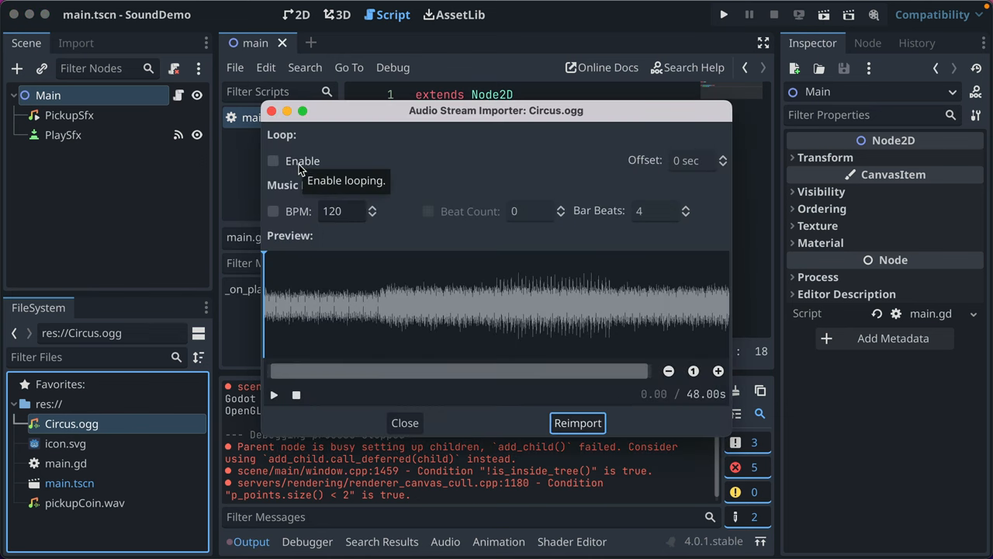
{"action": "left_click", "coordinate": [273, 159]}
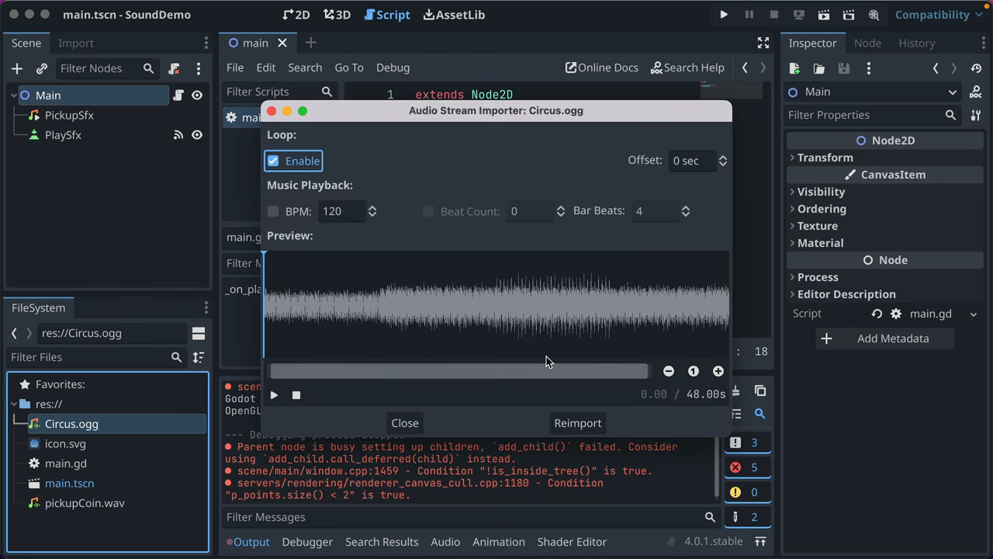
{"action": "left_click", "coordinate": [403, 422]}
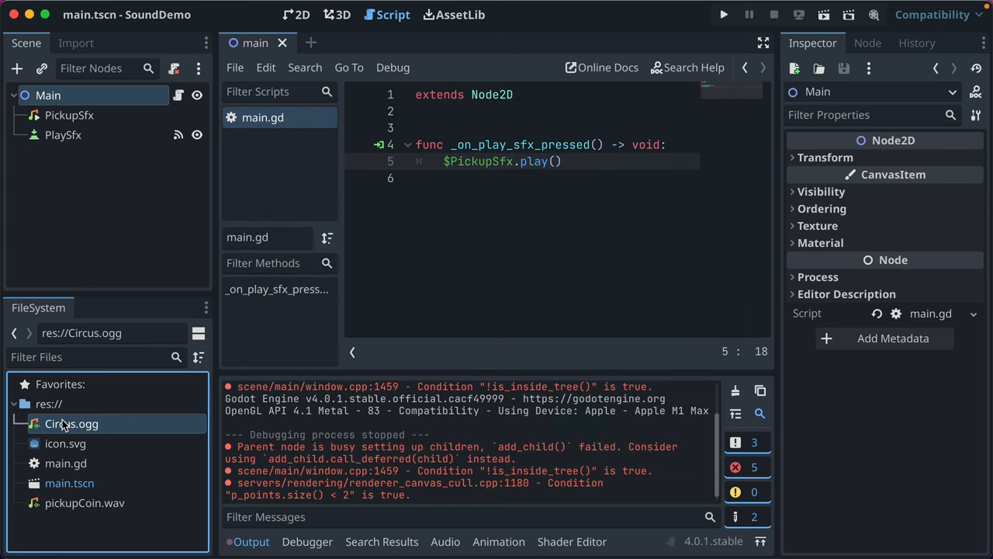
{"action": "double_click", "coordinate": [71, 422]}
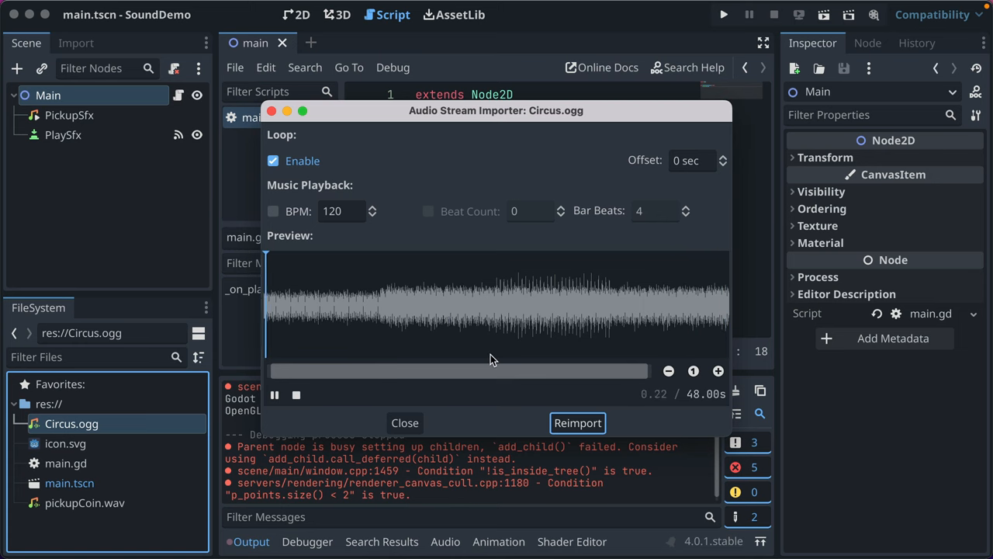
{"action": "left_click", "coordinate": [404, 422]}
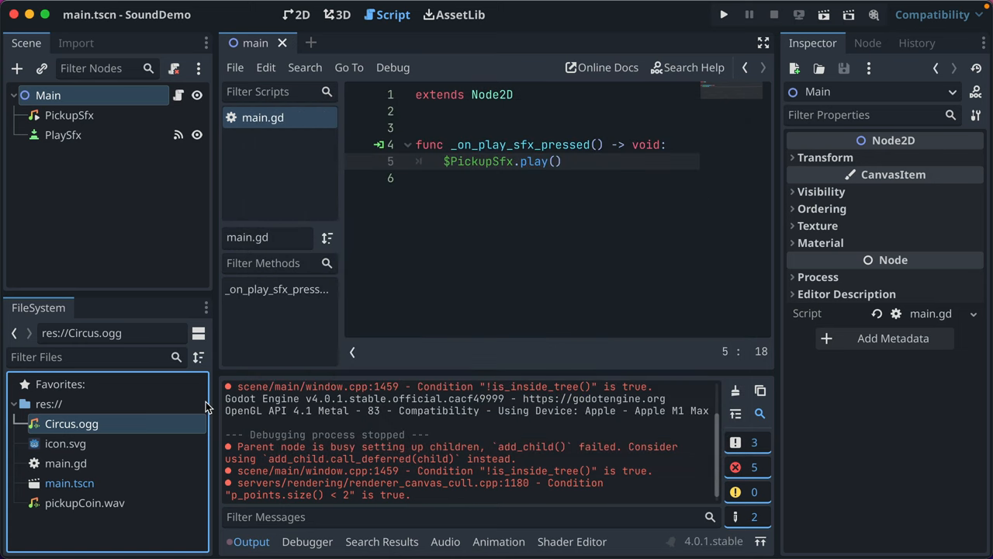
{"action": "mouse_move", "coordinate": [323, 155]}
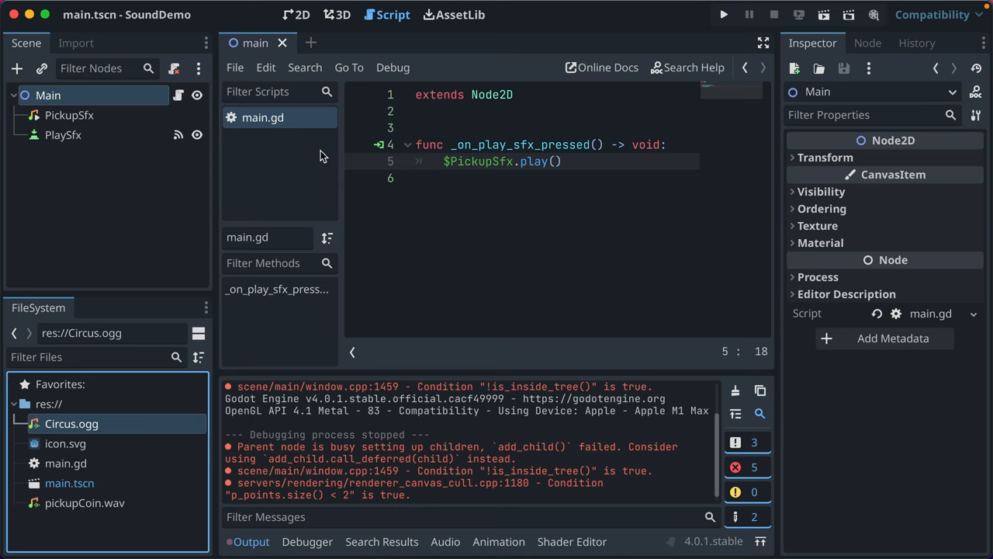
{"action": "left_click", "coordinate": [297, 14]}
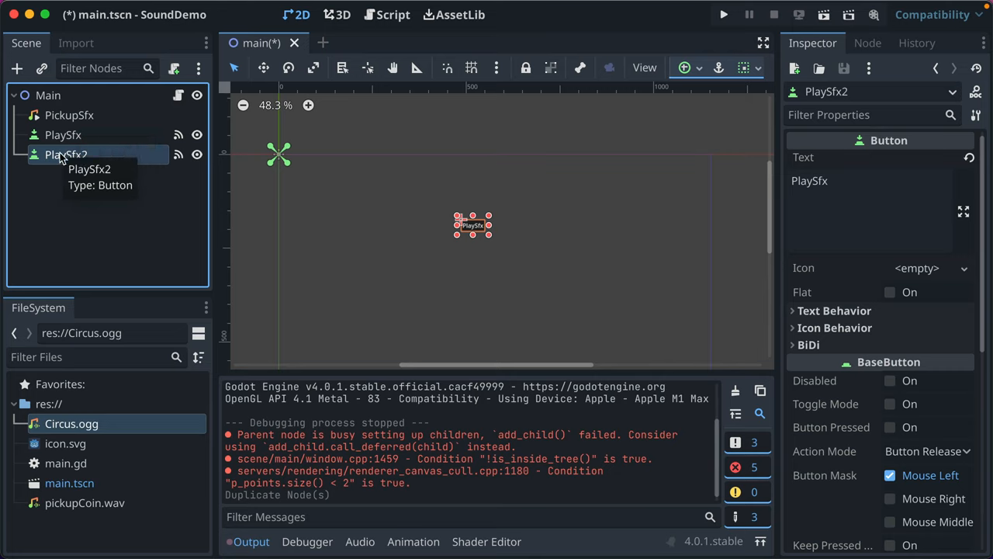
Step: Name the duplicated button PlayMusic and set its Text property to PlayMusic
{"action": "double_click", "coordinate": [65, 155]}
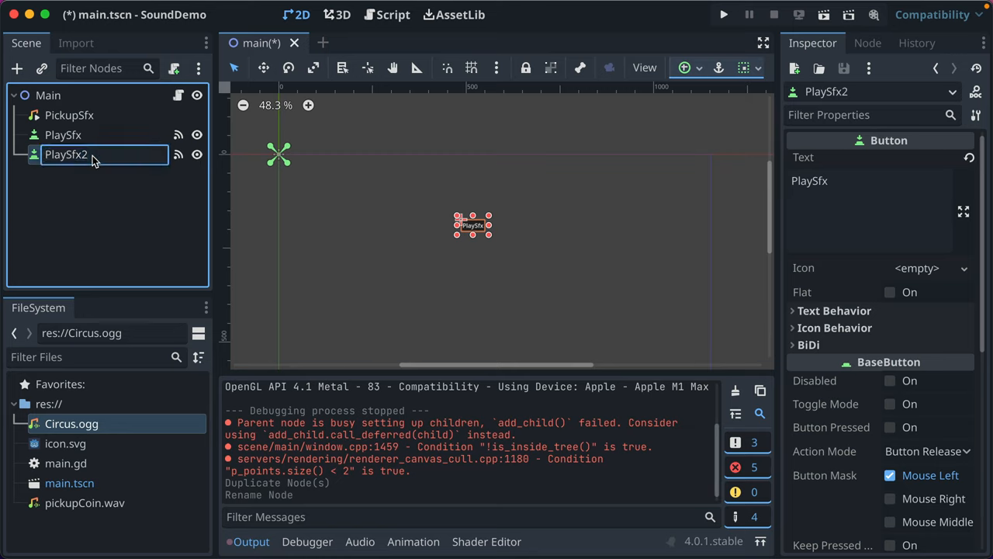
{"action": "type", "text": "PlayMusic"}
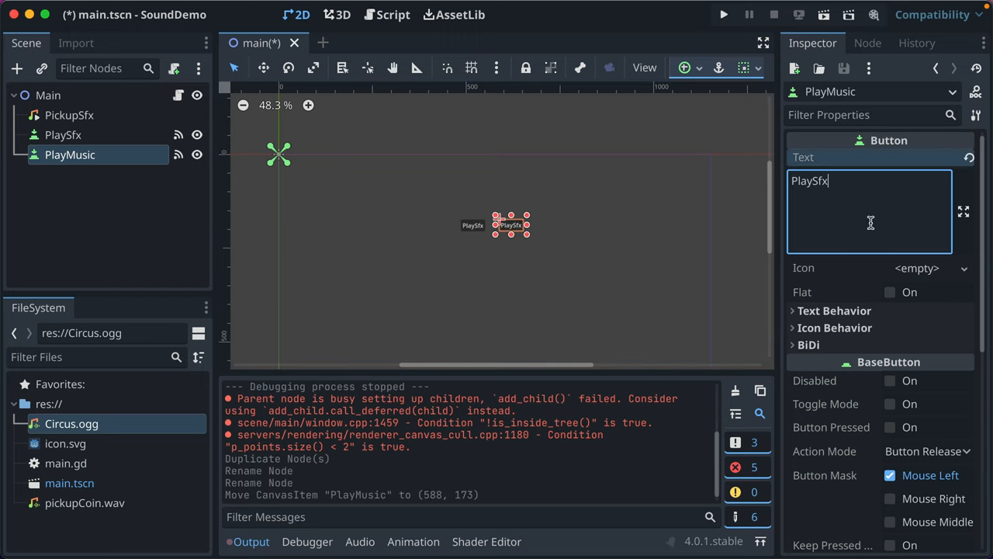
{"action": "type", "text": "PlayMusic"}
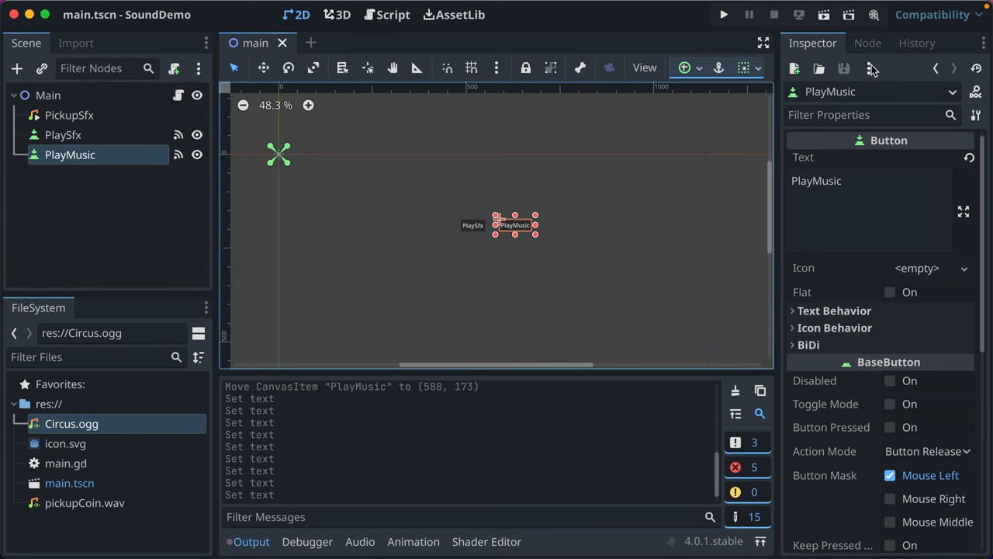
Step: Connect PlayMusic's pressed signal to a new _on_play_music_pressed method
{"action": "left_click", "coordinate": [868, 43]}
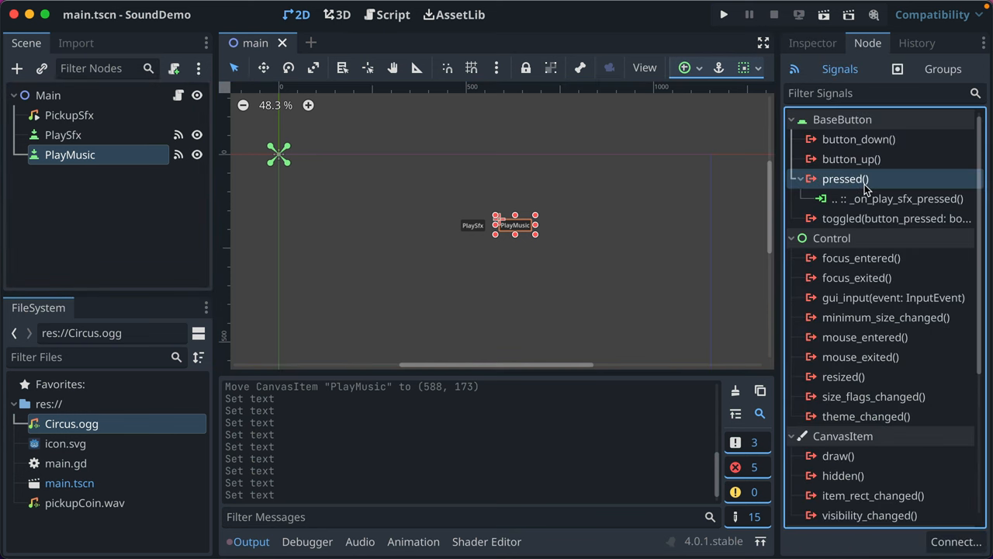
{"action": "double_click", "coordinate": [845, 178]}
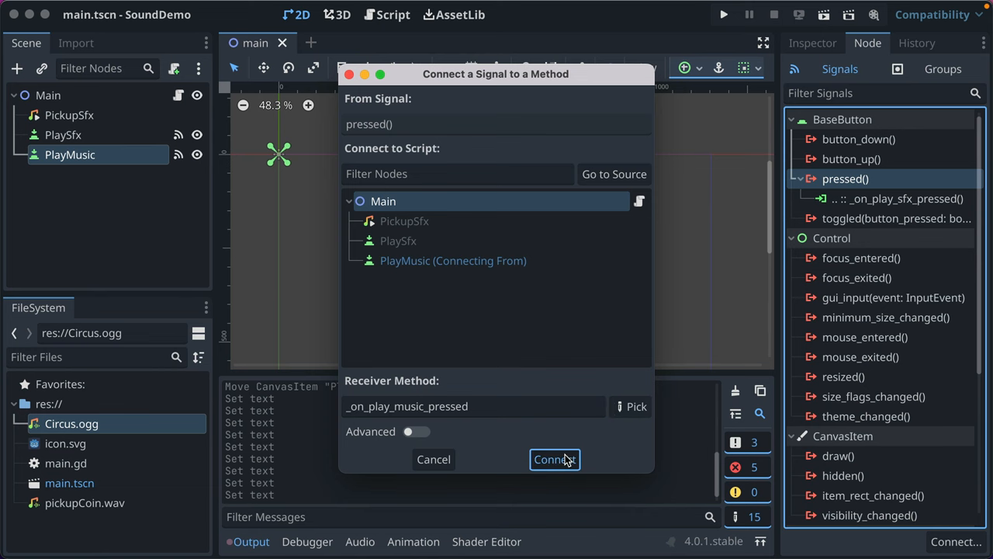
{"action": "left_click", "coordinate": [556, 460]}
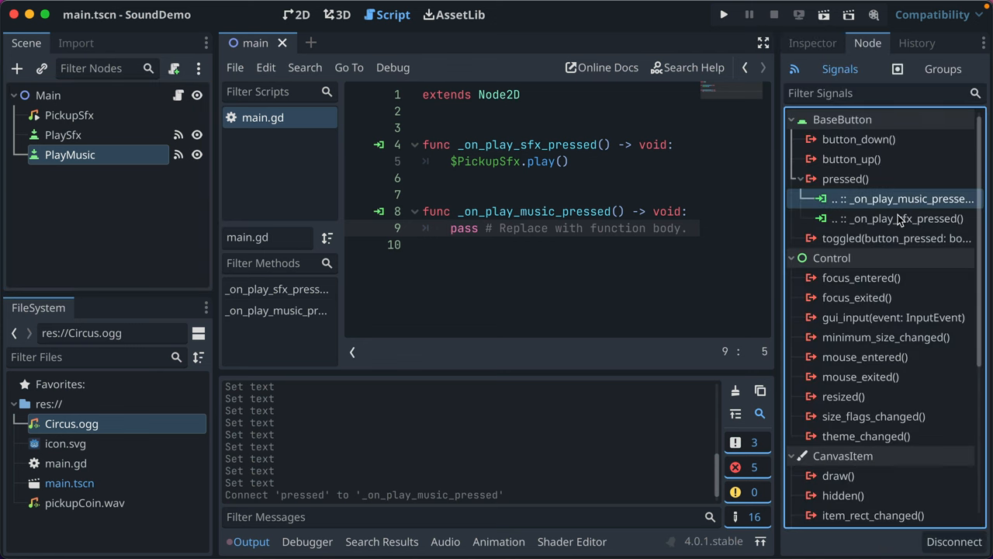
Step: Disconnect the old _on_play_sfx_pressed link and write $Music in the new handler
{"action": "right_click", "coordinate": [901, 217]}
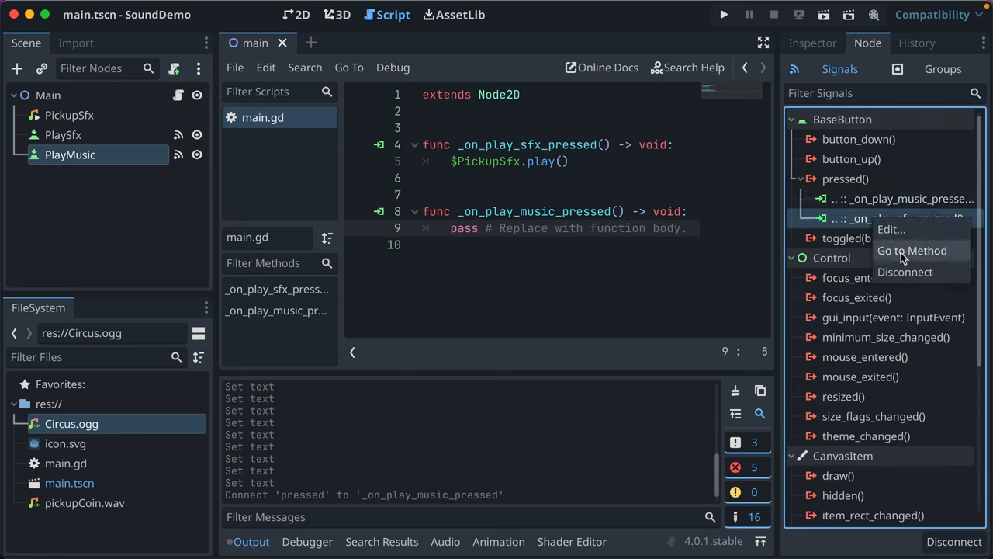
{"action": "left_click", "coordinate": [904, 272]}
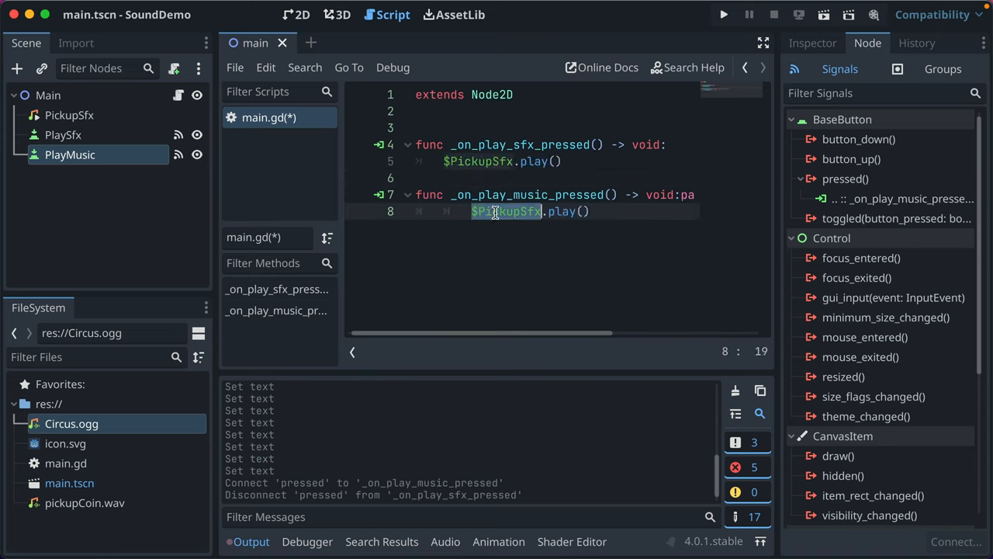
{"action": "type", "text": "$Music"}
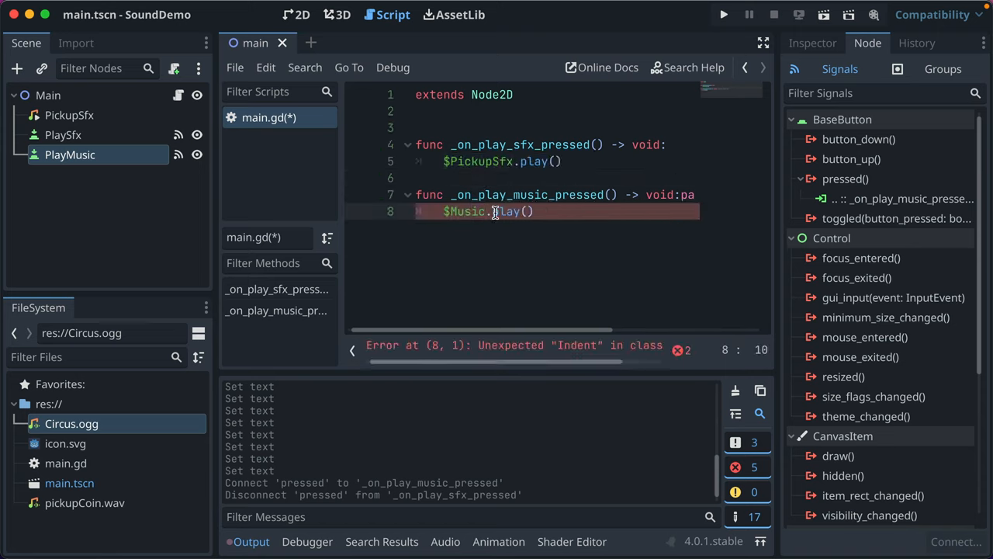
{"action": "left_click", "coordinate": [466, 211]}
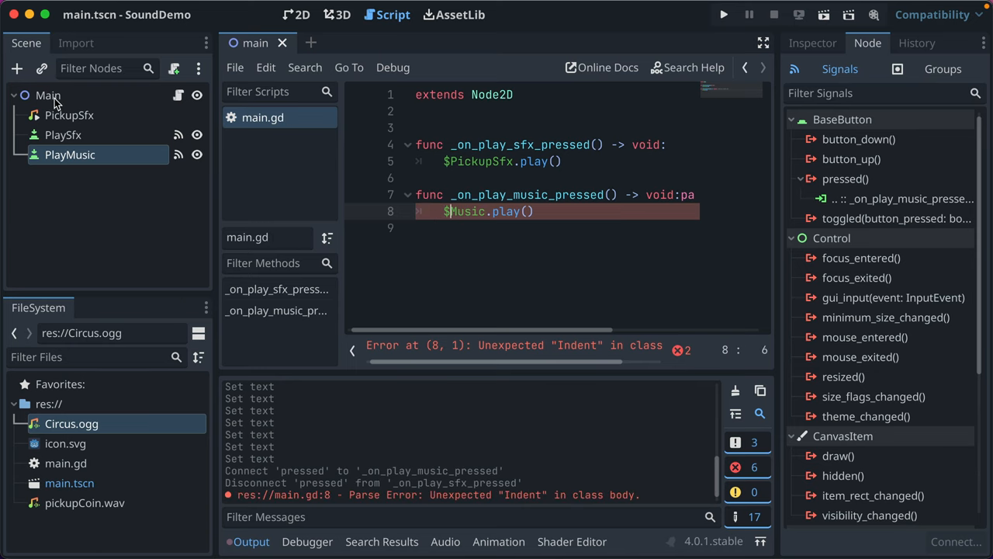
Step: Add an AudioStreamPlayer under Main with Circus.ogg as its stream, reviewing its loop/BPM settings
{"action": "left_click", "coordinate": [16, 68]}
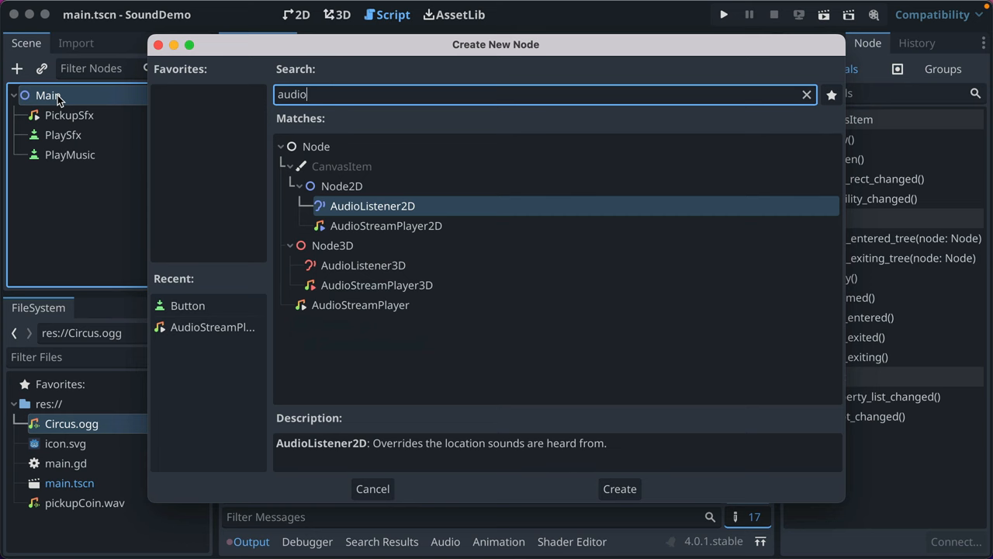
{"action": "left_click", "coordinate": [619, 487]}
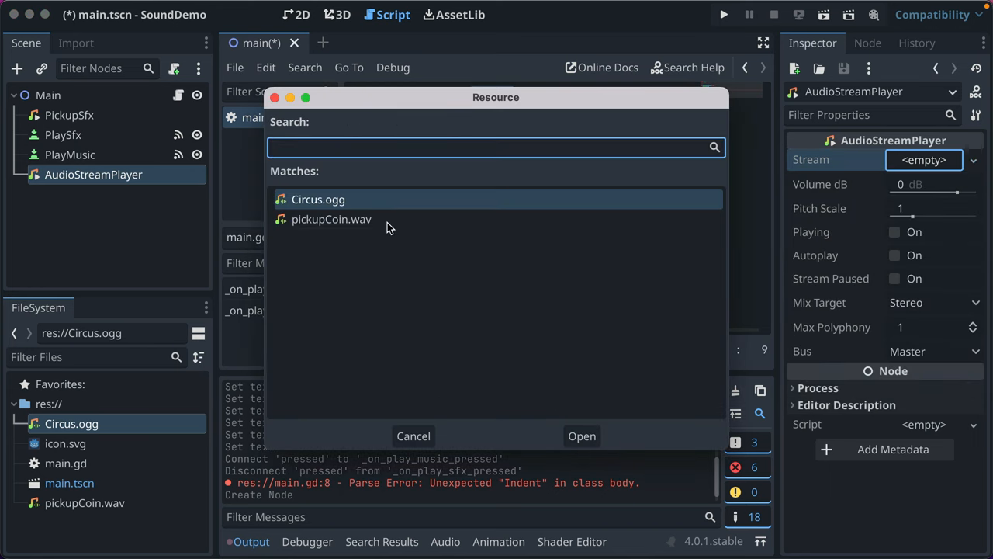
{"action": "double_click", "coordinate": [317, 199]}
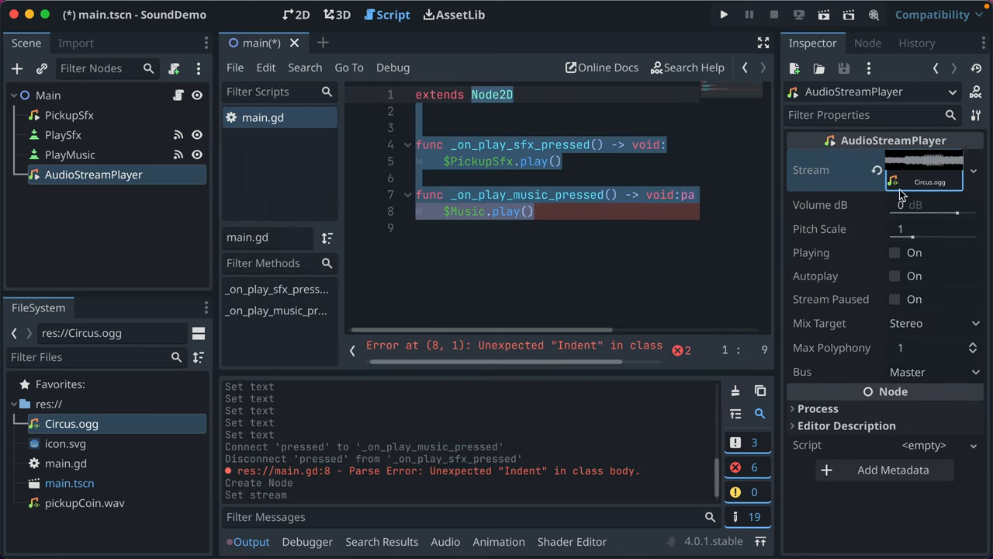
{"action": "left_click", "coordinate": [973, 169]}
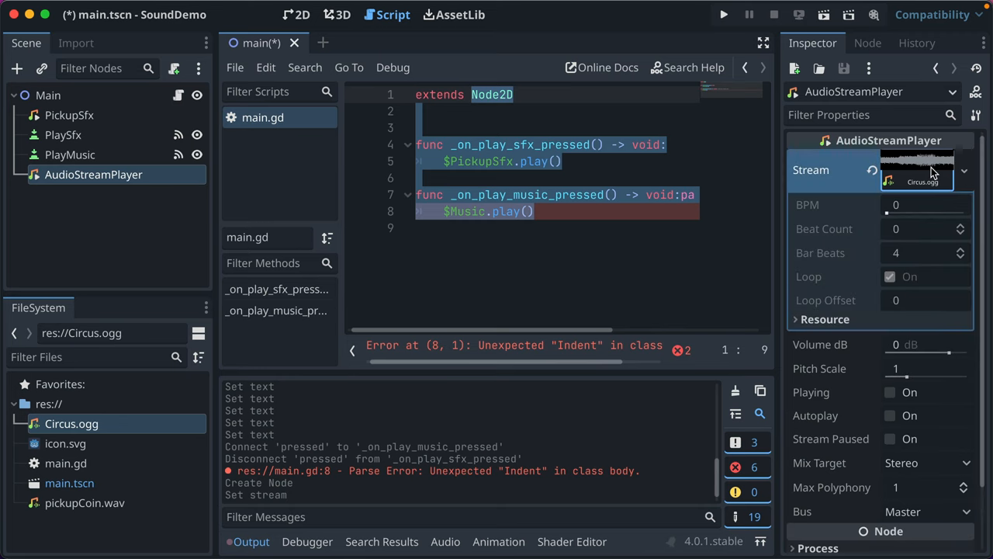
{"action": "mouse_move", "coordinate": [929, 183]}
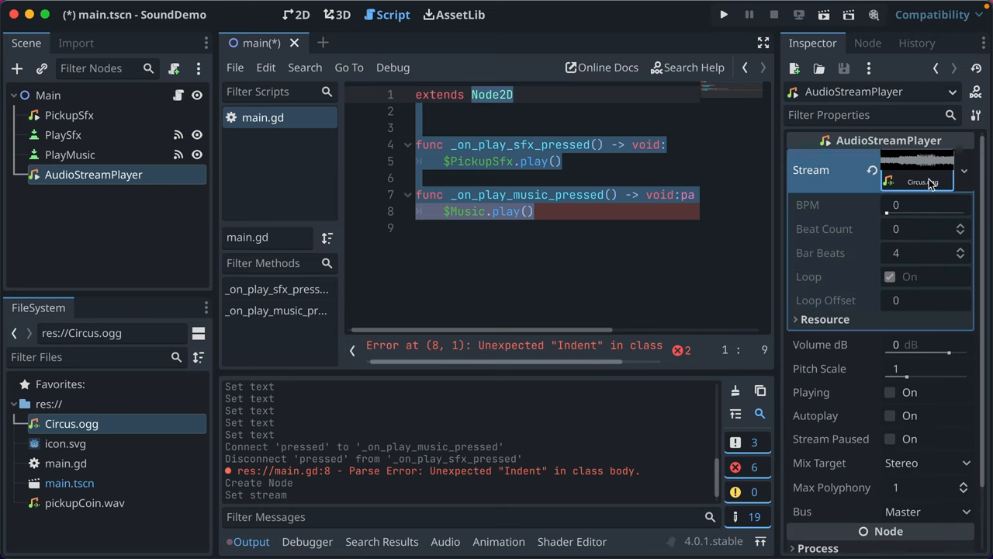
{"action": "left_click", "coordinate": [824, 320]}
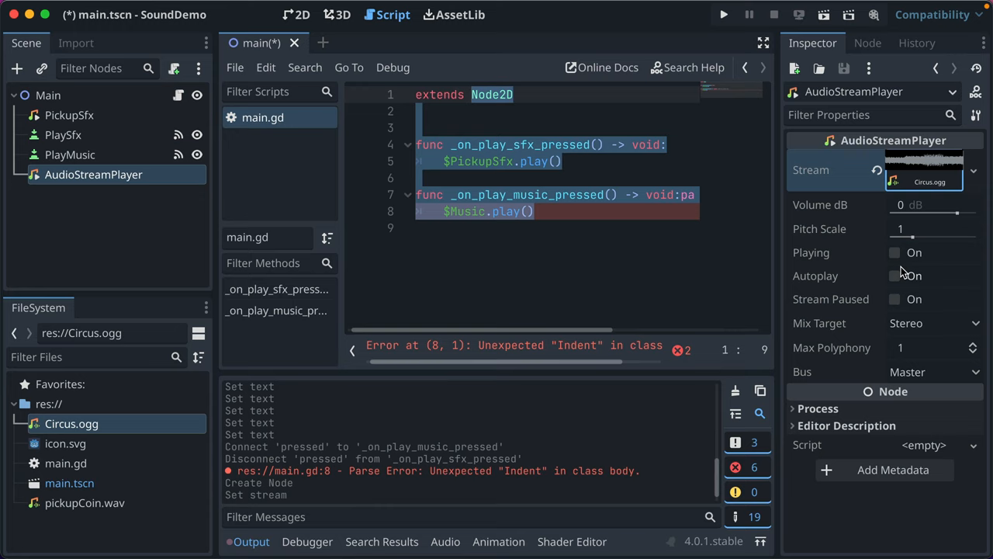
{"action": "mouse_move", "coordinate": [836, 277]}
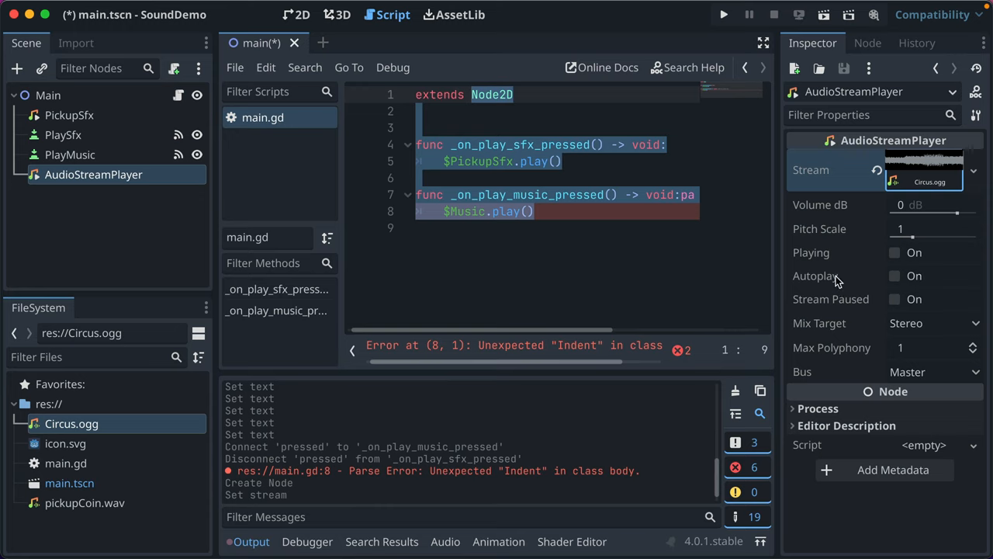
{"action": "mouse_move", "coordinate": [810, 251]}
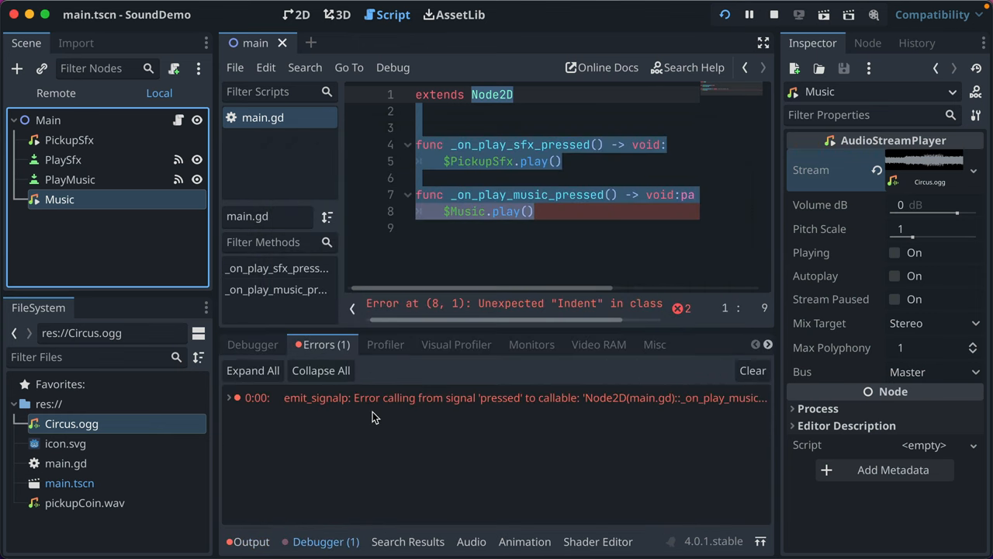
Step: Inspect the emit_signalp method-not-found error, then select PlayMusic to check its signals
{"action": "left_click", "coordinate": [525, 397]}
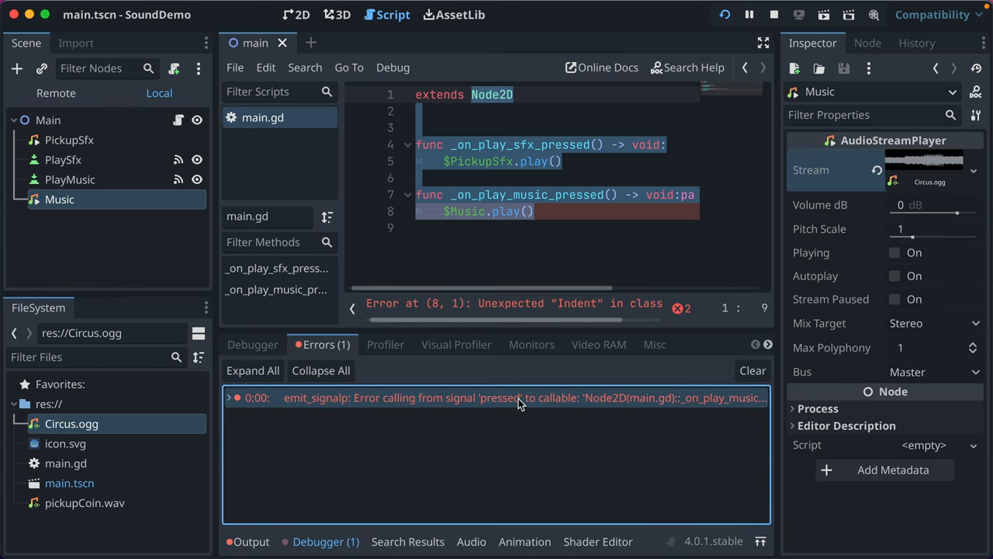
{"action": "mouse_move", "coordinate": [555, 395]}
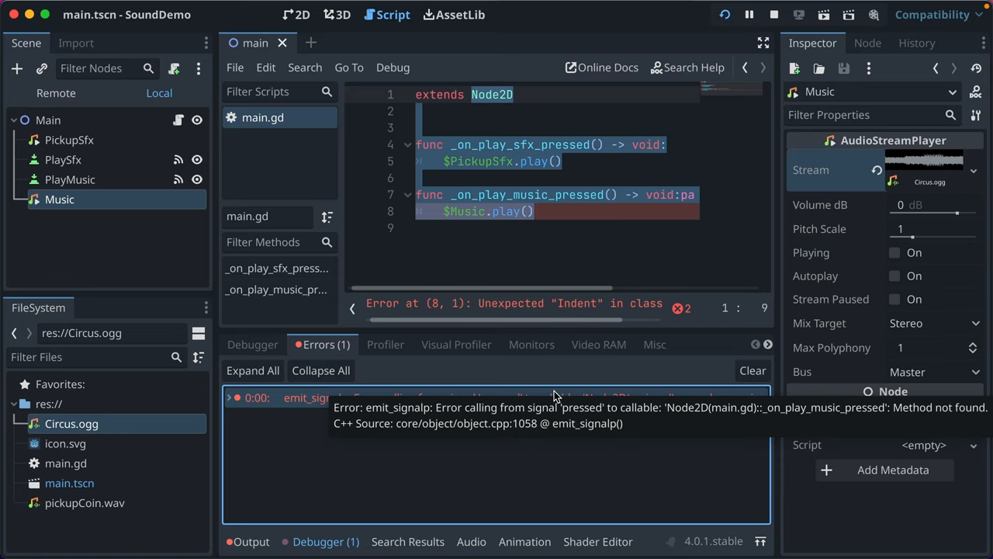
{"action": "left_click", "coordinate": [70, 180]}
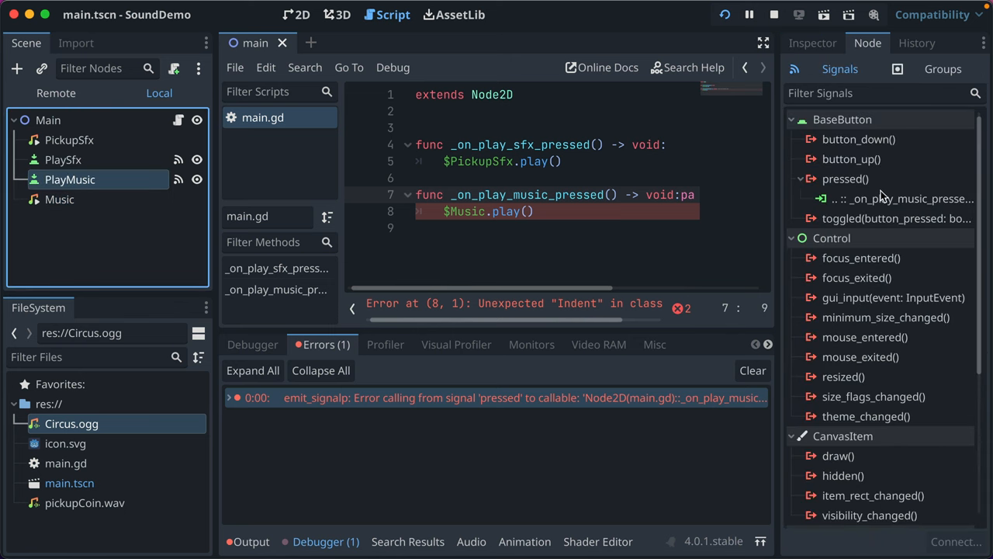
Step: Edit PlayMusic's pressed connection and reconnect it to _on_play_music_pressed
{"action": "right_click", "coordinate": [900, 199]}
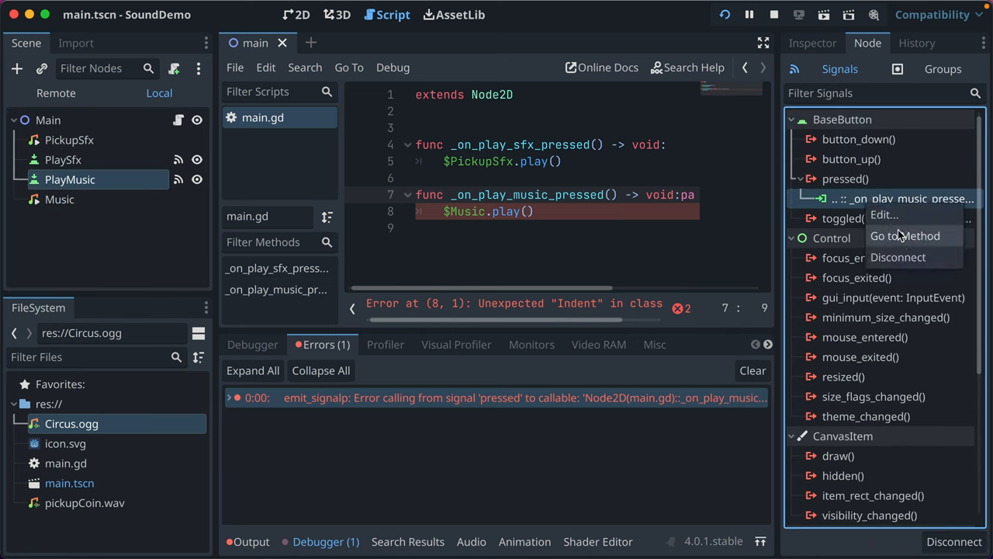
{"action": "left_click", "coordinate": [905, 236]}
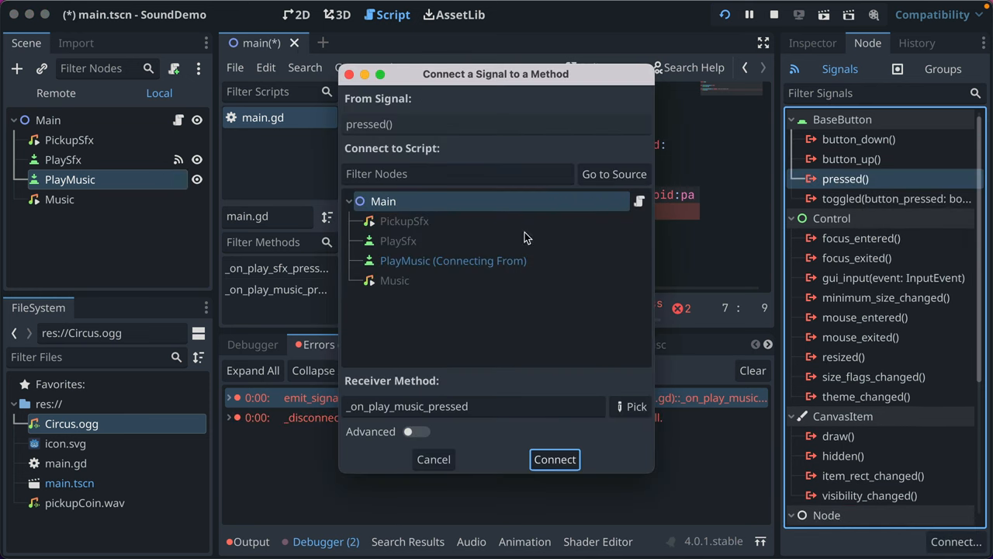
{"action": "mouse_move", "coordinate": [556, 460]}
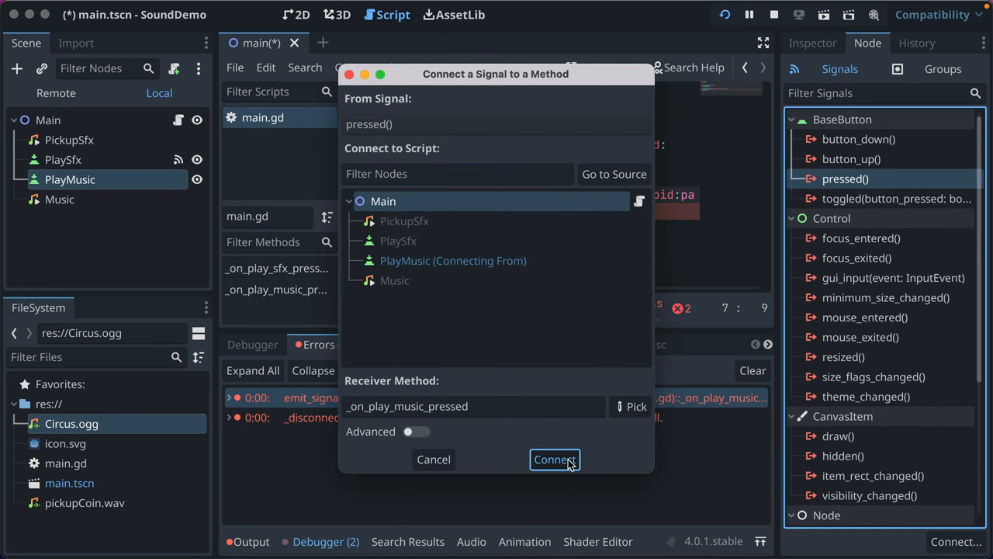
{"action": "left_click", "coordinate": [555, 459]}
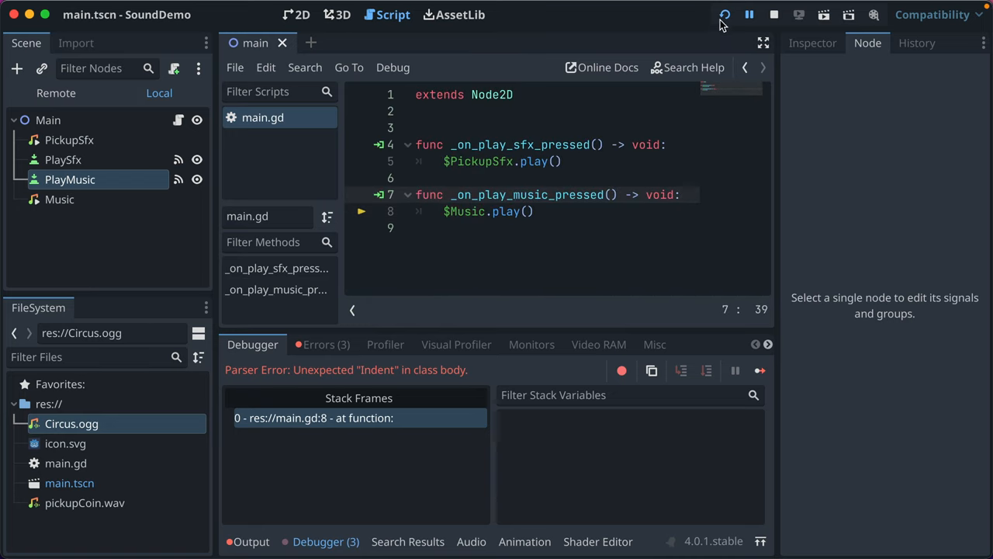
Step: Run SoundDemo to test the PlaySfx and PlayMusic buttons
{"action": "left_click", "coordinate": [723, 14]}
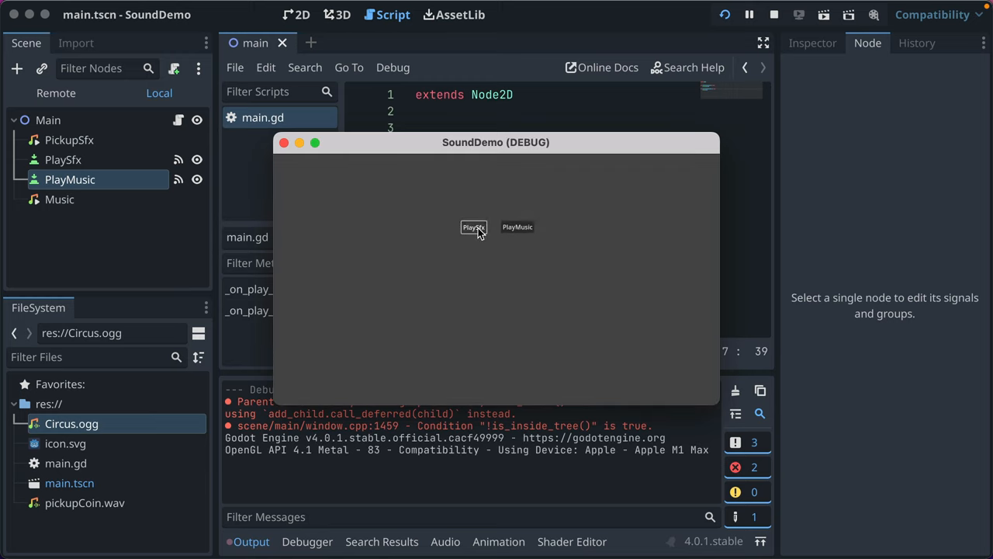
{"action": "mouse_move", "coordinate": [279, 155]}
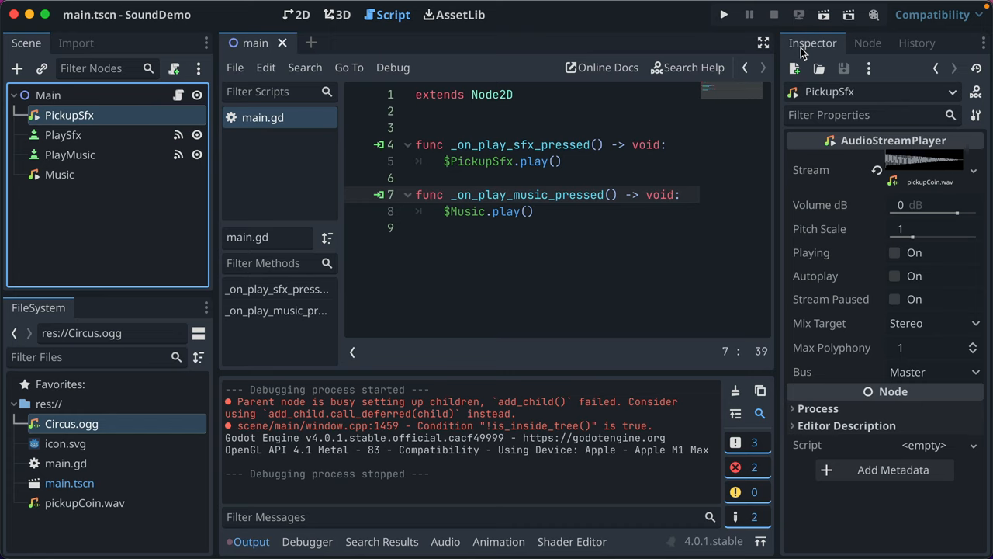
Step: Set the Music player's Volume dB to -5 and start the music in the running game
{"action": "left_click", "coordinate": [931, 205]}
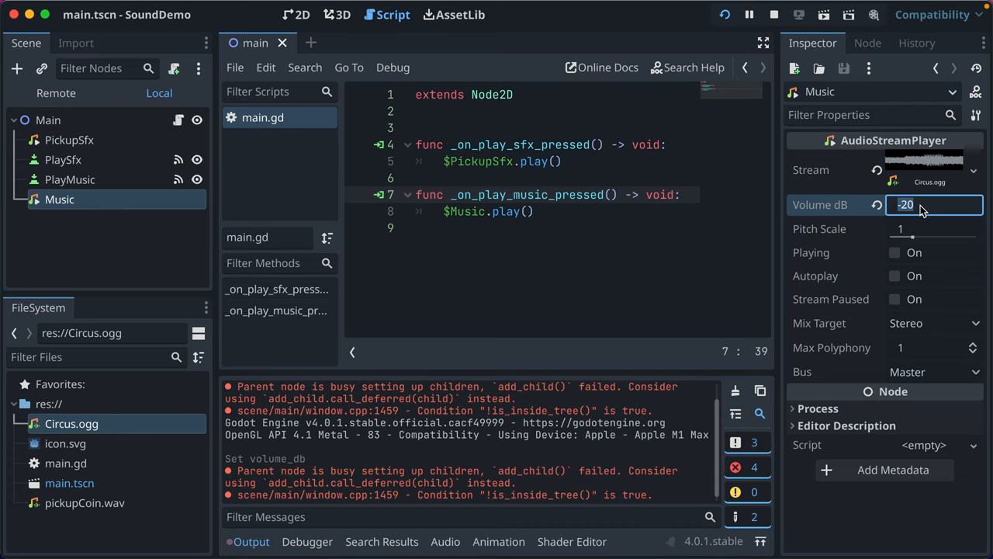
{"action": "type", "text": "2"}
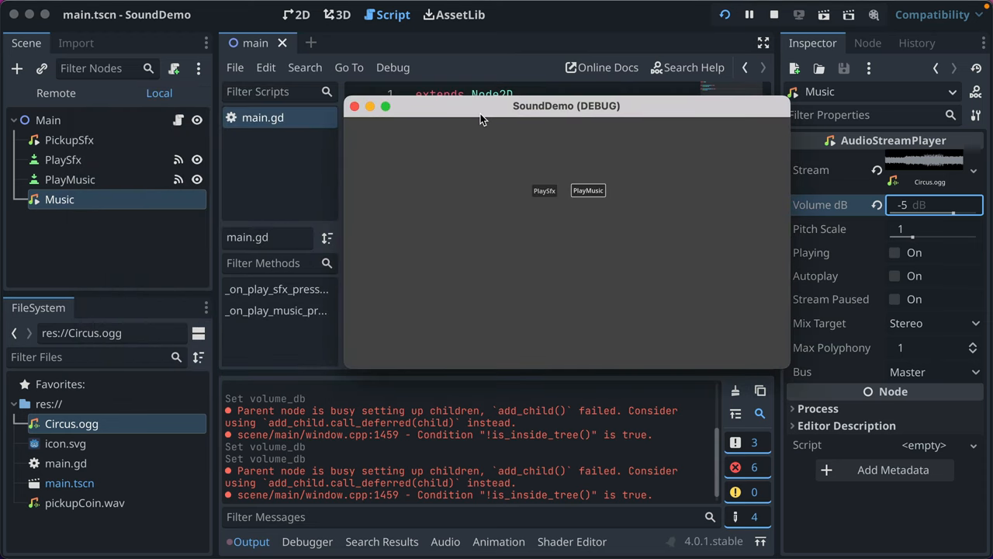
{"action": "mouse_move", "coordinate": [478, 201]}
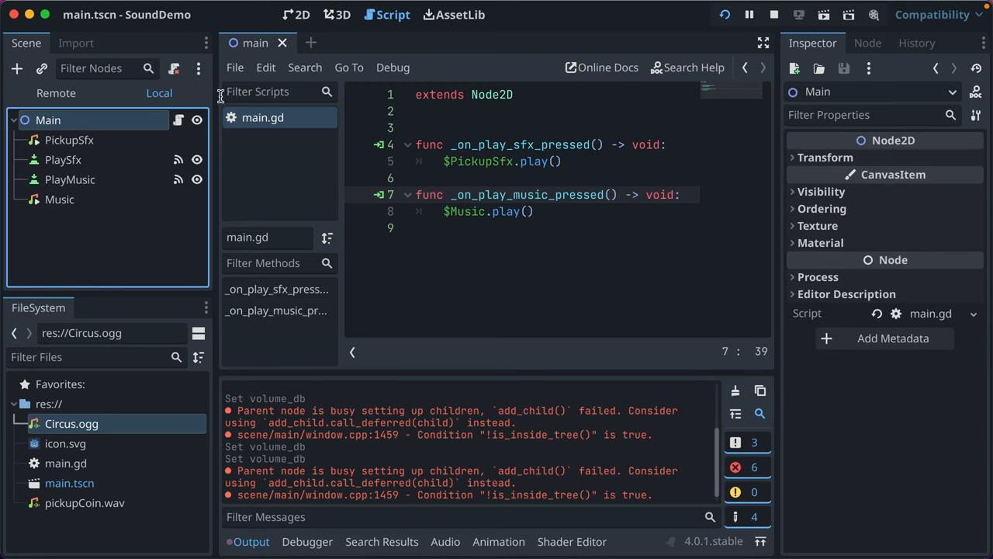
{"action": "mouse_move", "coordinate": [534, 210]}
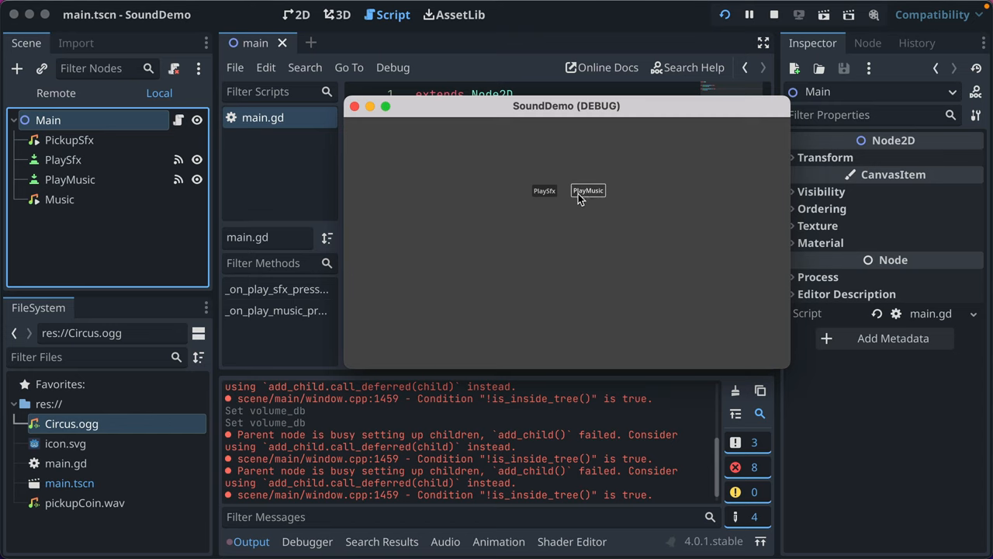
{"action": "left_click", "coordinate": [354, 106]}
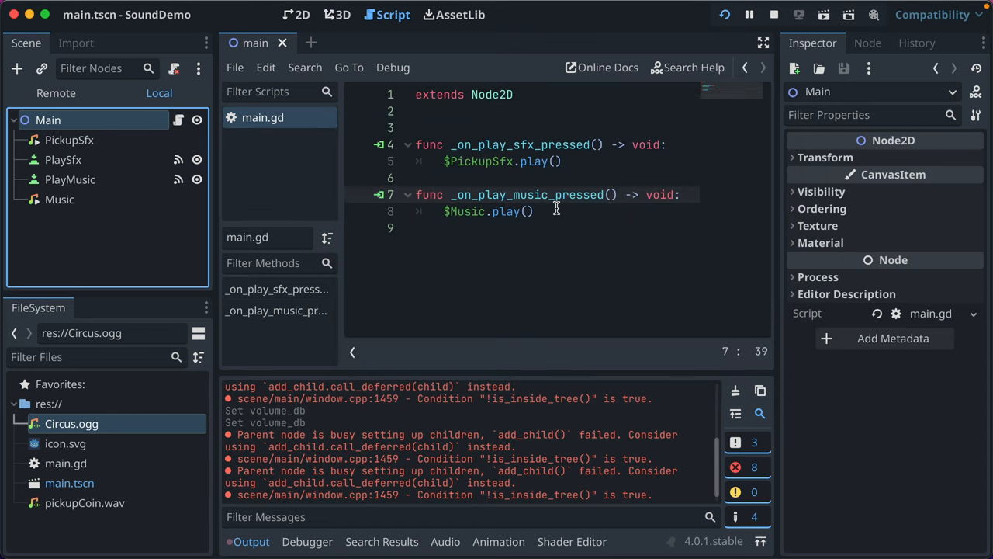
{"action": "left_click", "coordinate": [525, 211]}
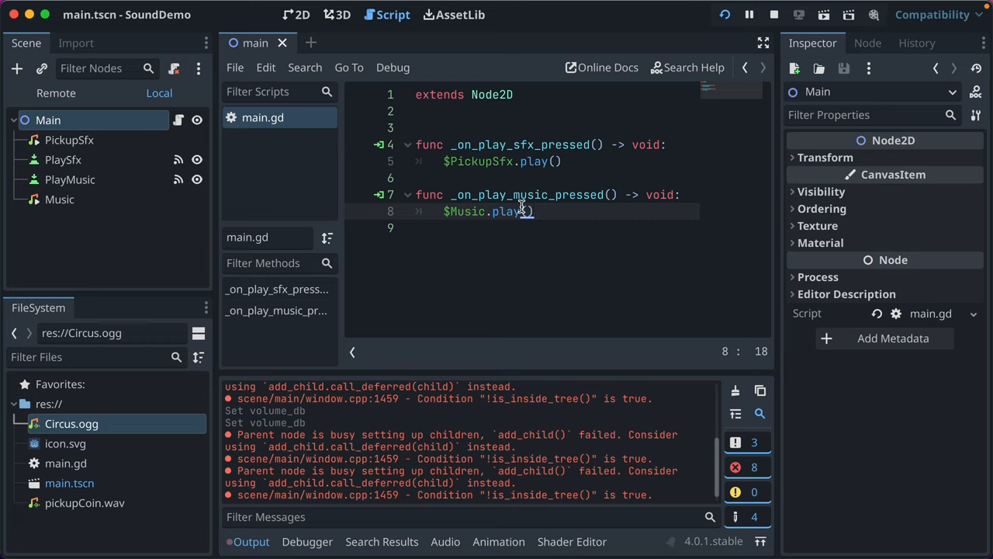
Step: Start an unfinished $Music line in the play-music function, discard it, and stop the game
{"action": "left_click", "coordinate": [443, 212]}
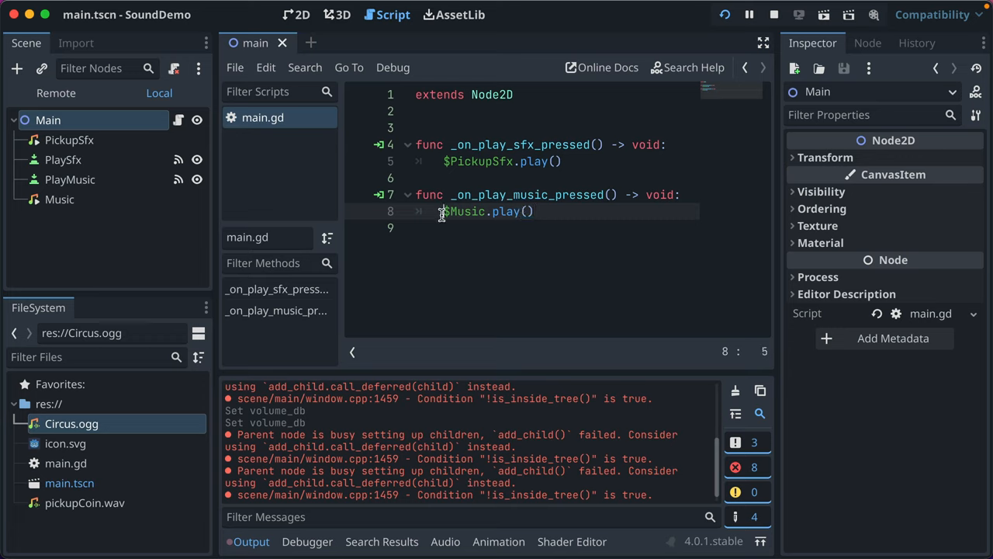
{"action": "type", "text": "Music."}
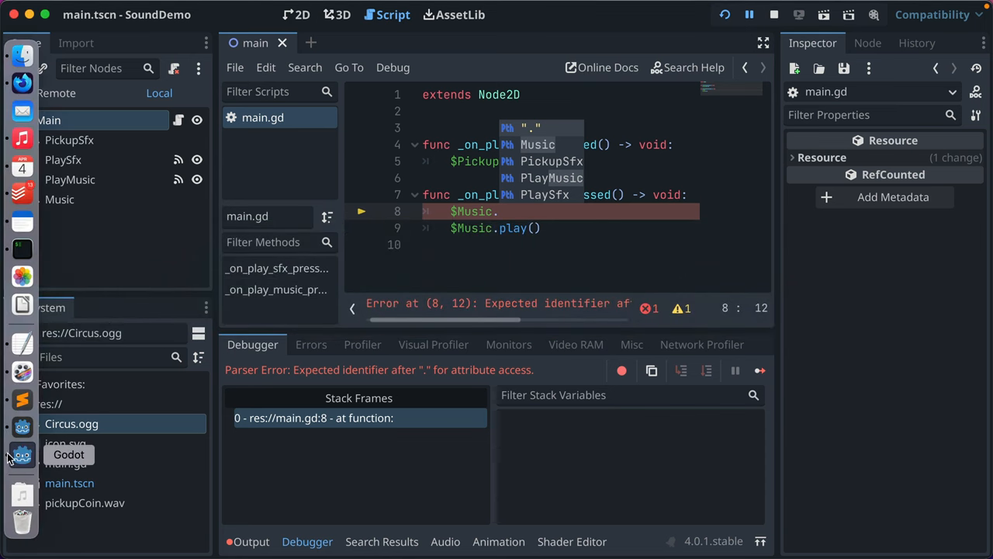
{"action": "mouse_move", "coordinate": [475, 189]}
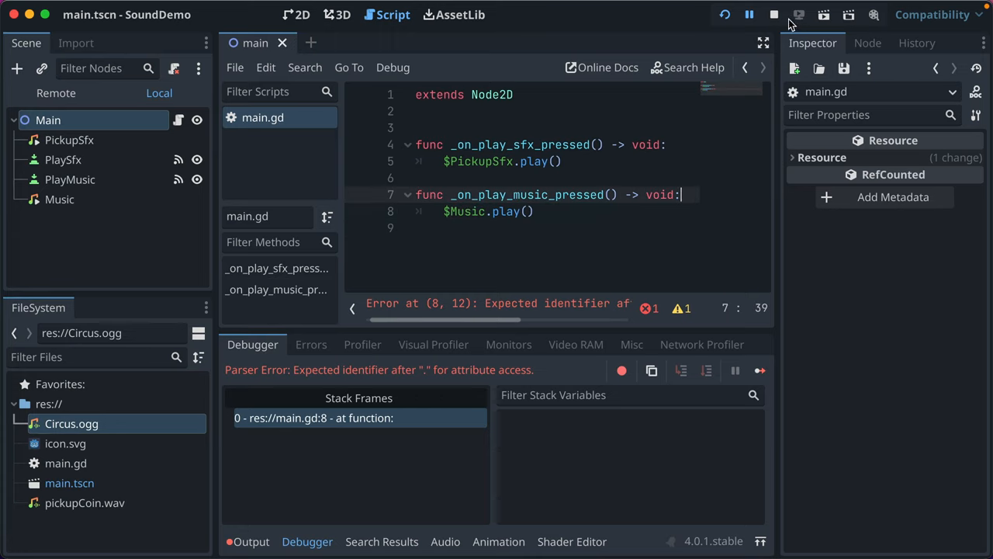
{"action": "left_click", "coordinate": [773, 14]}
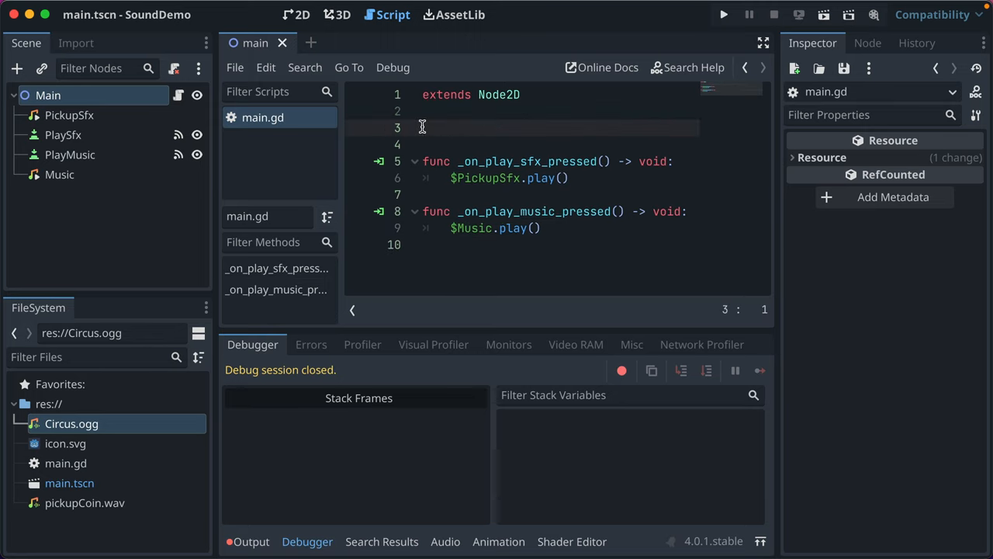
{"action": "type", "text": "@"}
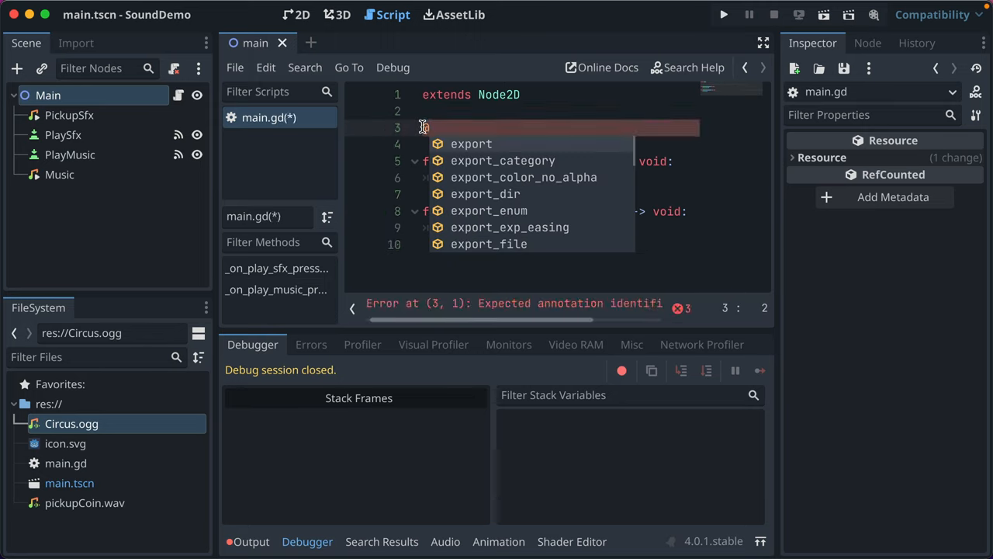
{"action": "type", "text": "@onready var"}
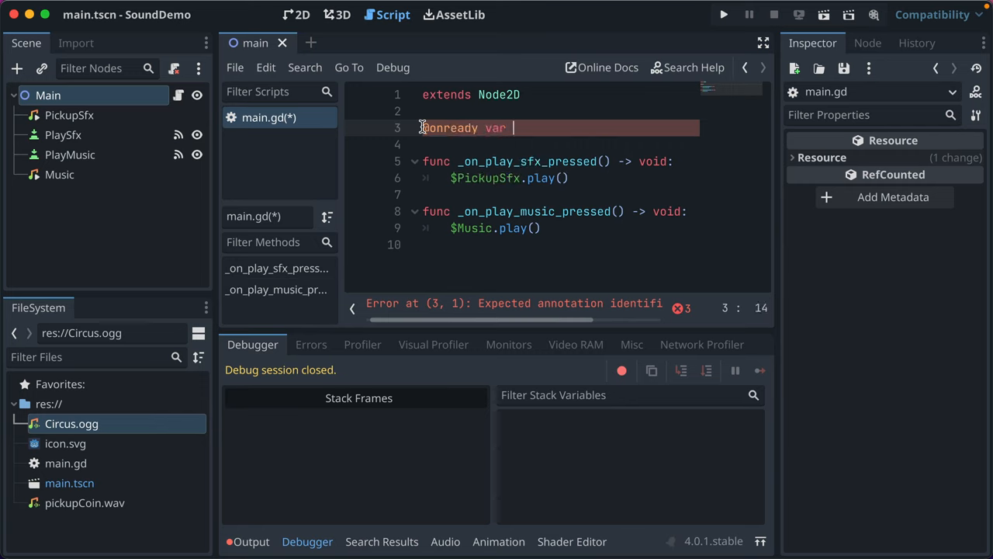
{"action": "type", "text": "P"}
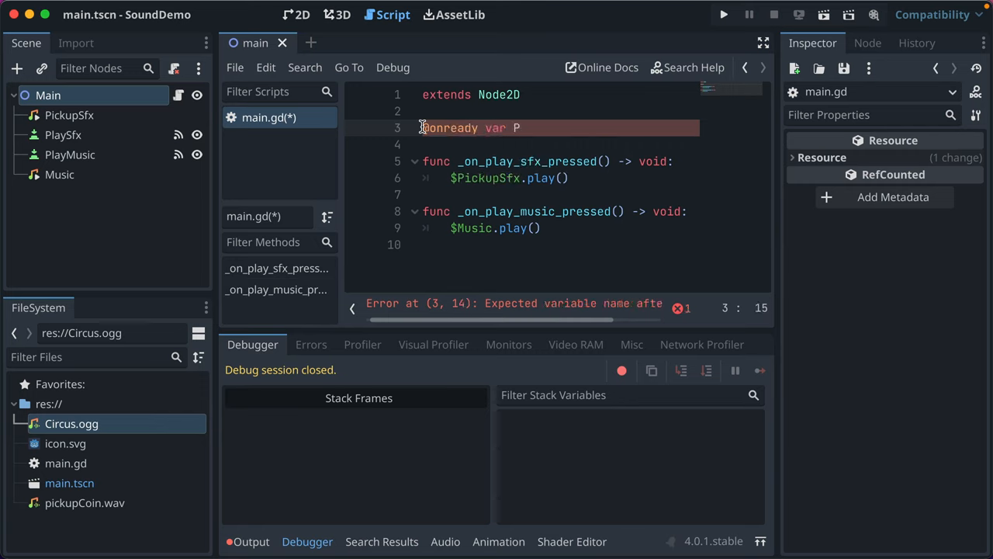
{"action": "type", "text": "ick_sfx"}
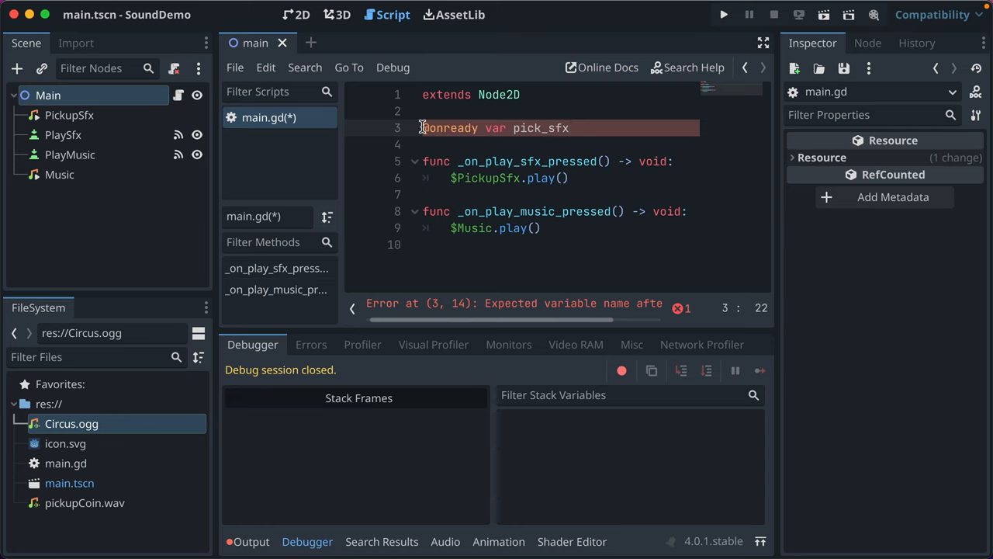
{"action": "type", "text": ":"}
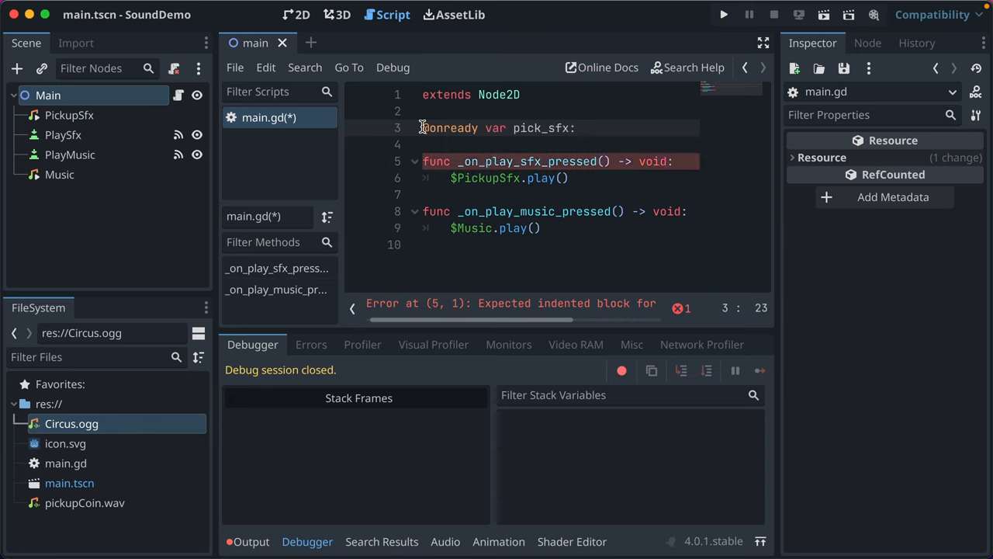
{"action": "type", "text": "AudioStream"}
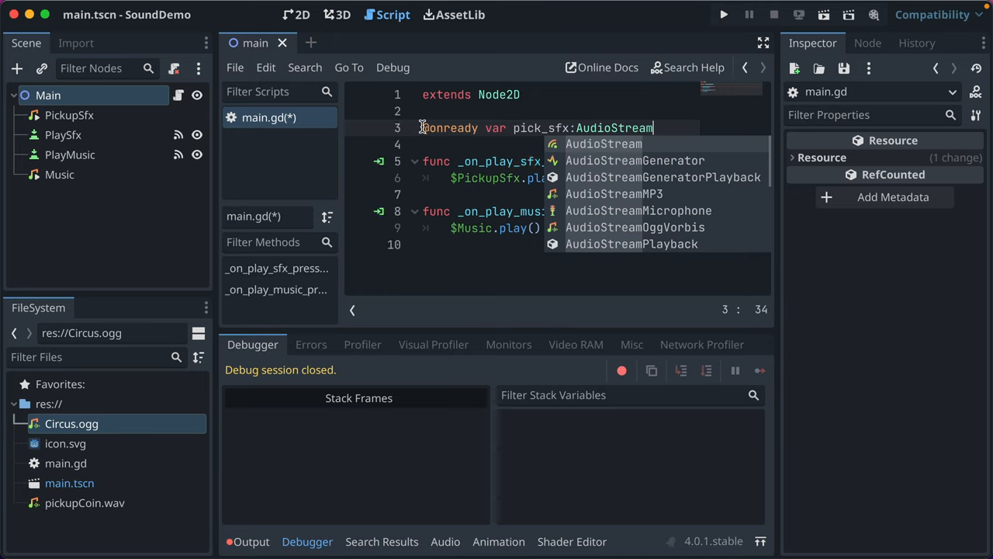
{"action": "left_click", "coordinate": [630, 244]}
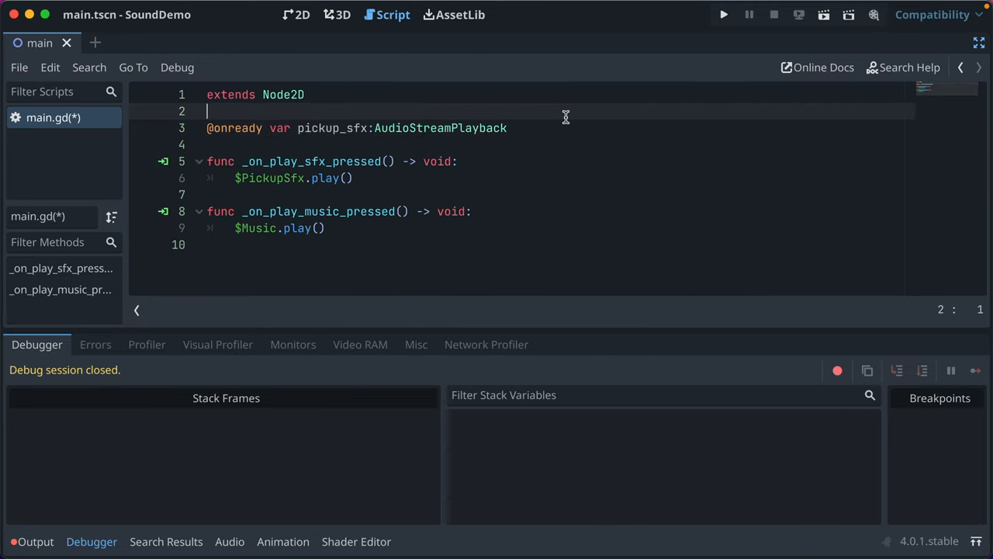
{"action": "type", "text": "="}
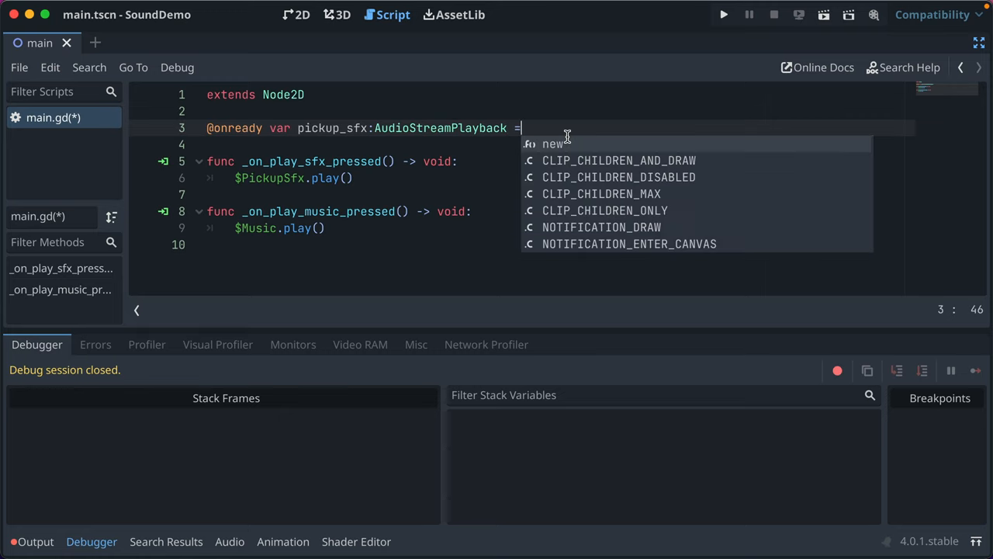
{"action": "type", "text": "$PickupSfx"}
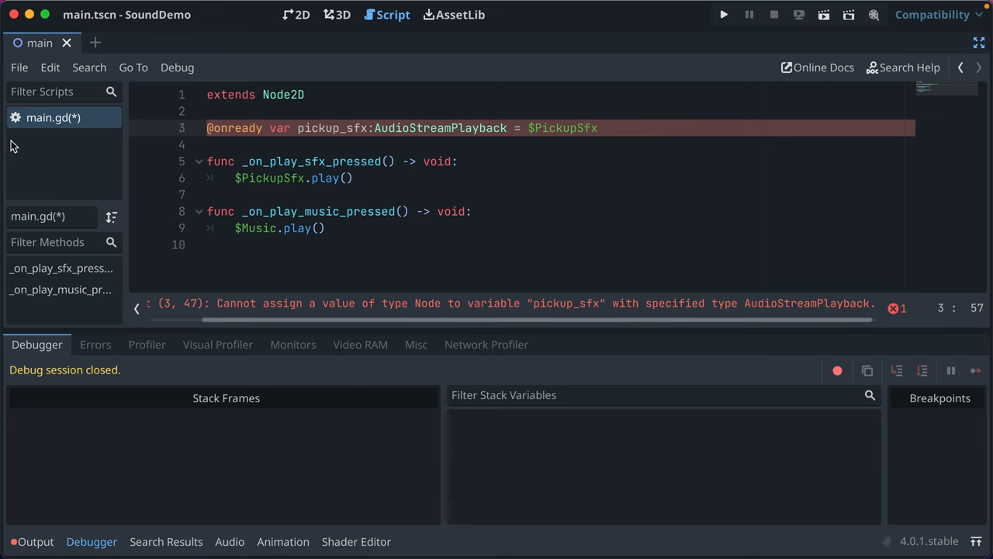
{"action": "left_click", "coordinate": [978, 44]}
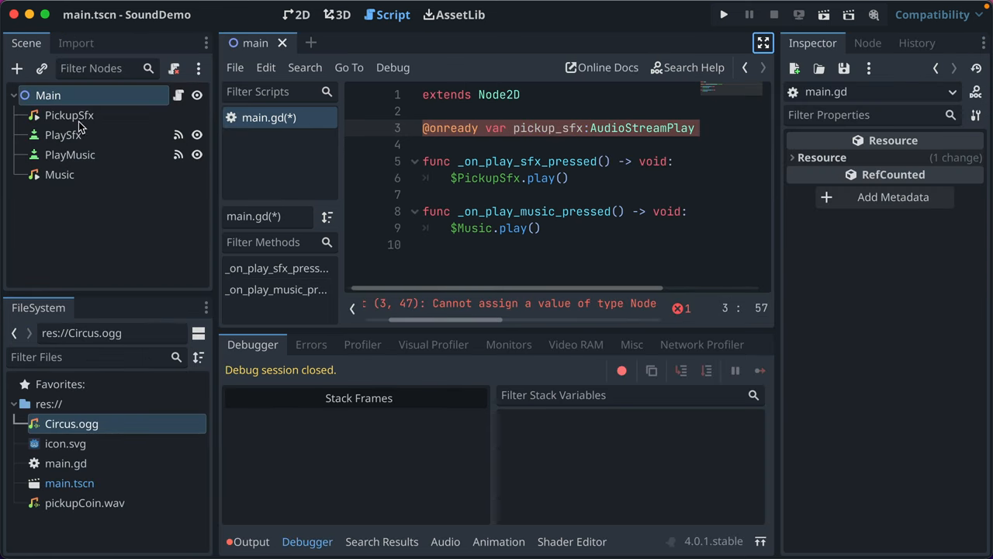
{"action": "mouse_move", "coordinate": [928, 121]}
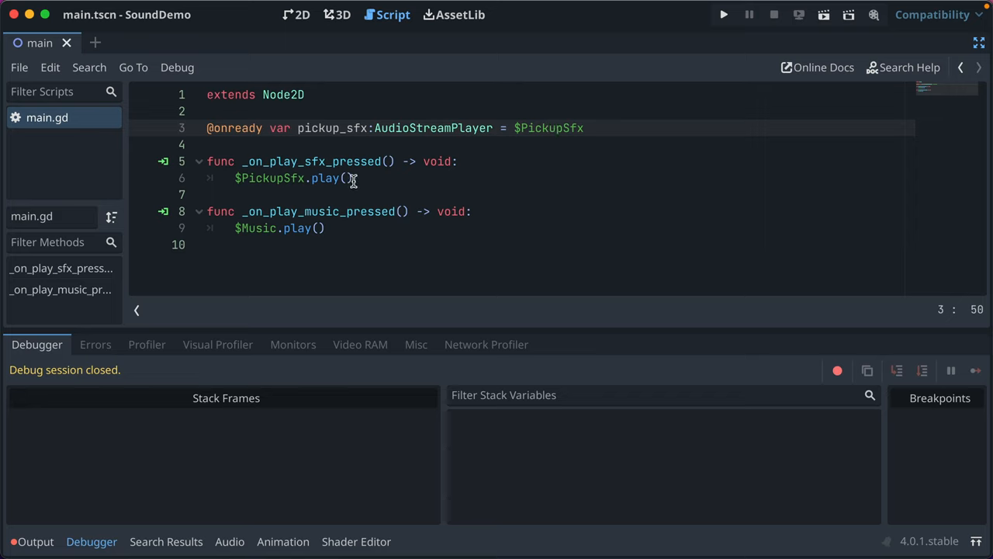
{"action": "type", "text": "pick"}
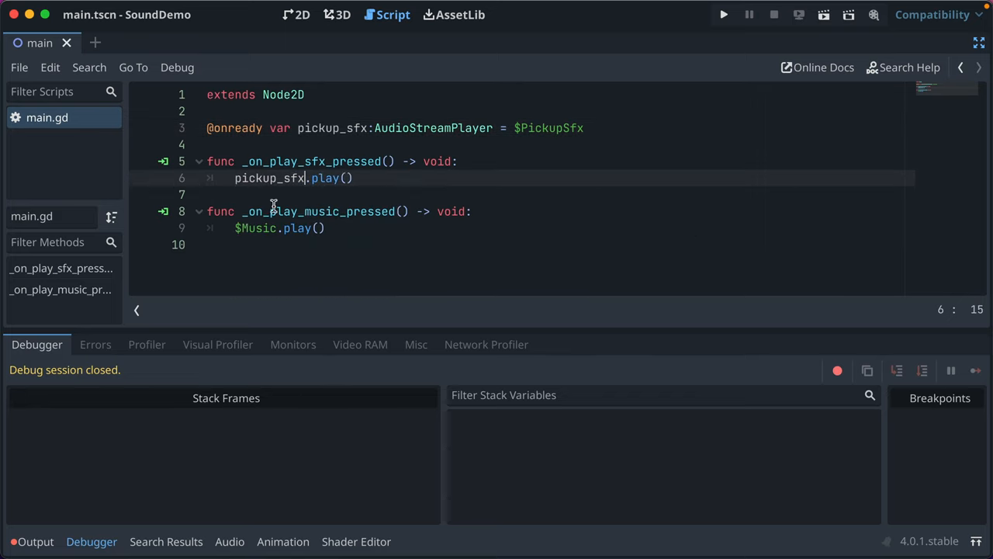
{"action": "type", "text": "@onready"}
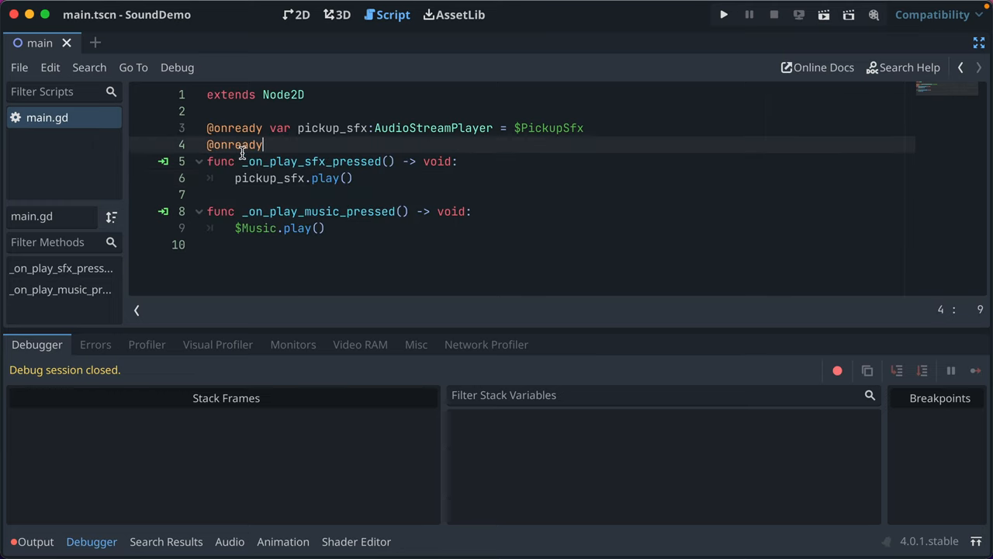
{"action": "type", "text": "var music:"}
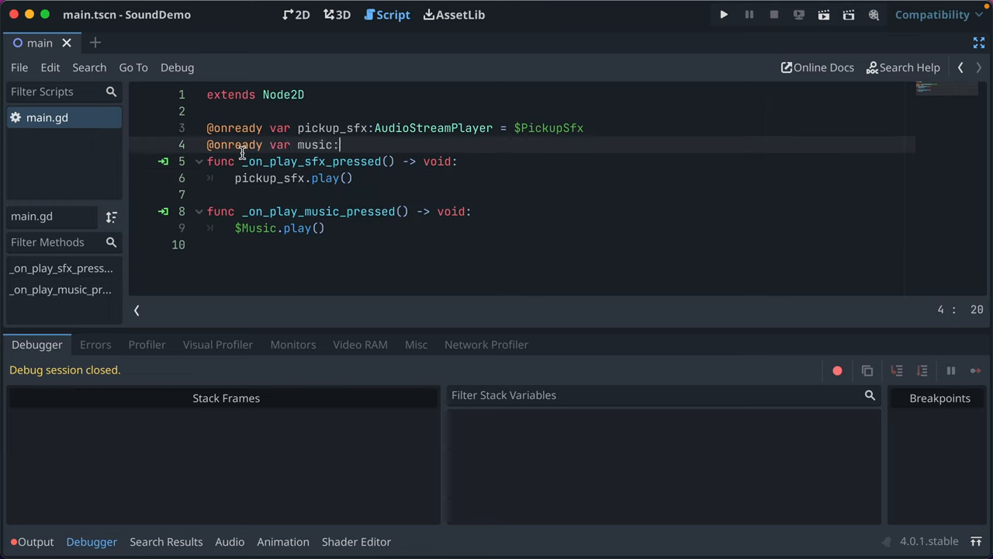
{"action": "type", "text": "AudioStreamPlayer = $"}
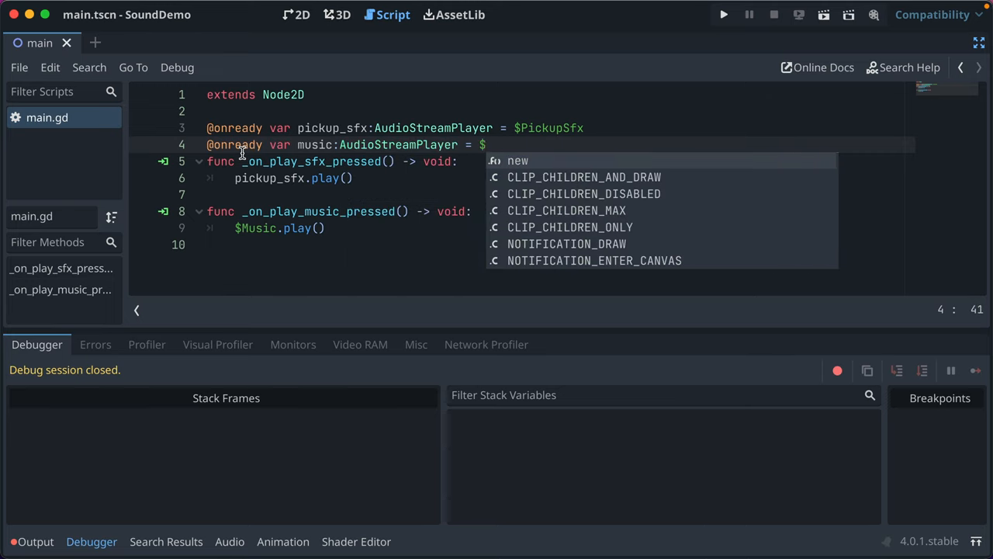
{"action": "type", "text": "Music"}
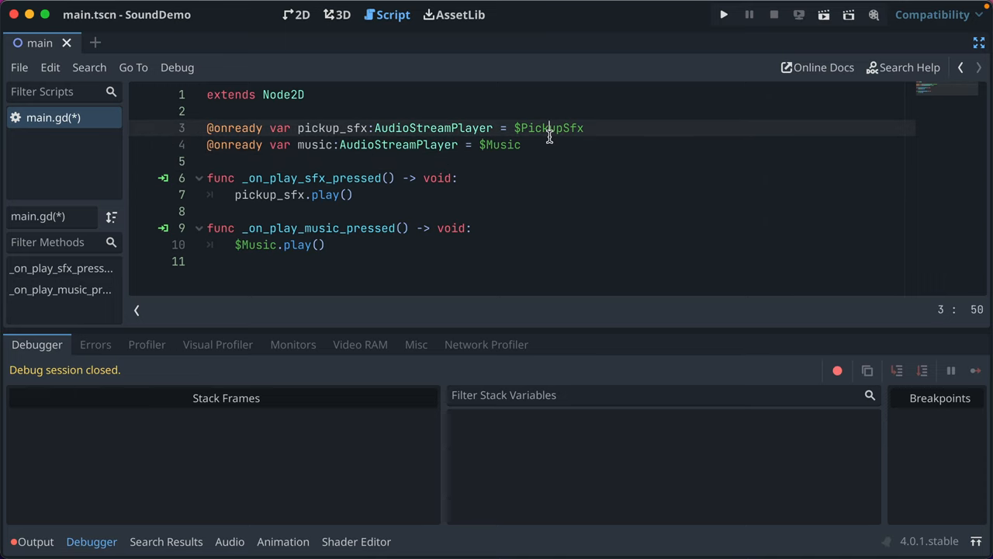
Step: Delete the old $Music playback line, start typing music., and bring up the AudioStreamPlayer reference
{"action": "double_click", "coordinate": [256, 246]}
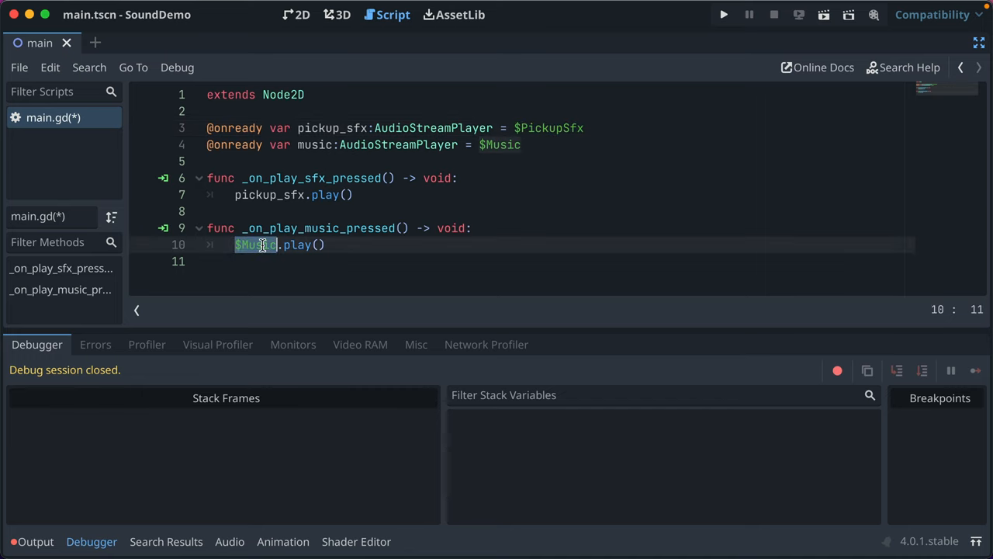
{"action": "key", "text": "Delete"}
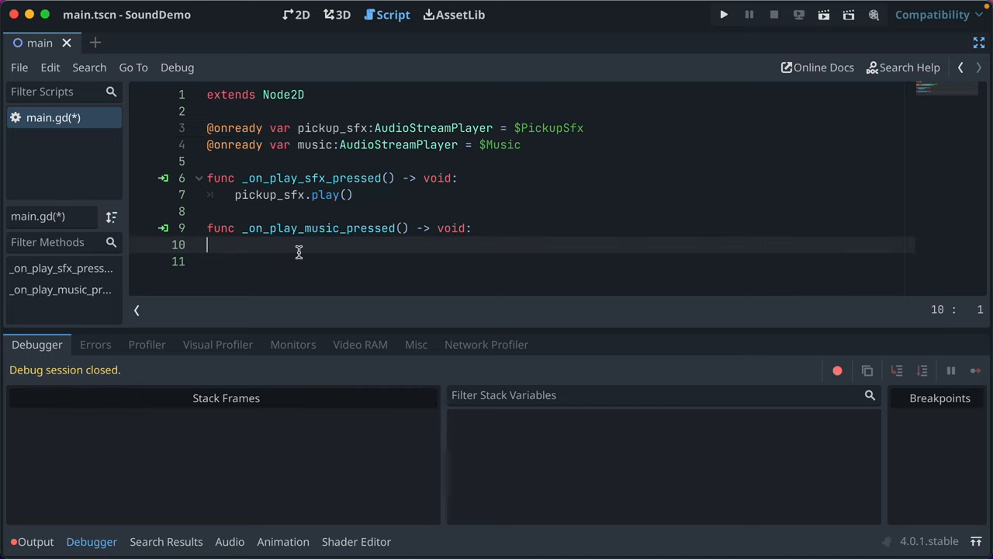
{"action": "type", "text": "m"}
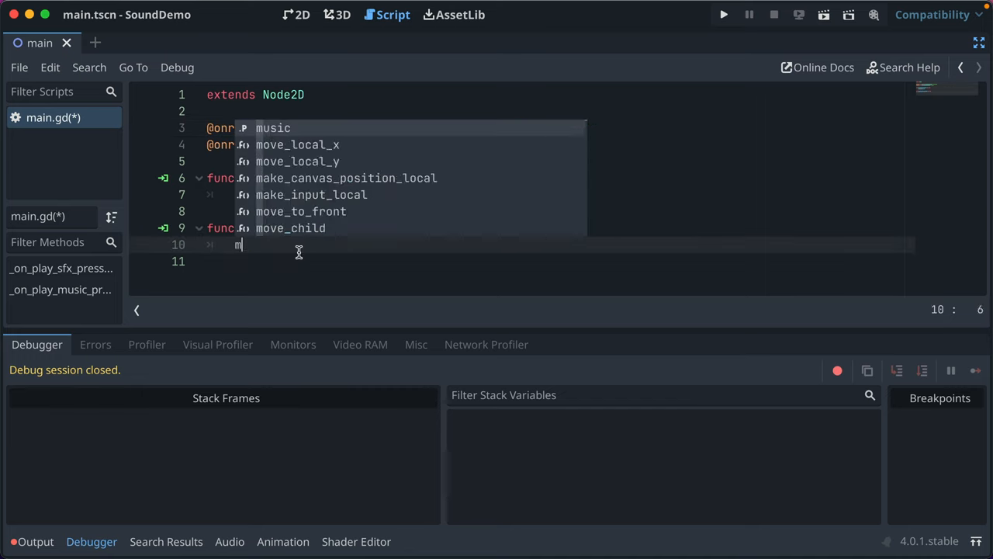
{"action": "type", "text": "usic.play"}
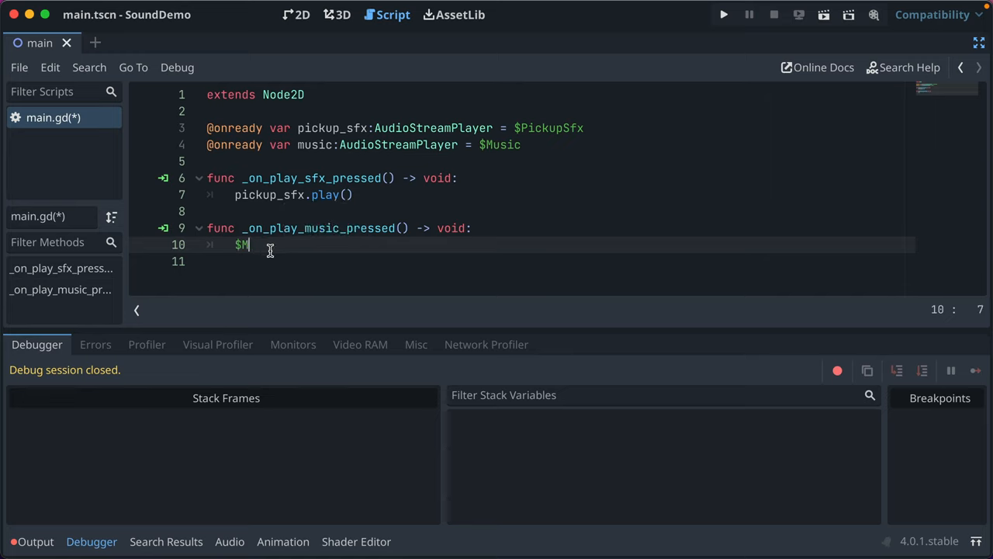
{"action": "type", "text": "usic"}
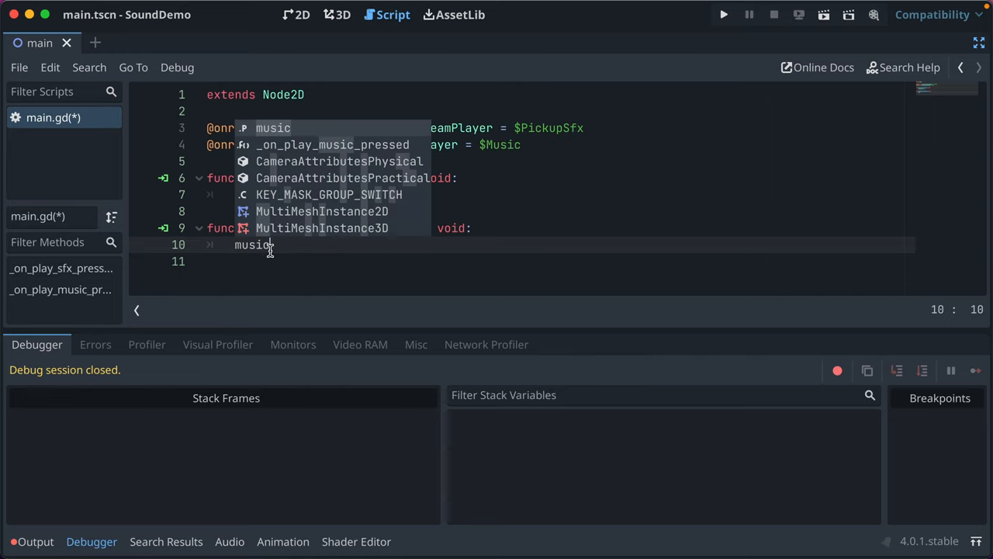
{"action": "type", "text": "."}
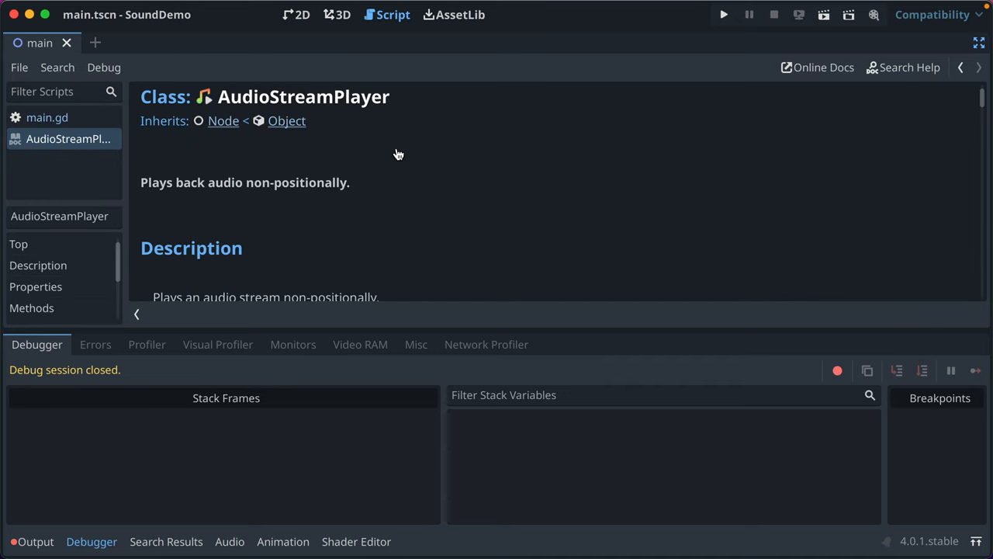
{"action": "scroll", "scroll_direction": "down", "scroll_amount": 3}
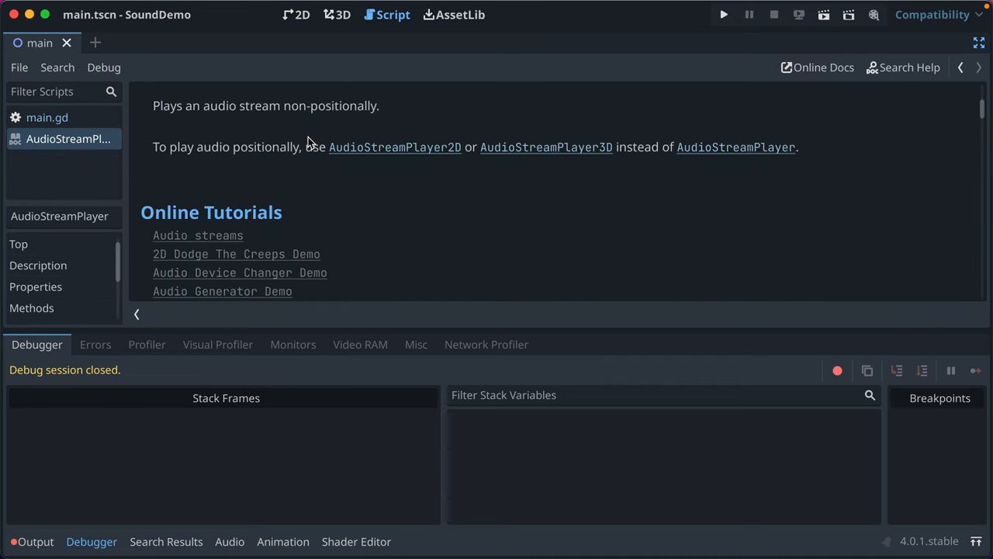
{"action": "left_click", "coordinate": [35, 286]}
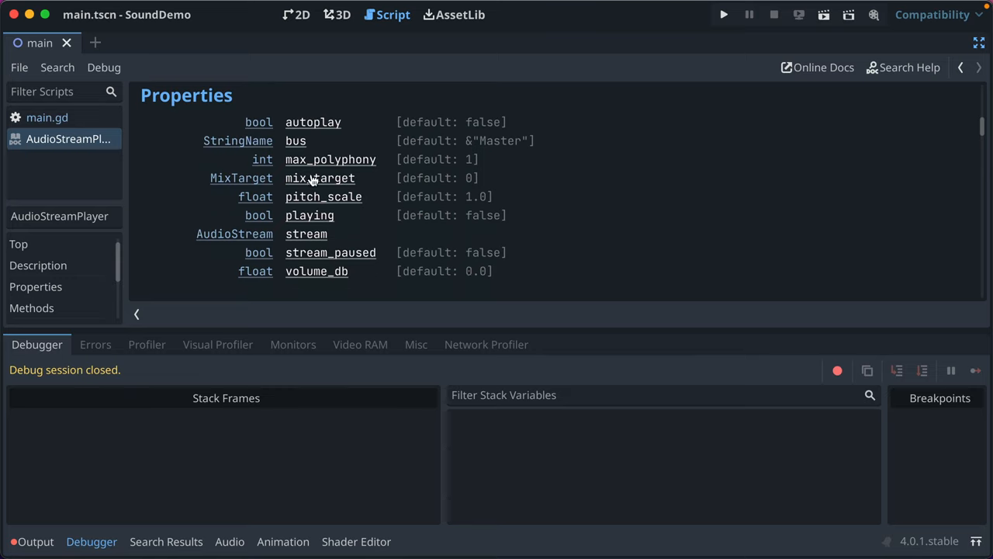
{"action": "mouse_move", "coordinate": [363, 214]}
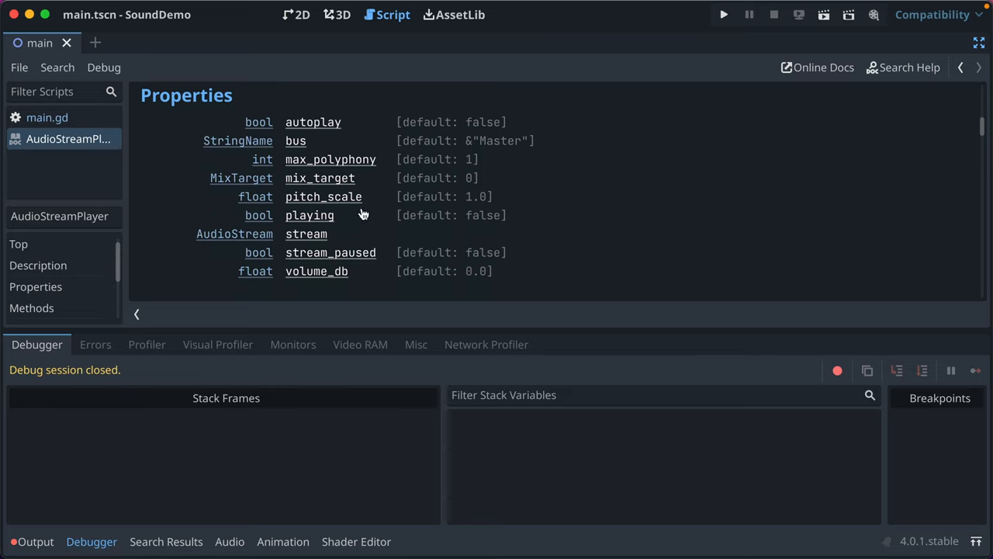
{"action": "mouse_move", "coordinate": [311, 132]}
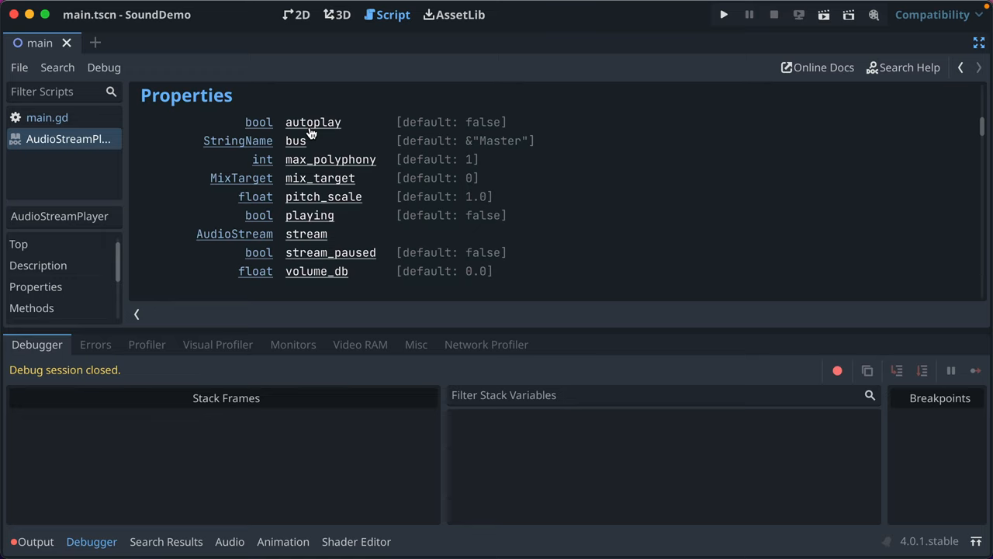
{"action": "mouse_move", "coordinate": [308, 220]}
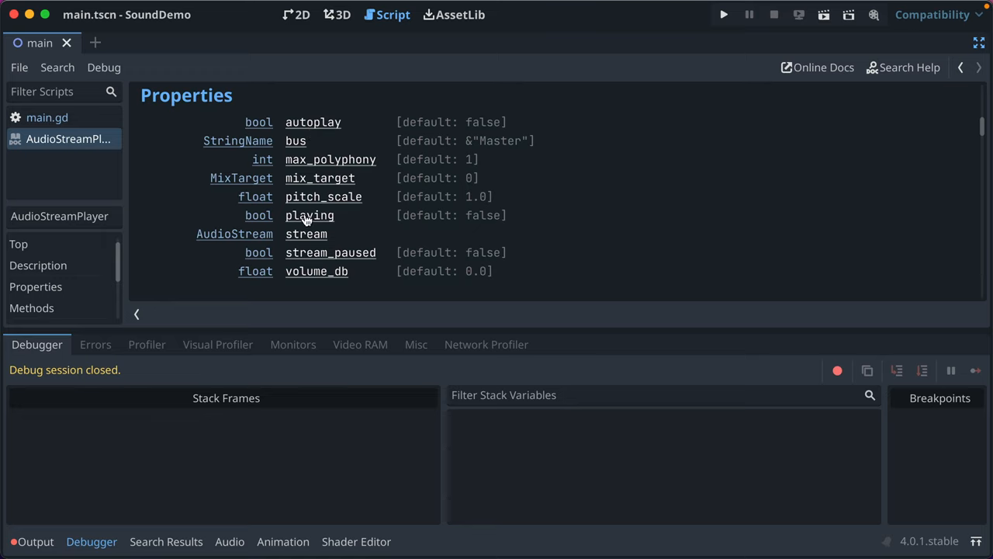
{"action": "mouse_move", "coordinate": [303, 122]}
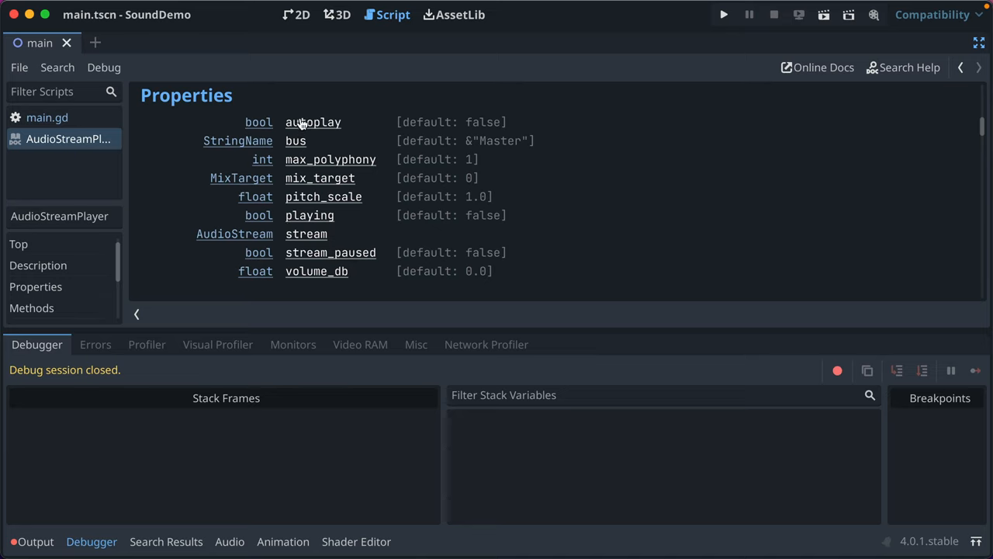
{"action": "mouse_move", "coordinate": [400, 194]}
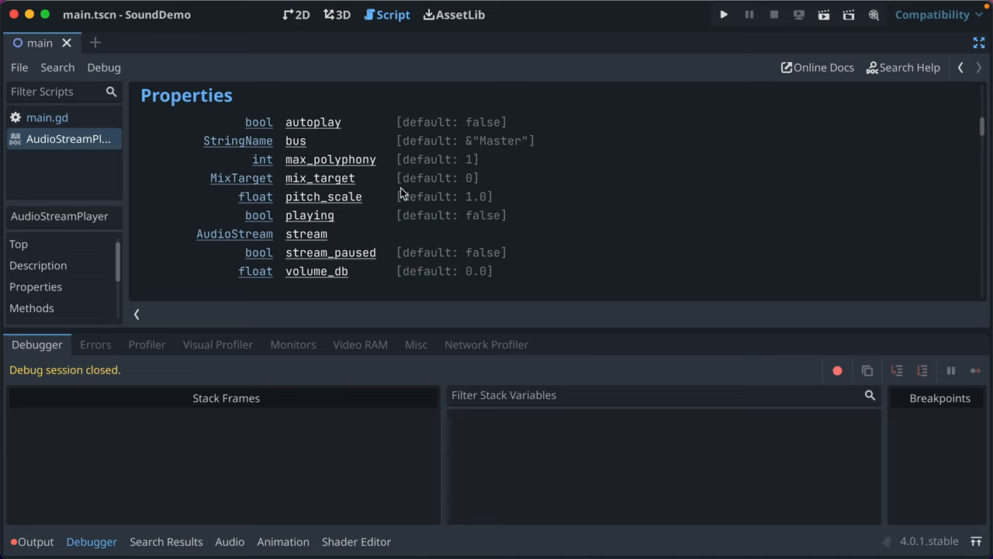
{"action": "left_click", "coordinate": [337, 14]}
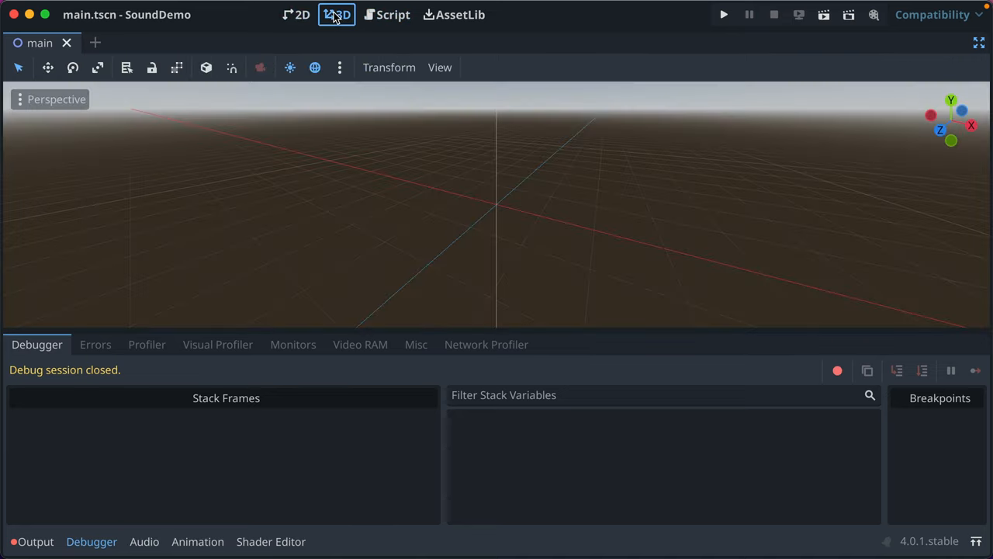
{"action": "left_click", "coordinate": [388, 14]}
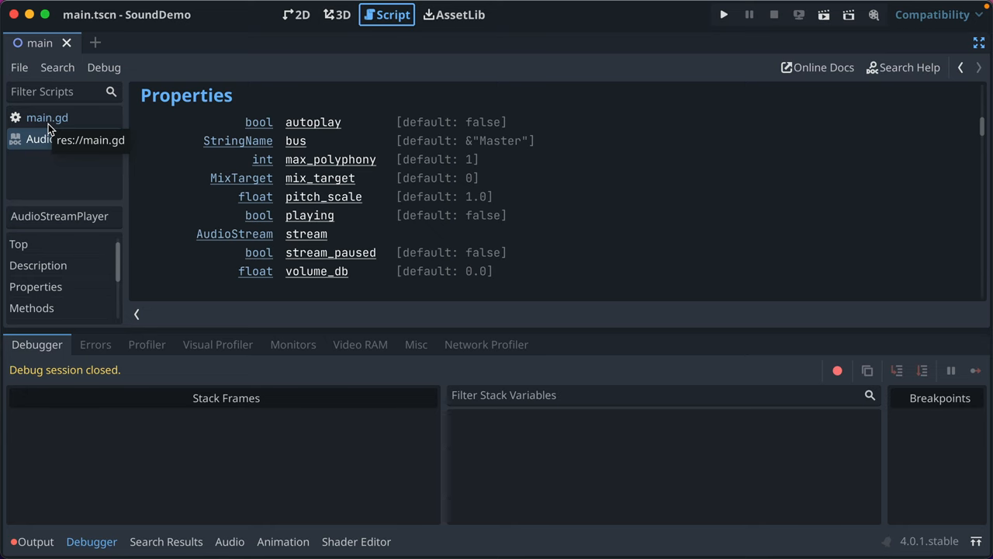
Step: Replace pass in the music handler of main.gd with music.play()
{"action": "left_click", "coordinate": [47, 118]}
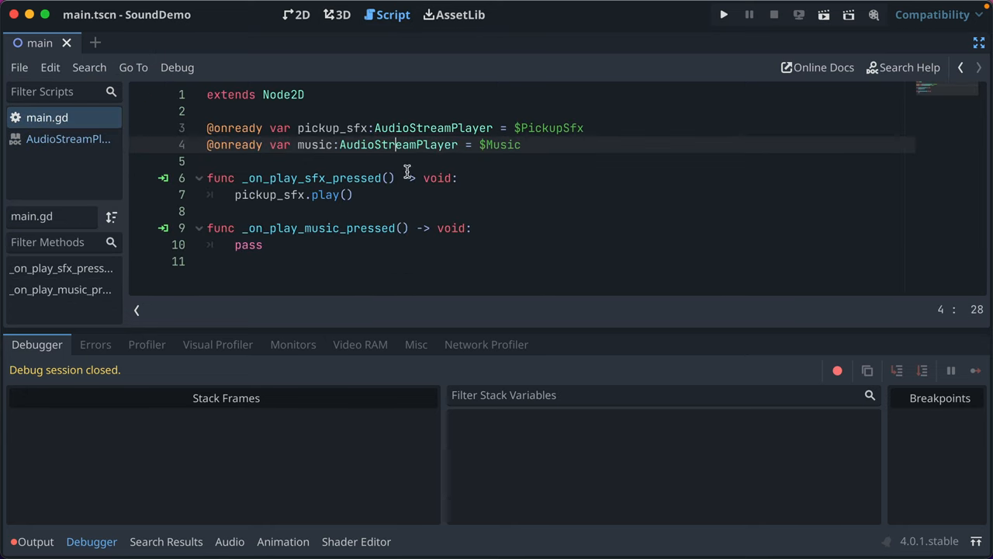
{"action": "double_click", "coordinate": [249, 245]}
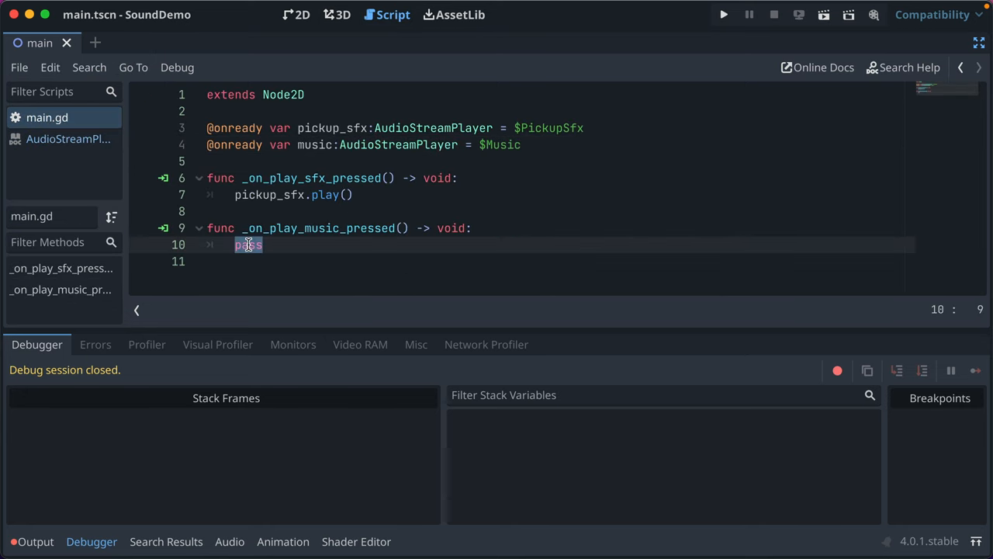
{"action": "type", "text": "music.play"}
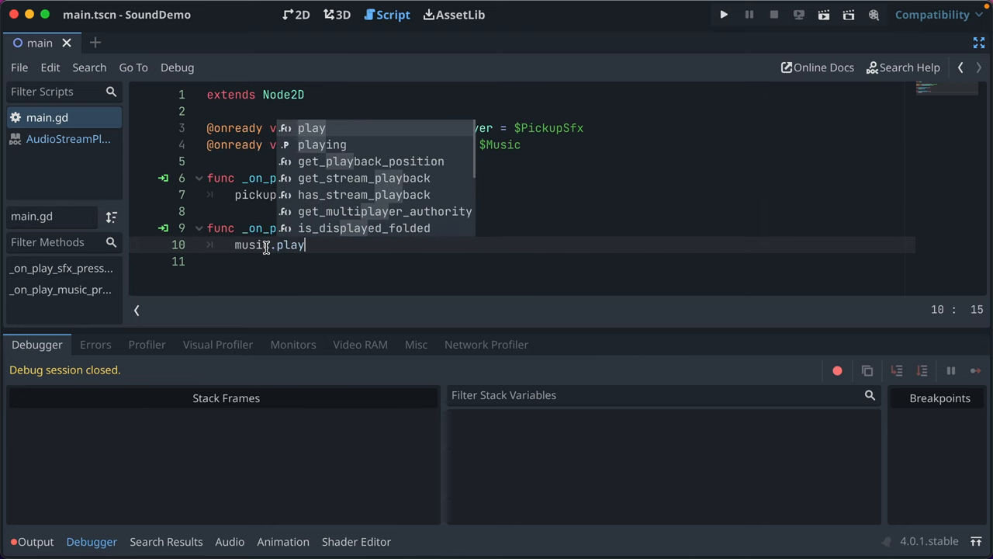
Step: Test-run SoundDemo, close the game, and start a blank line above the play call
{"action": "left_click", "coordinate": [723, 14]}
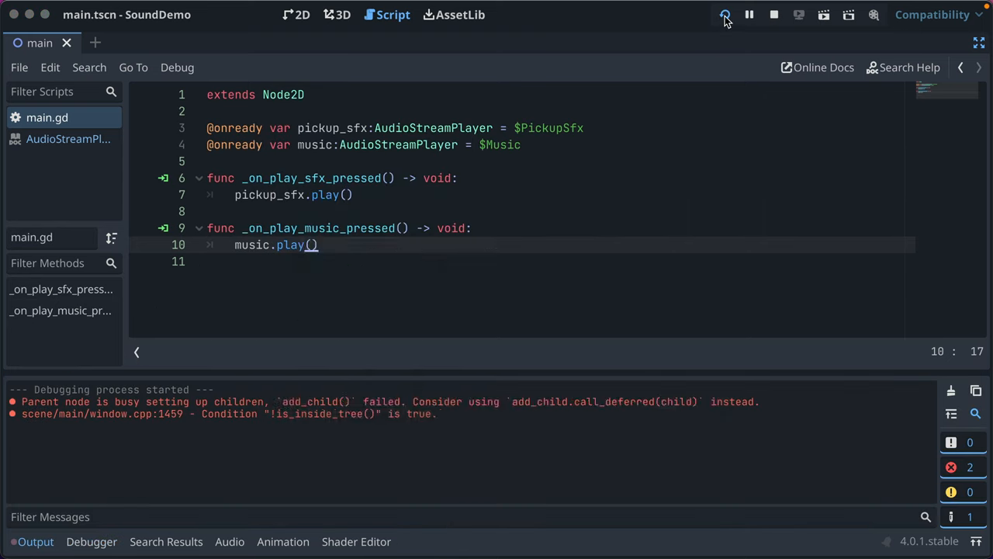
{"action": "left_click", "coordinate": [724, 14]}
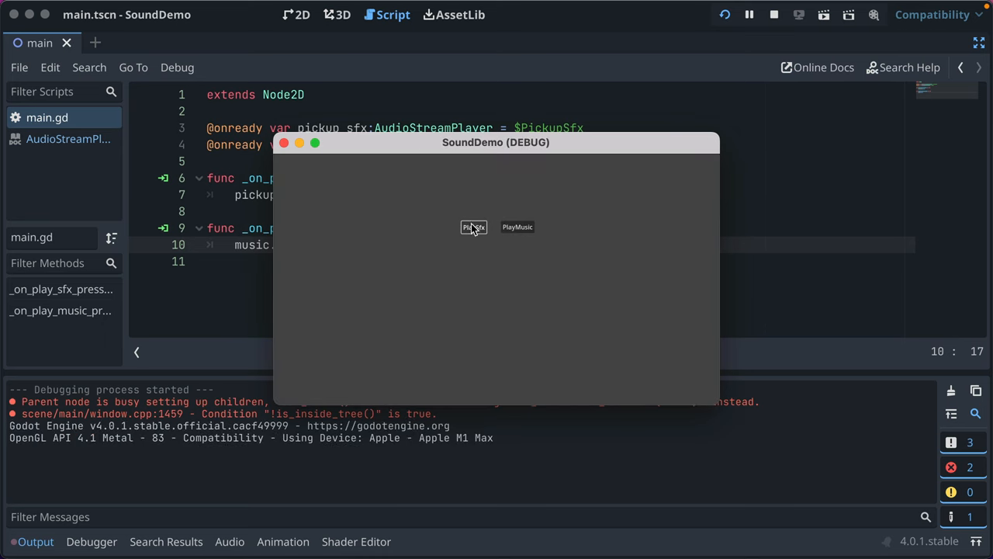
{"action": "left_click", "coordinate": [773, 14]}
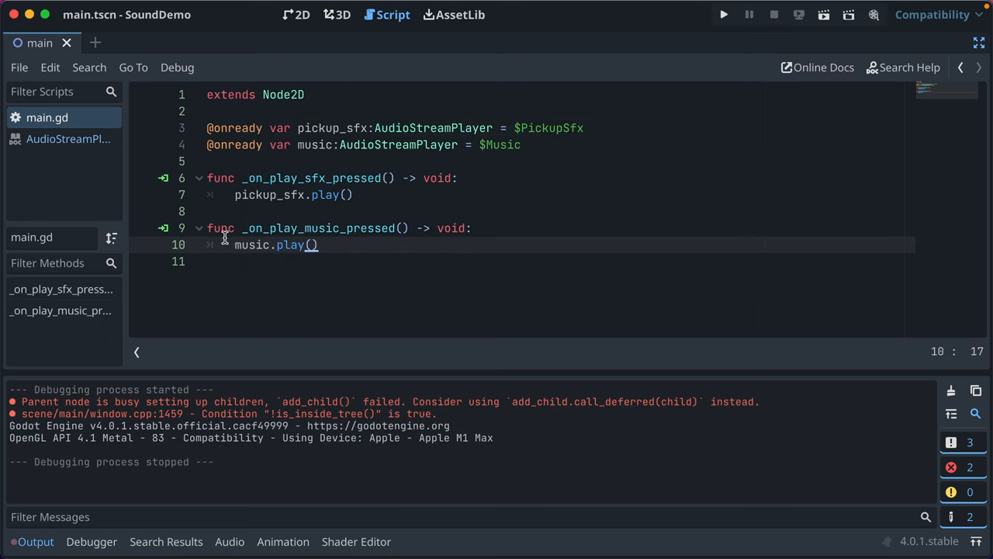
{"action": "key", "text": "enter"}
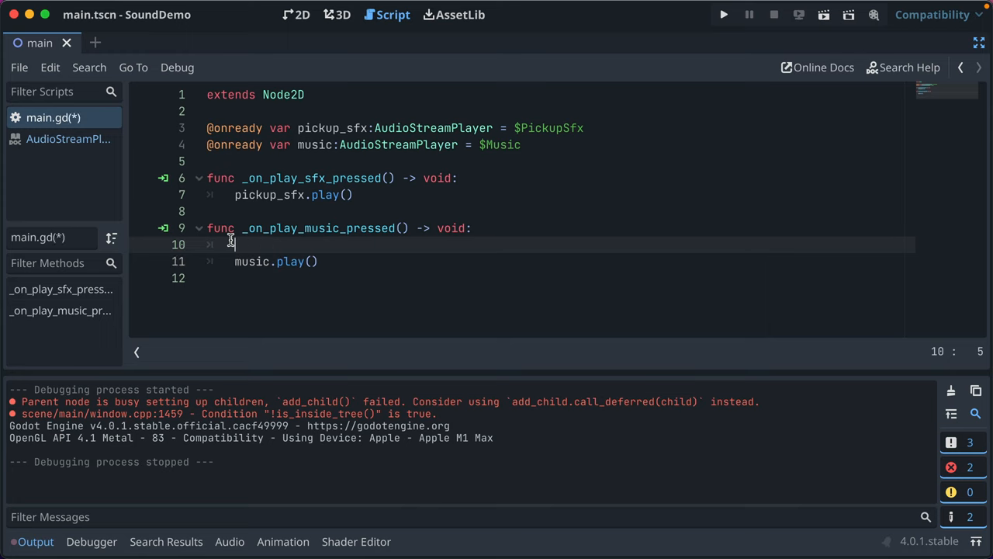
Step: Wrap music.play() in 'if music.playing:' with an else branch calling music.stop(), then launch the game
{"action": "type", "text": "if music"}
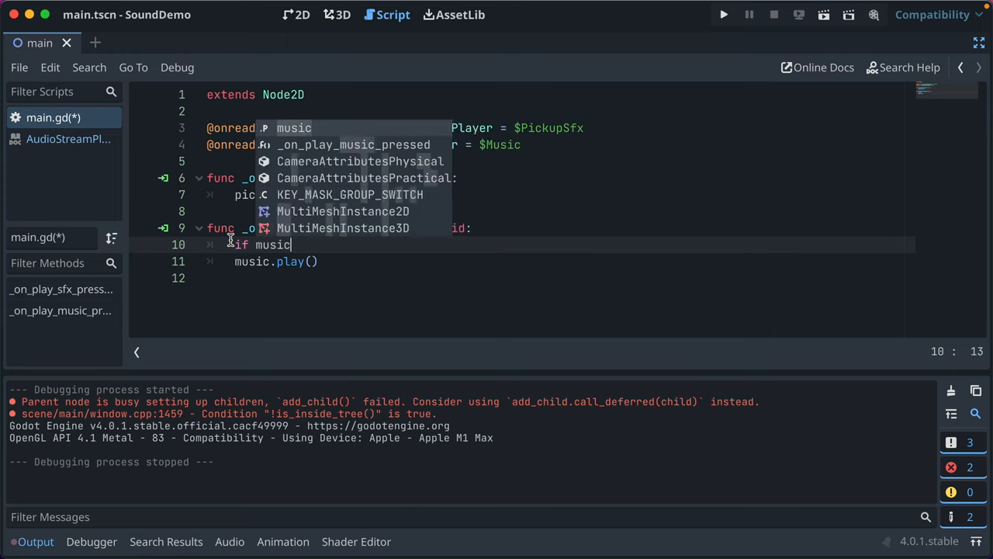
{"action": "type", "text": "."}
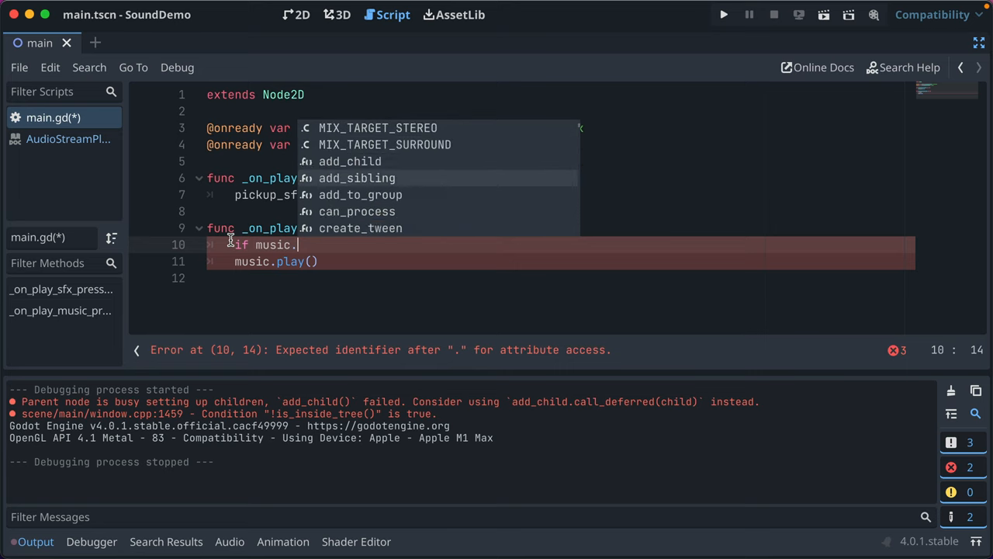
{"action": "type", "text": "playing:"}
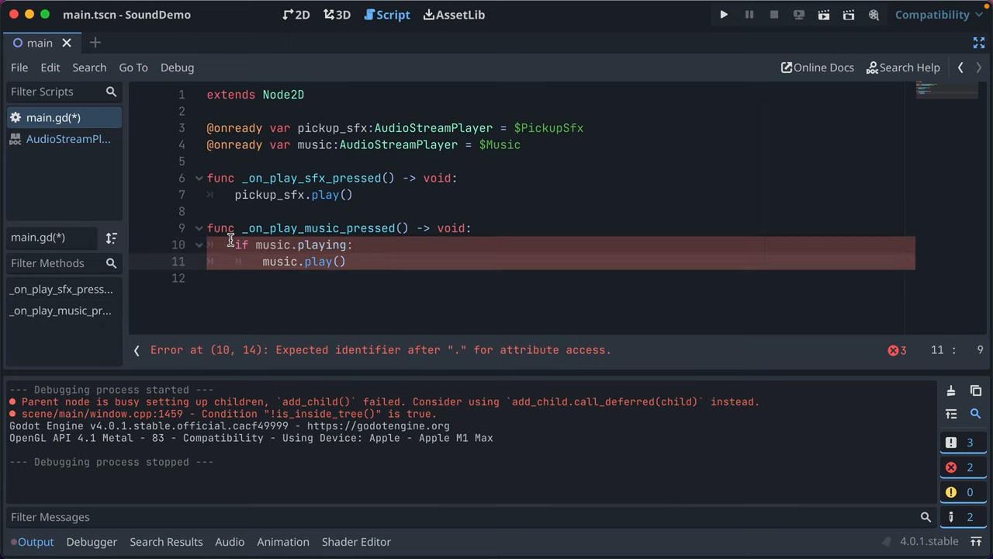
{"action": "type", "text": "else:"}
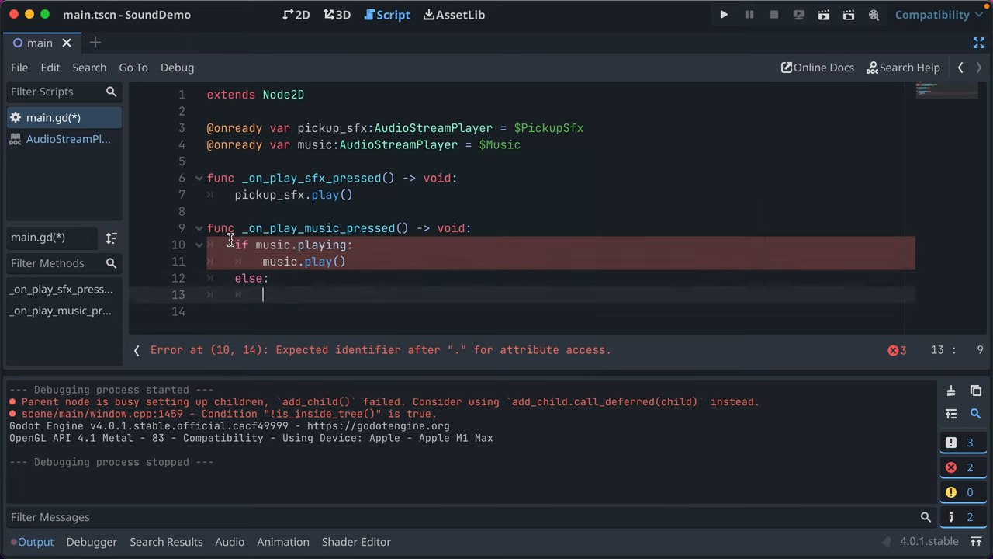
{"action": "type", "text": "pa"}
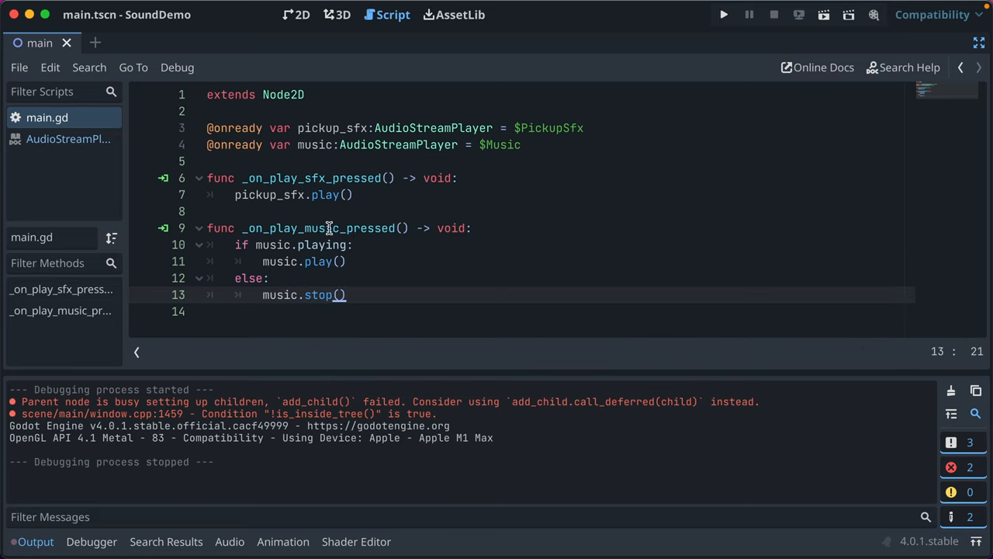
{"action": "left_click", "coordinate": [723, 14]}
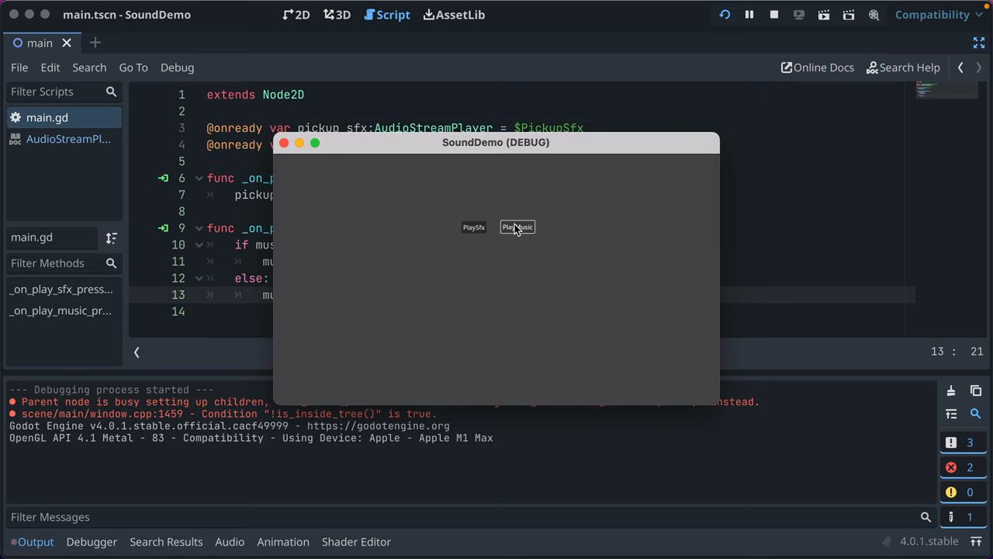
Step: Try the music button, swap the branches so playing music stops and silent music plays, and retest
{"action": "left_click", "coordinate": [284, 143]}
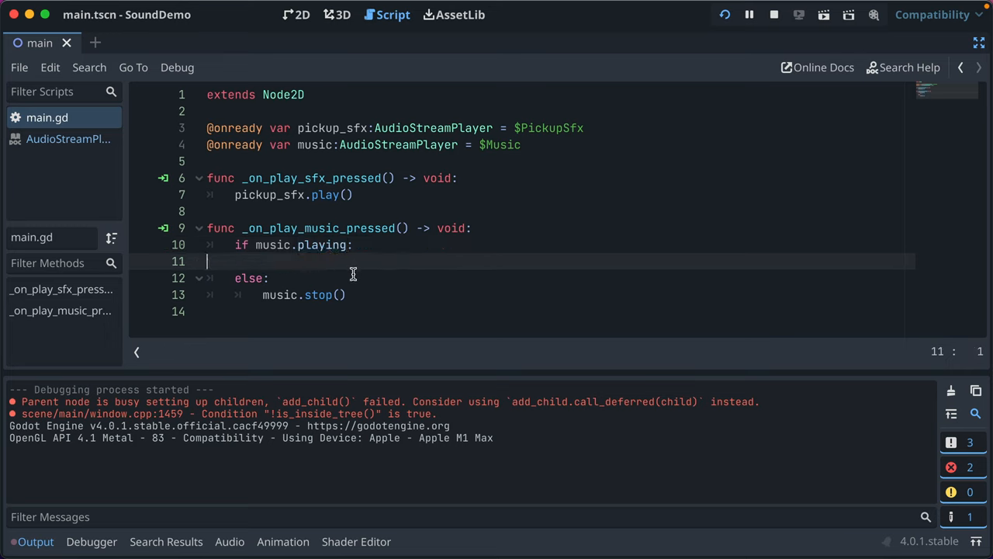
{"action": "type", "text": "music.play()"}
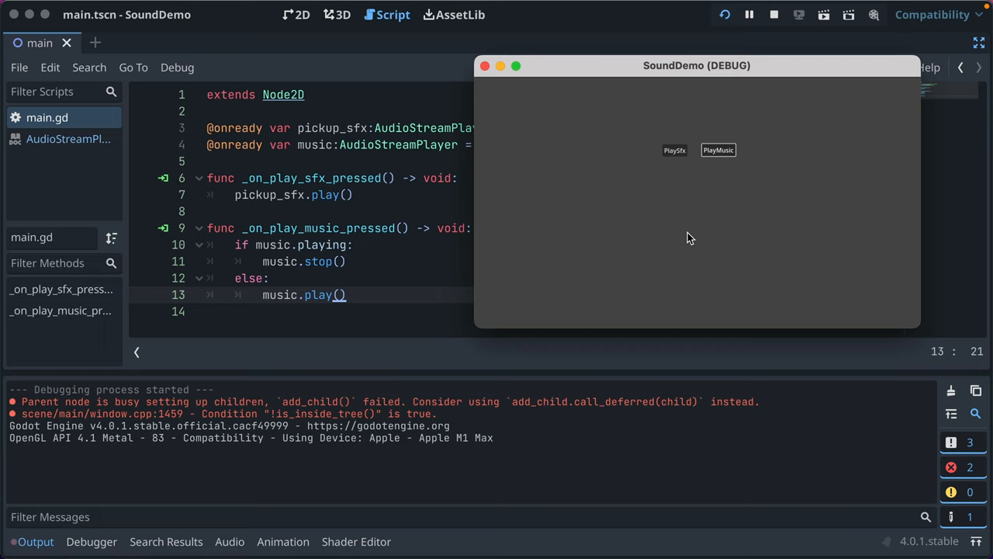
{"action": "mouse_move", "coordinate": [721, 189]}
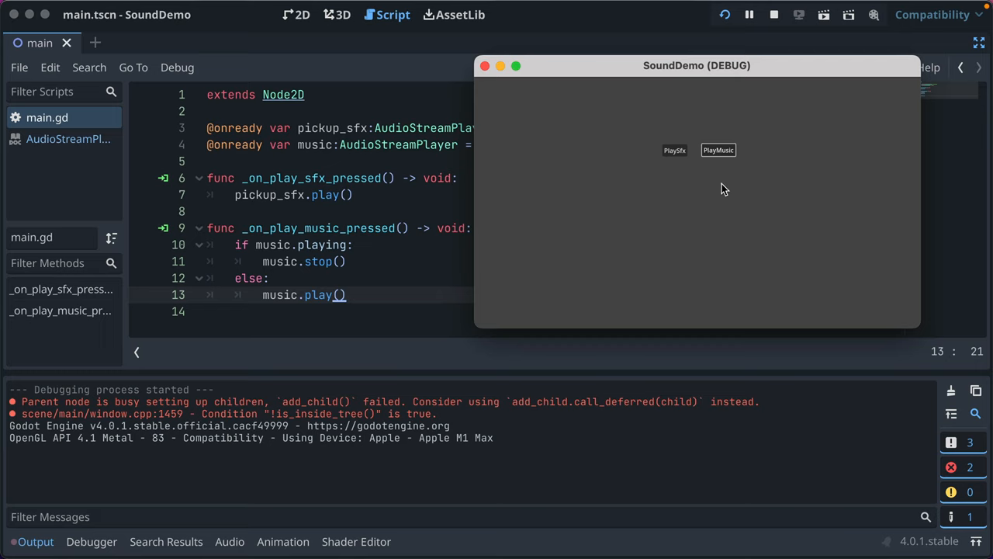
{"action": "mouse_move", "coordinate": [717, 173]}
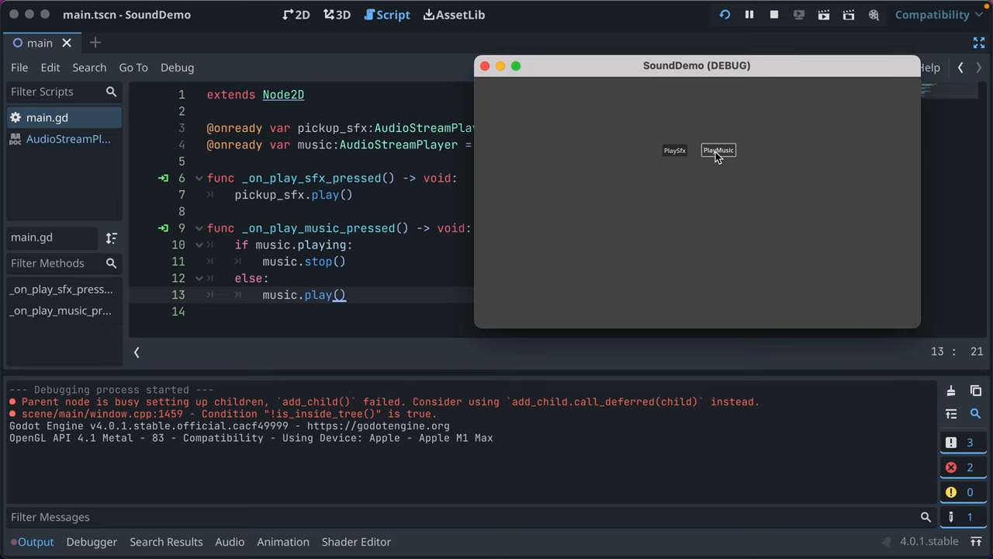
{"action": "mouse_move", "coordinate": [674, 155]}
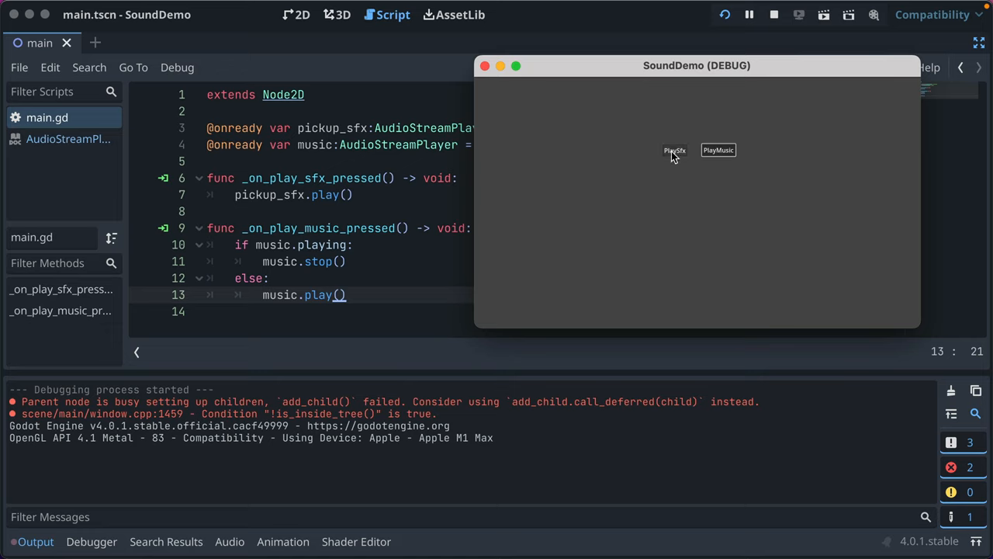
{"action": "left_click", "coordinate": [773, 15]}
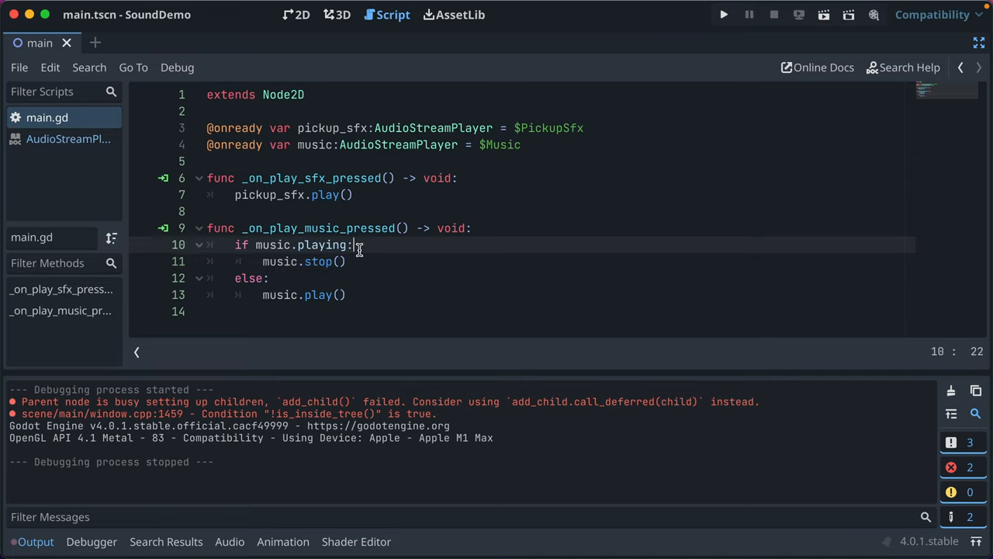
{"action": "mouse_move", "coordinate": [366, 267]}
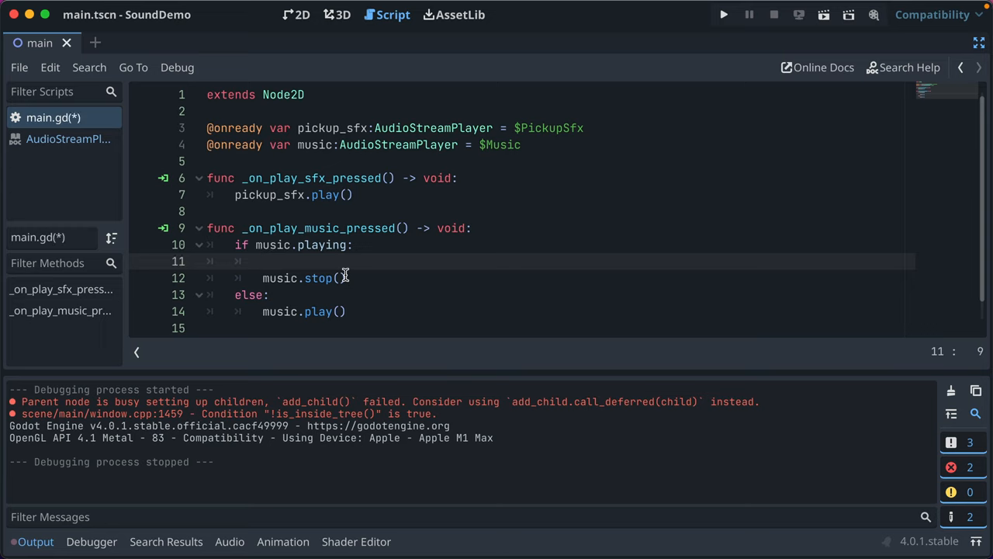
Step: Set $PlayMusic.text to "PlayMusic" after stopping and "StopMusic" after starting playback
{"action": "type", "text": "$"}
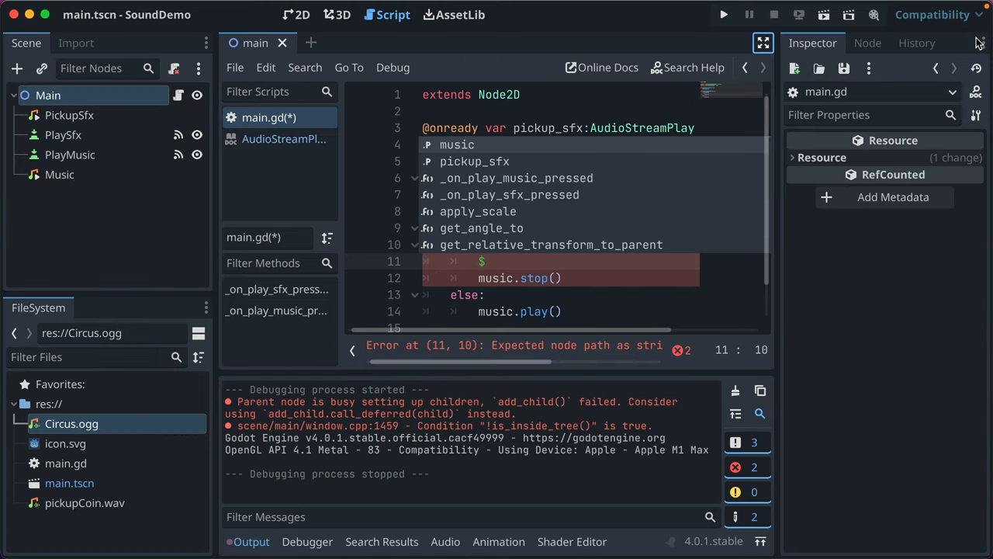
{"action": "mouse_move", "coordinate": [979, 43]}
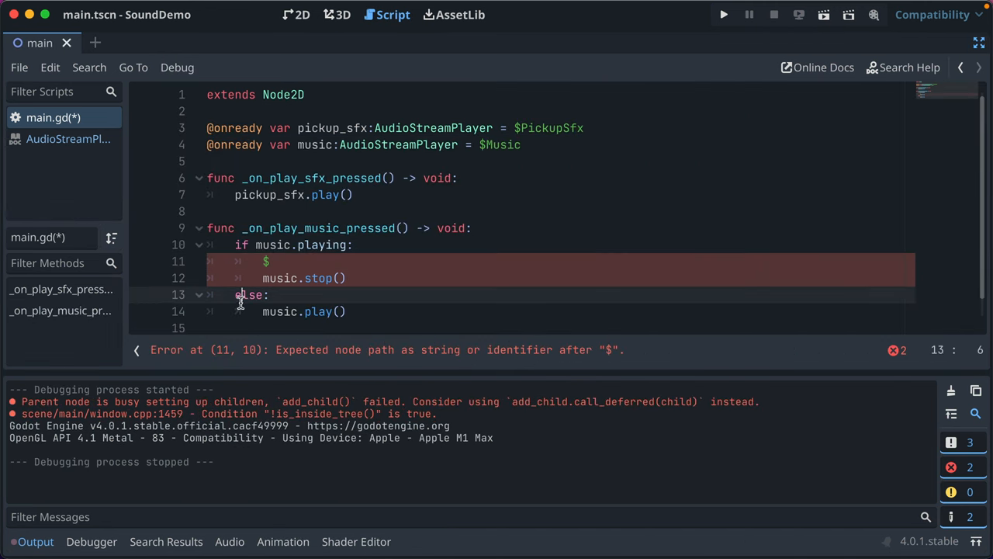
{"action": "left_click", "coordinate": [270, 261]}
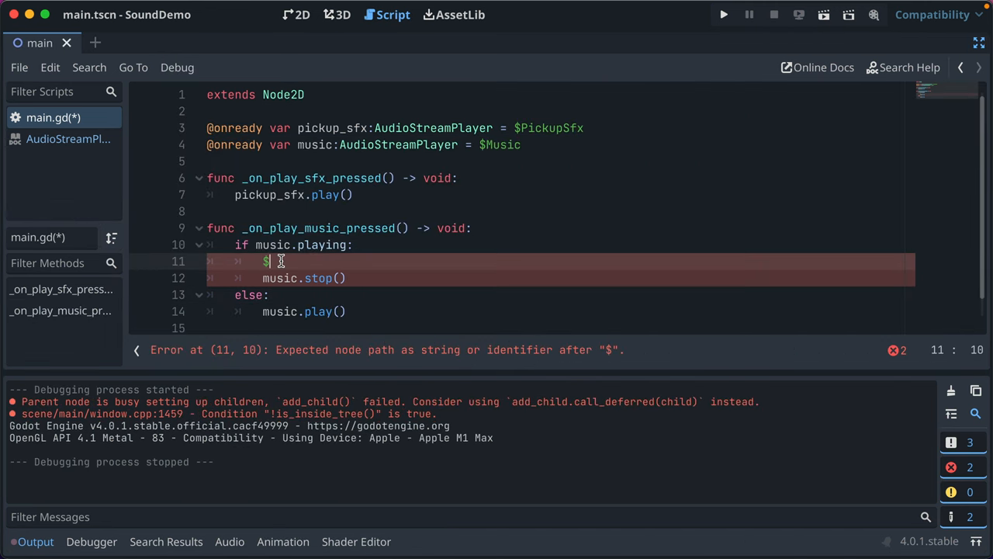
{"action": "type", "text": "PlayMusic"}
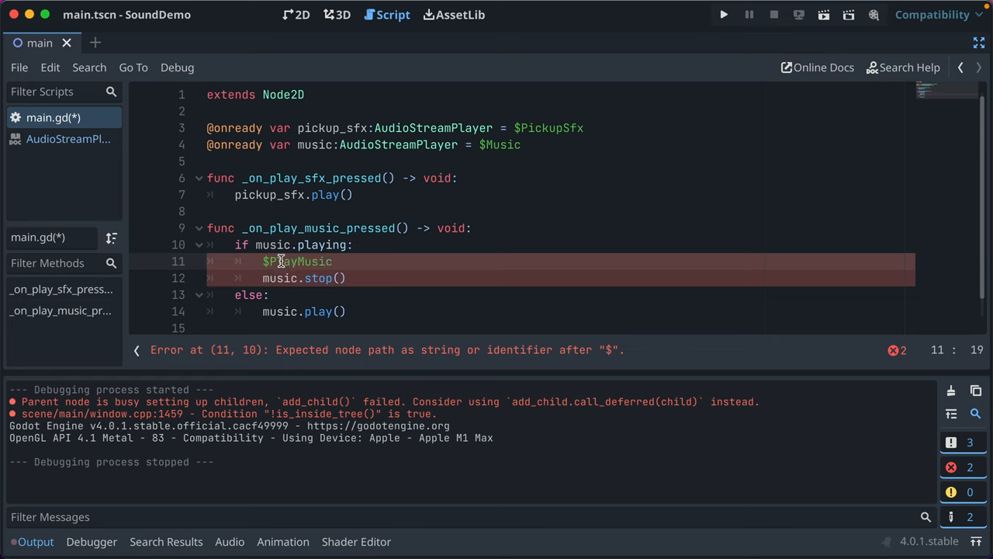
{"action": "type", "text": ".text = \"\""}
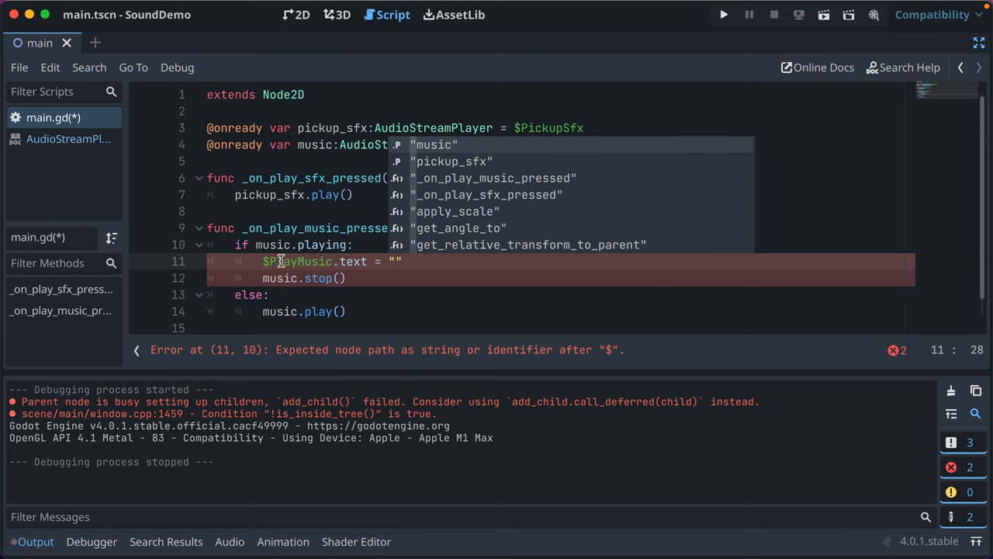
{"action": "type", "text": "PlayMusic"}
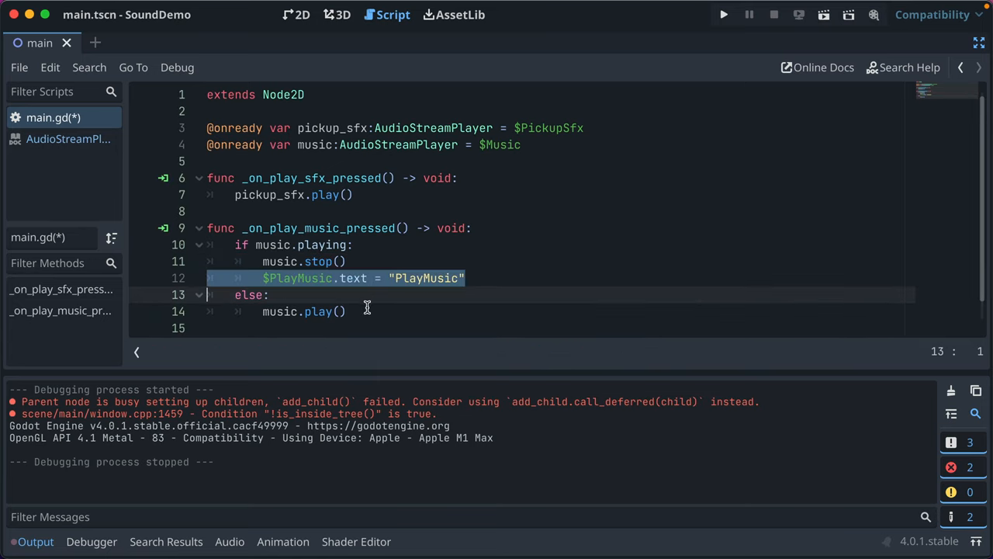
{"action": "type", "text": "$PlayMusic.text = \"PlayMusic\""}
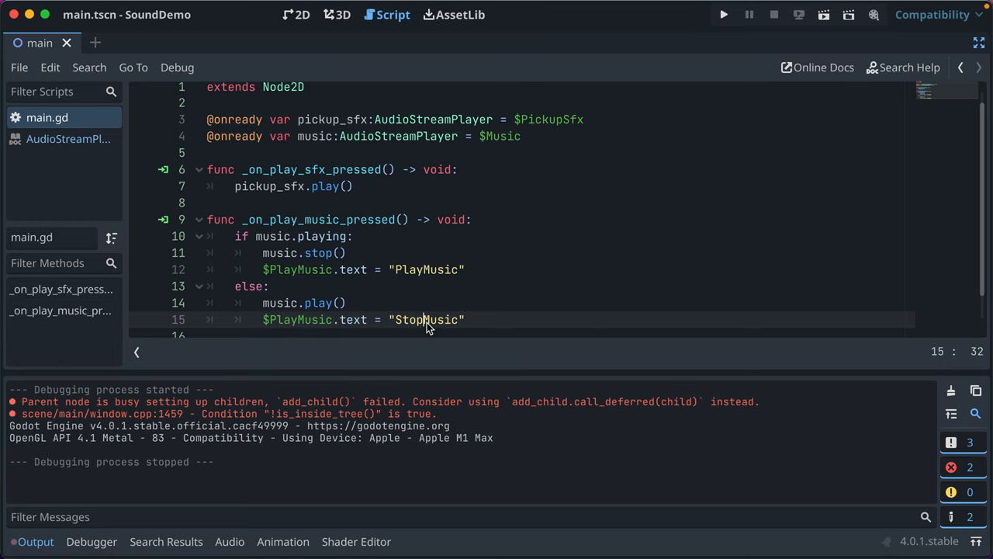
Step: Run SoundDemo and confirm the music button reads StopMusic once pressed
{"action": "left_click", "coordinate": [723, 14]}
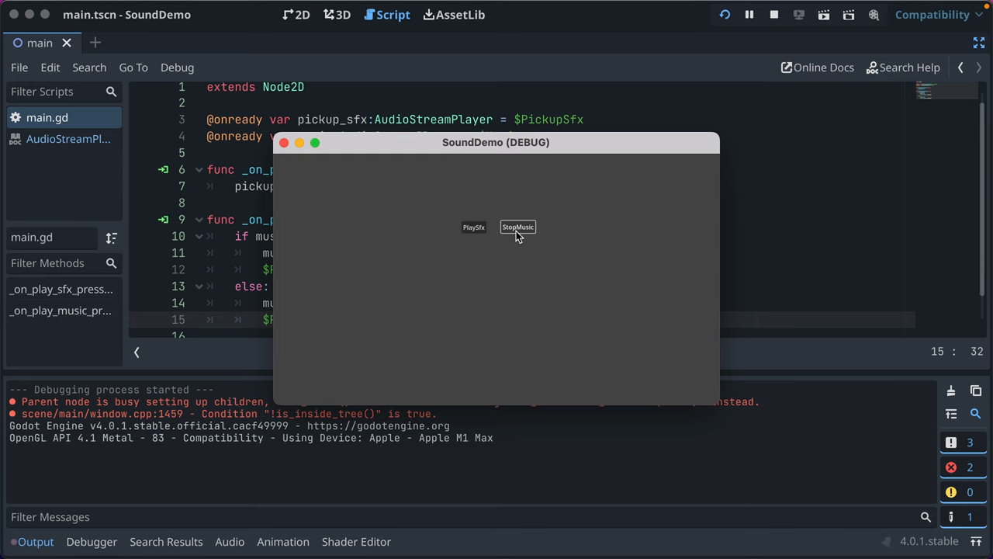
{"action": "left_click", "coordinate": [284, 143]}
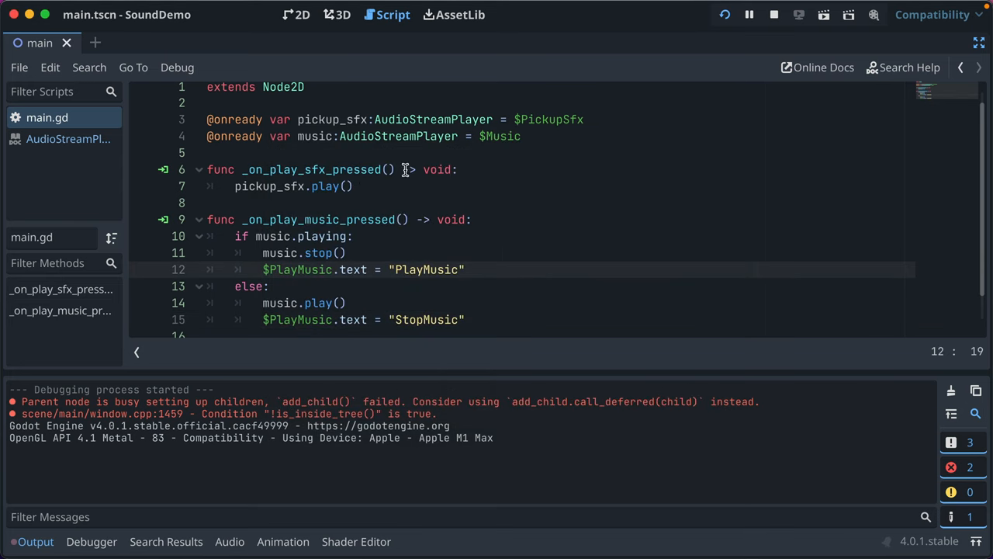
Step: Browse the AudioStreamPlayer reference down to the playing and stream_paused properties
{"action": "left_click", "coordinate": [68, 139]}
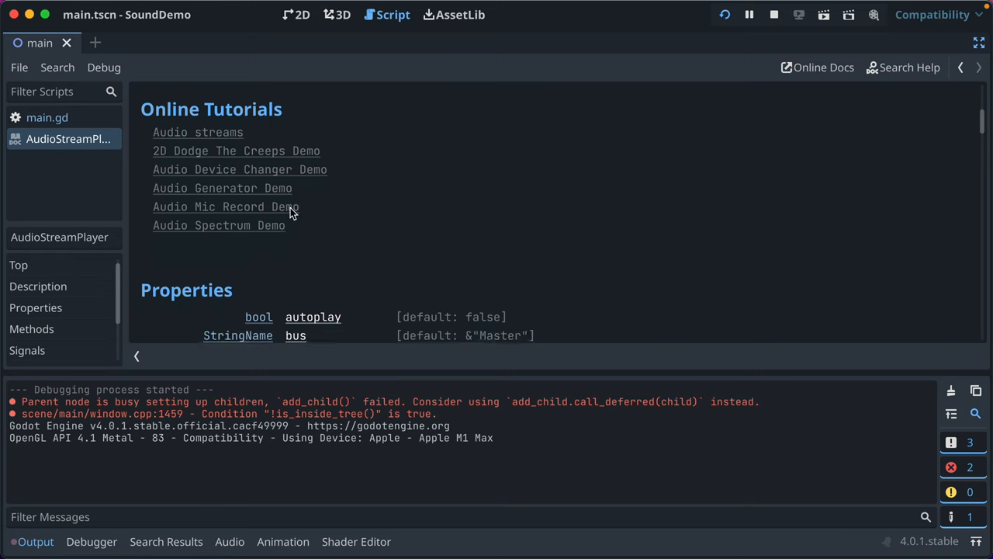
{"action": "scroll", "scroll_direction": "down", "scroll_amount": 3}
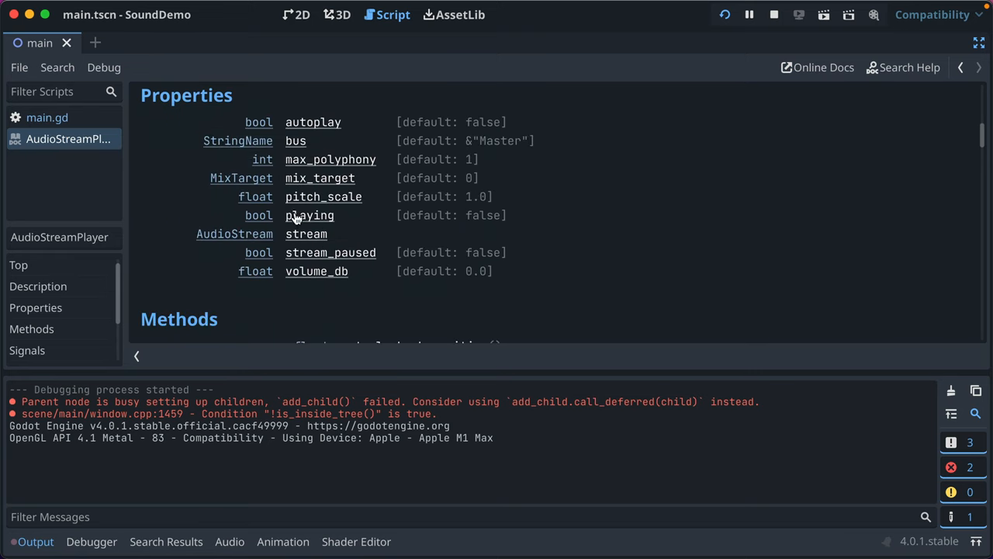
{"action": "mouse_move", "coordinate": [334, 220]}
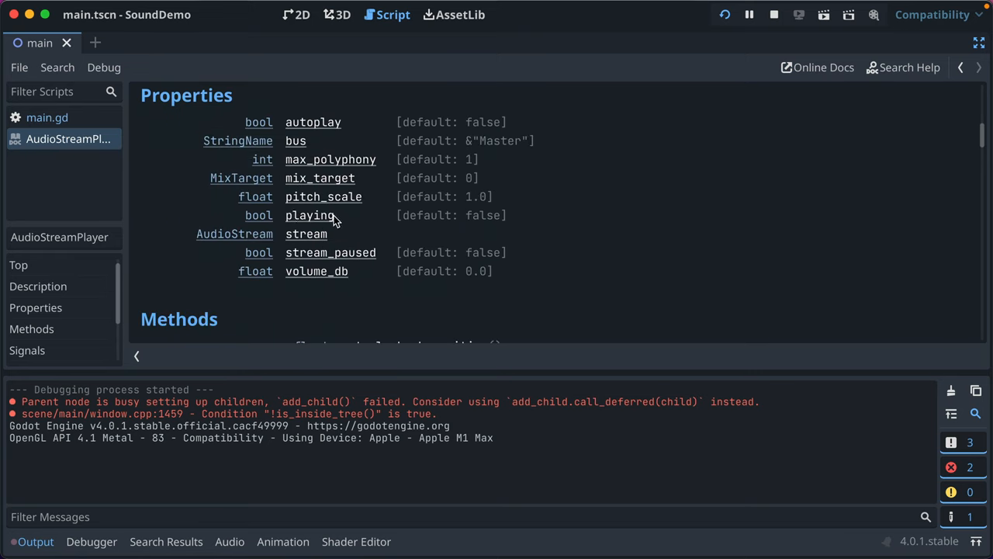
{"action": "scroll", "scroll_direction": "down", "scroll_amount": 3}
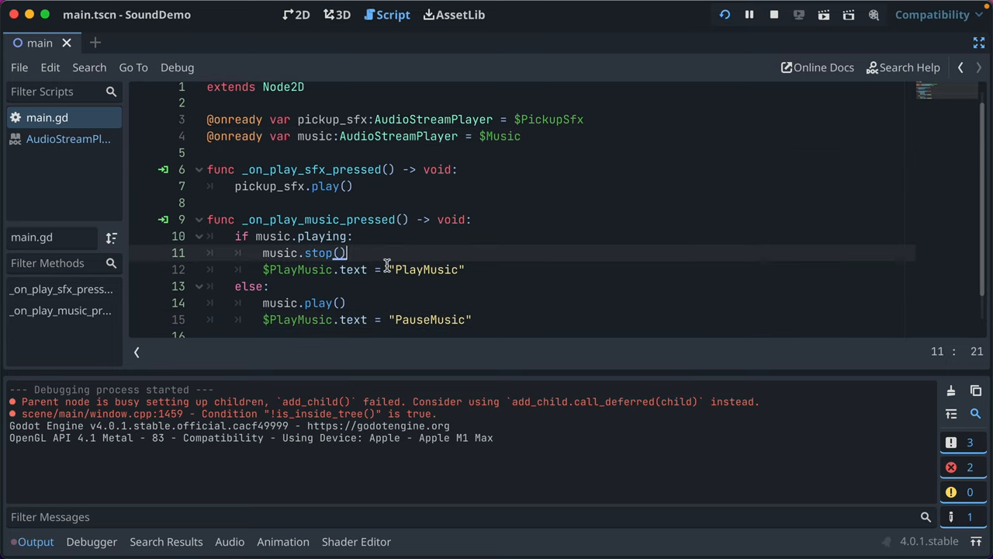
Step: Replace music.stop() with music.playing = false, relabel the button ResumeMusic/PauseMusic, and launch the game
{"action": "left_click", "coordinate": [425, 270]}
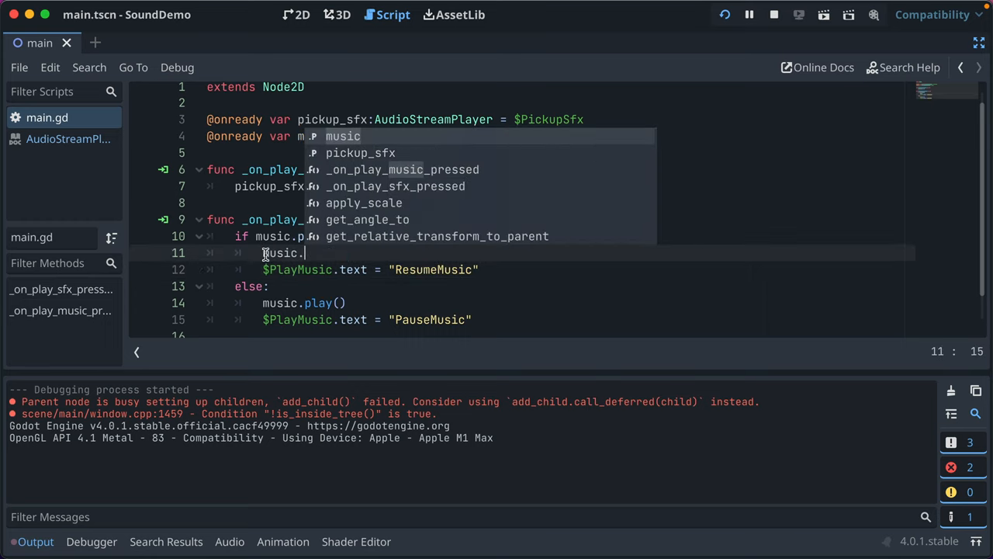
{"action": "type", "text": "playing = false"}
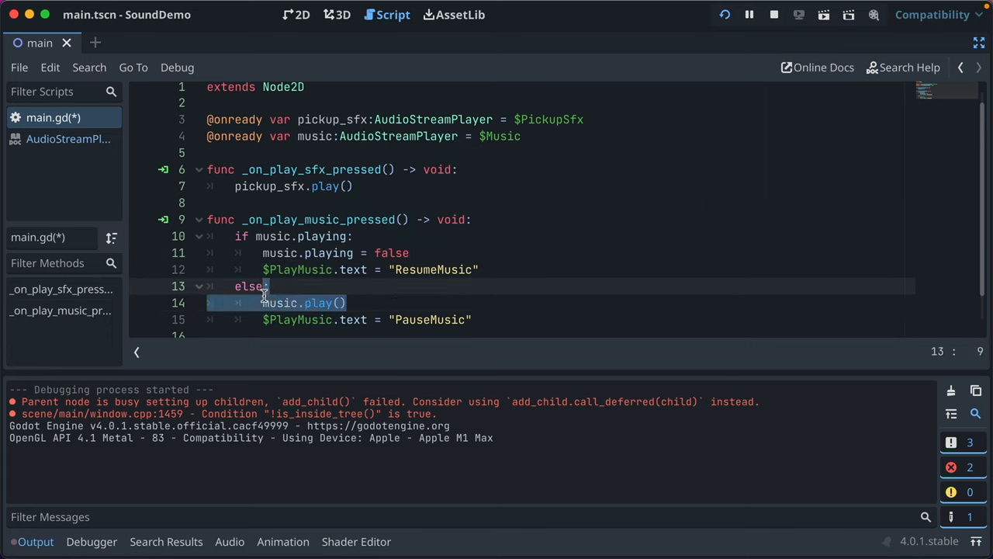
{"action": "left_click", "coordinate": [723, 14]}
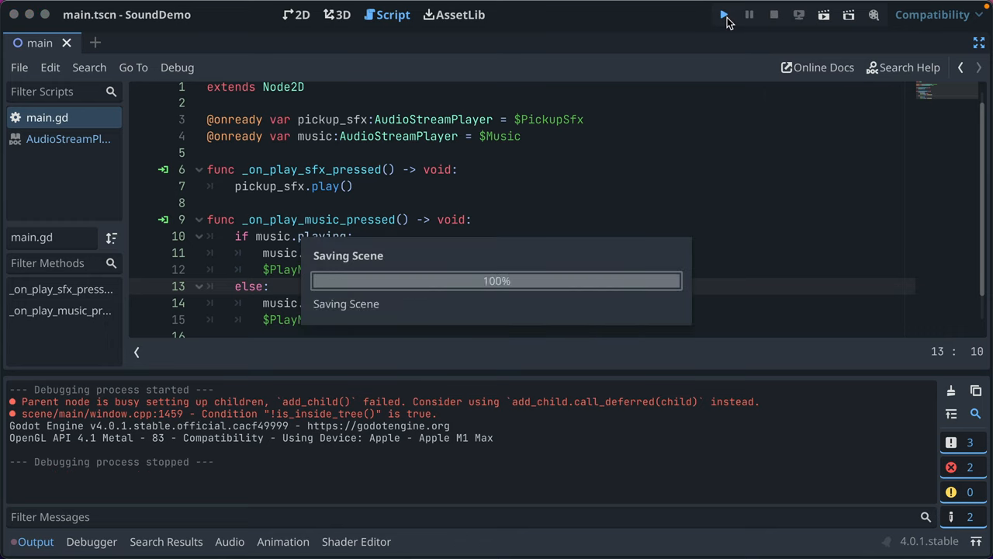
Step: Move the game window aside, then pause and resume the music with the PauseMusic button
{"action": "left_click", "coordinate": [723, 14]}
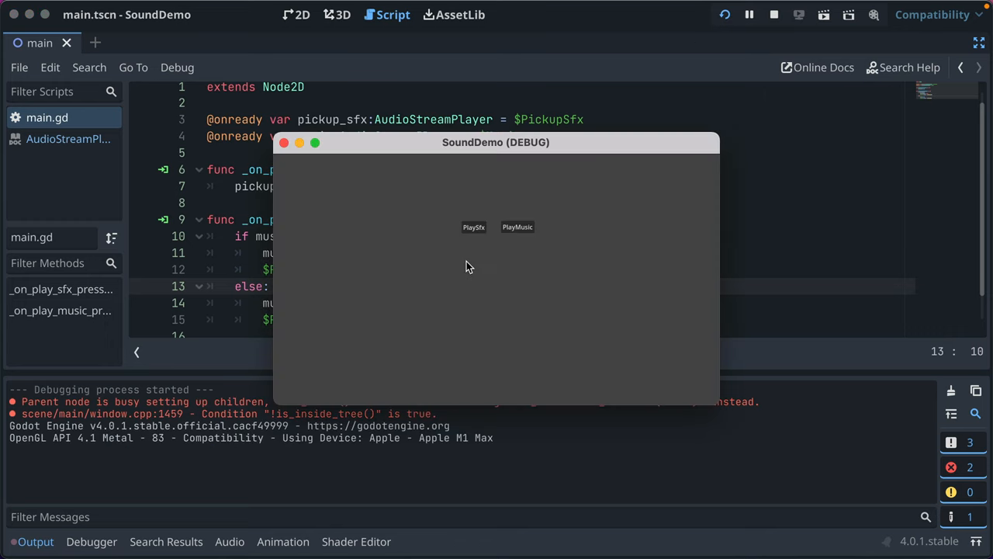
{"action": "left_click", "coordinate": [517, 226]}
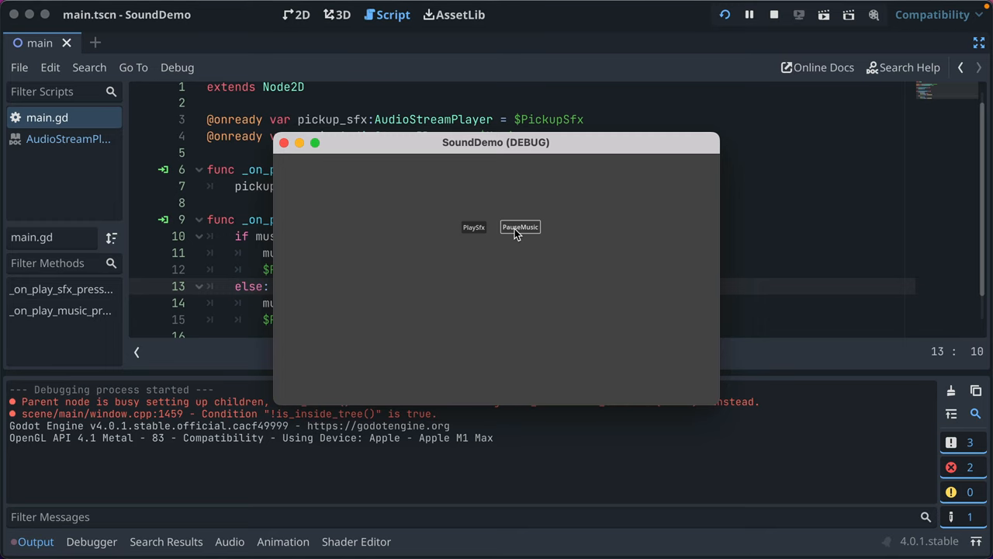
{"action": "left_click_drag", "start_coordinate": [497, 143], "coordinate": [723, 110]}
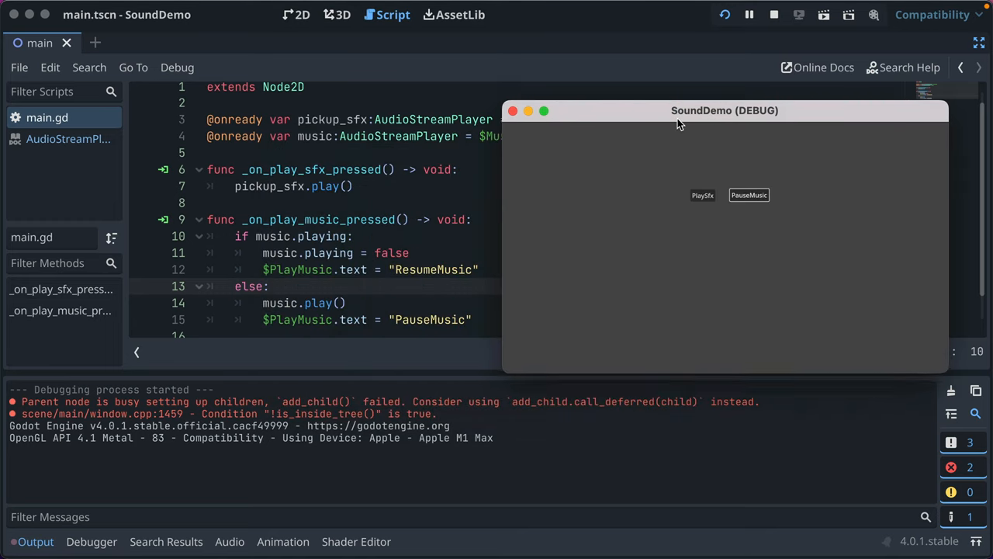
{"action": "left_click_drag", "start_coordinate": [724, 110], "coordinate": [700, 73]}
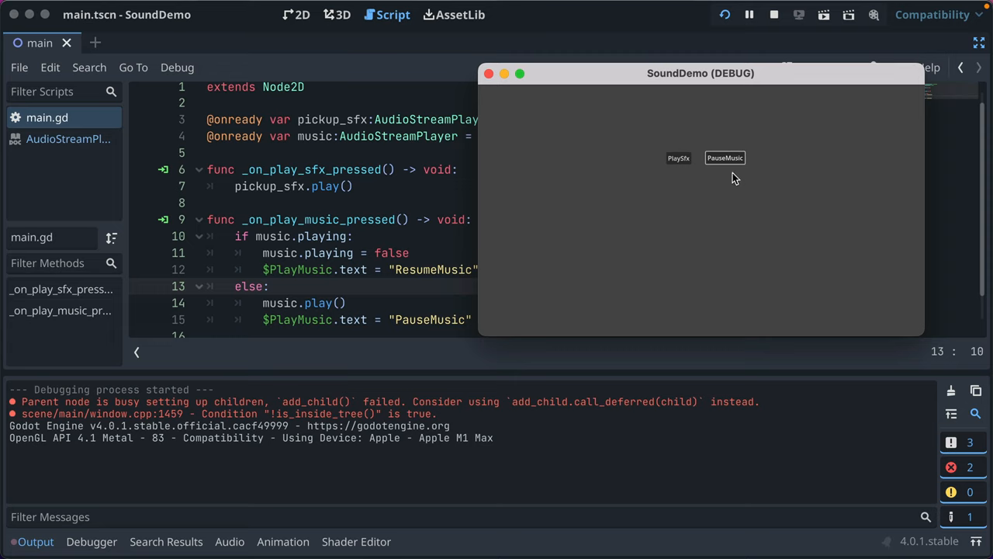
{"action": "mouse_move", "coordinate": [724, 160]}
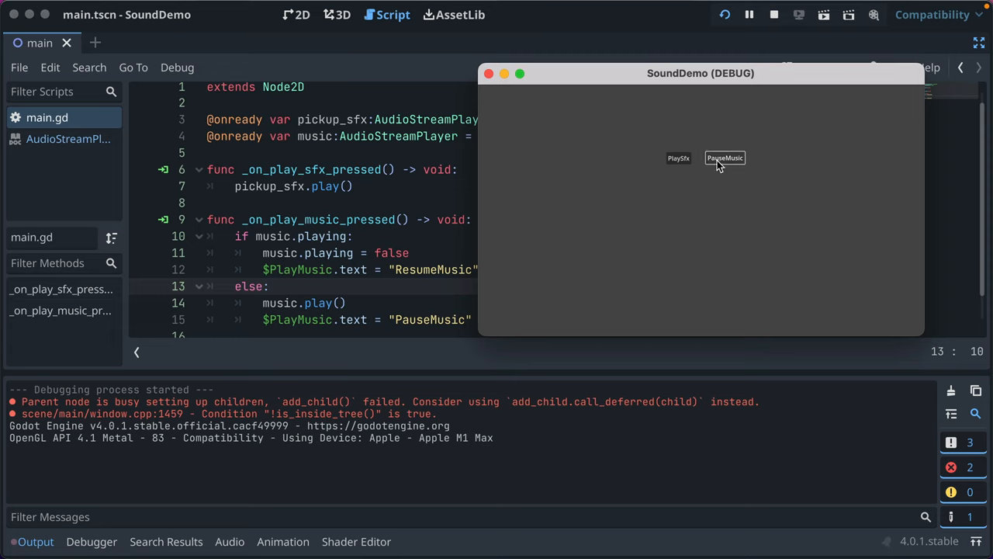
{"action": "mouse_move", "coordinate": [717, 165]}
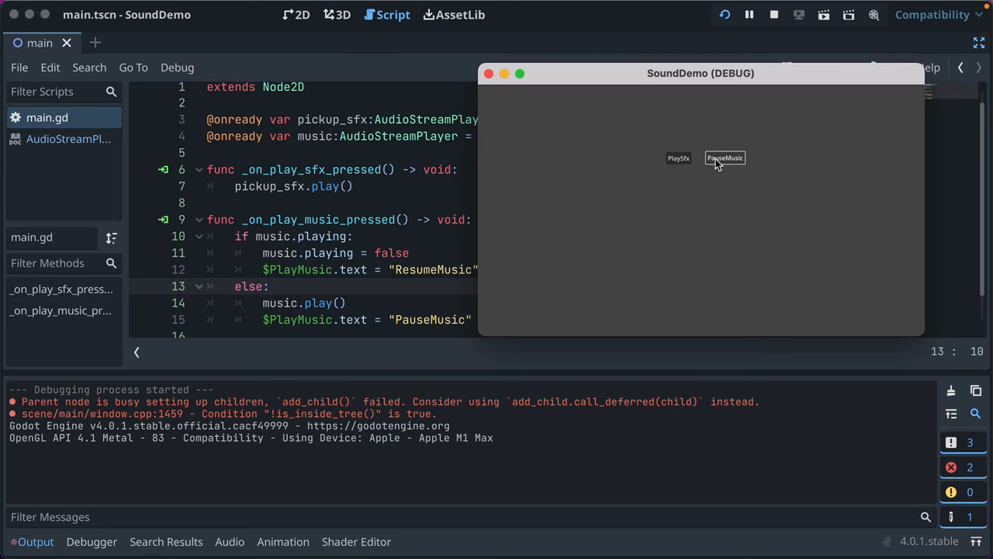
{"action": "left_click", "coordinate": [726, 158]}
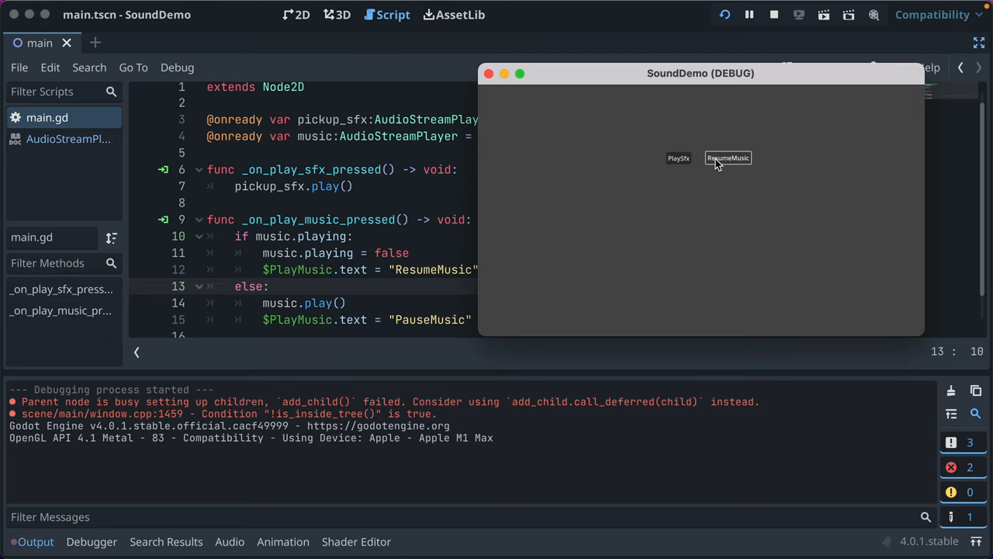
{"action": "left_click", "coordinate": [725, 158]}
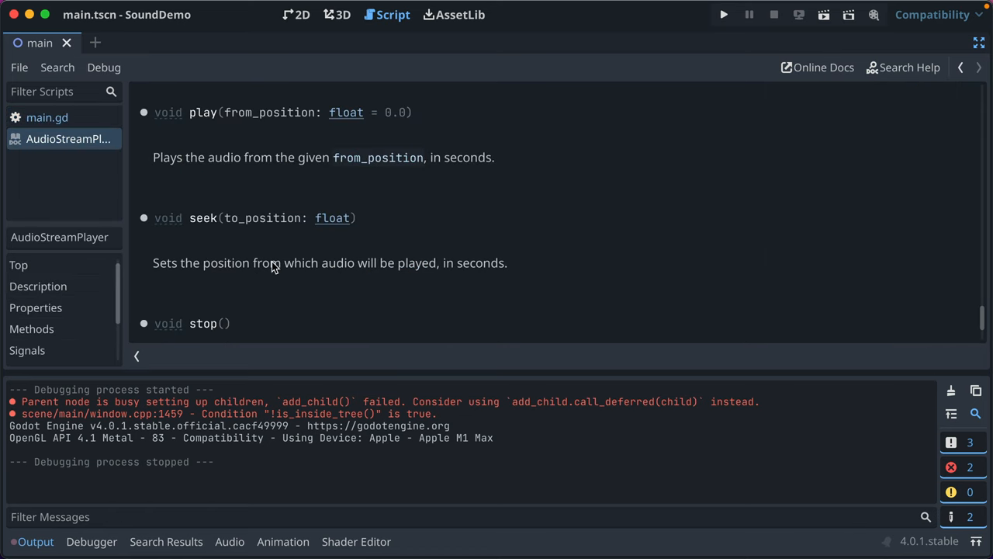
{"action": "mouse_move", "coordinate": [423, 118]}
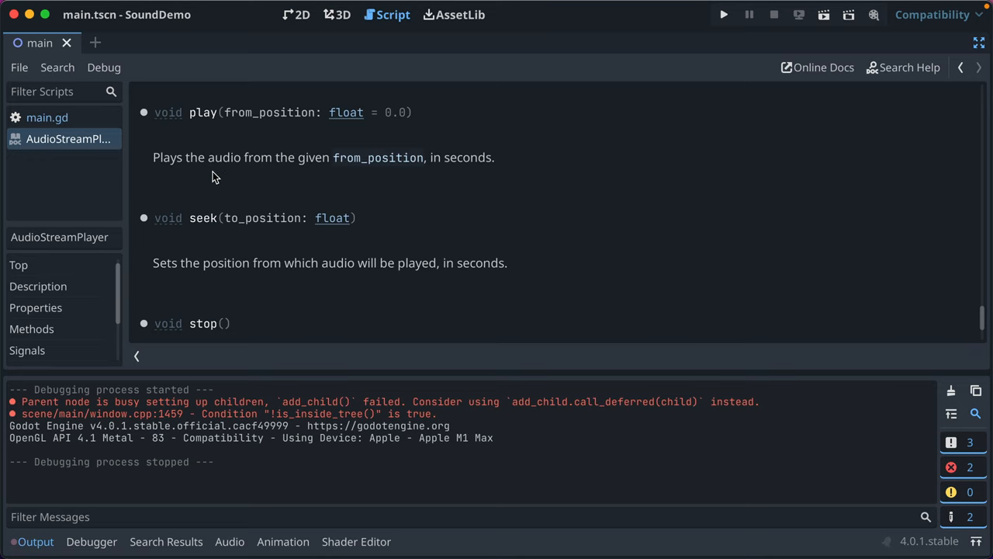
{"action": "mouse_move", "coordinate": [226, 195]}
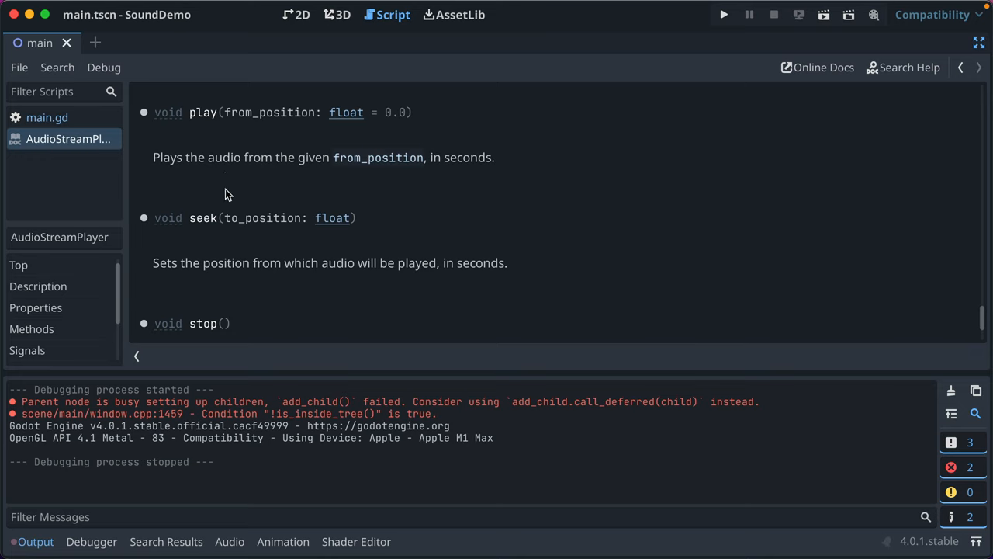
Step: Replace the resume branch's play() with music.playing = true in main.gd and run the game
{"action": "left_click", "coordinate": [47, 118]}
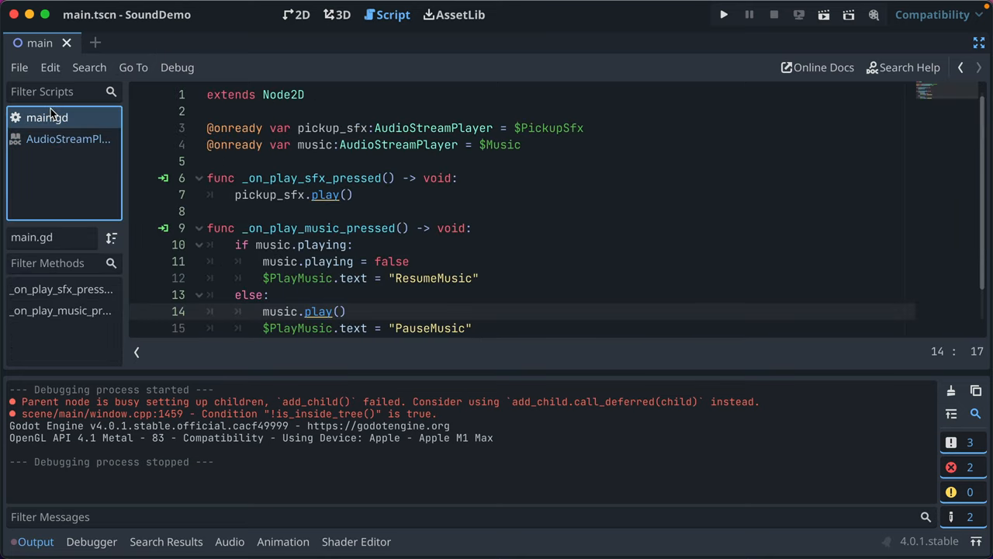
{"action": "double_click", "coordinate": [318, 310]}
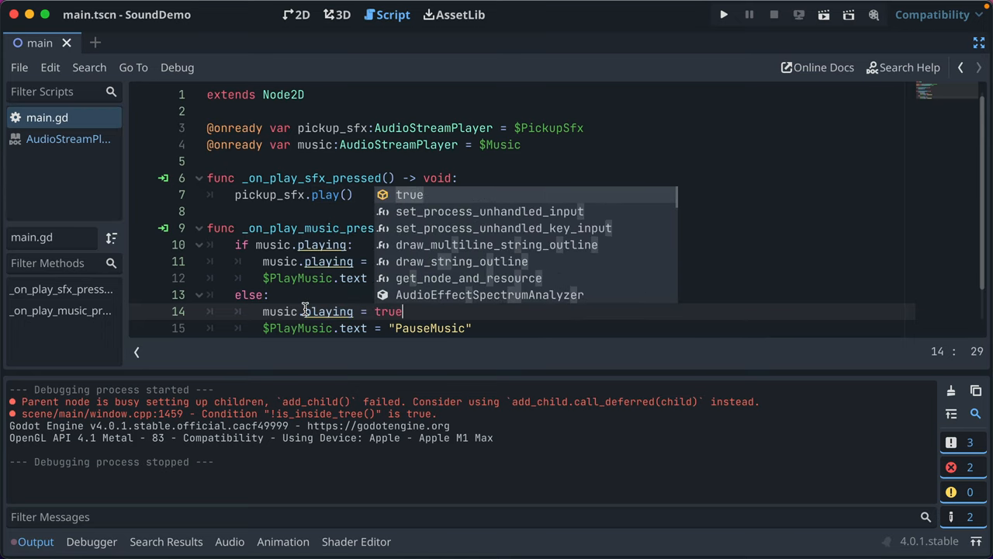
{"action": "left_click", "coordinate": [723, 14]}
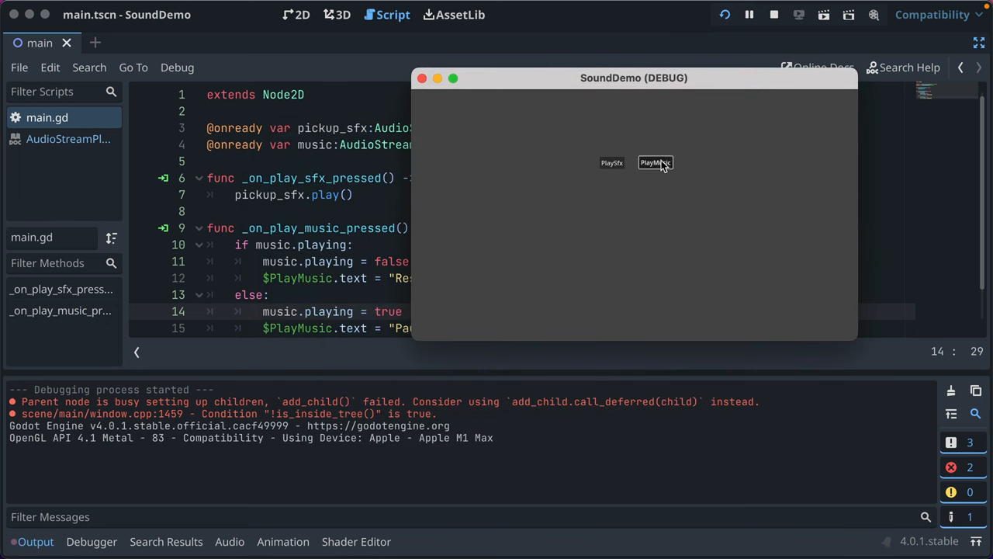
Step: Toggle PauseMusic/ResumeMusic four times in SoundDemo, then stop the running project
{"action": "left_click", "coordinate": [655, 163]}
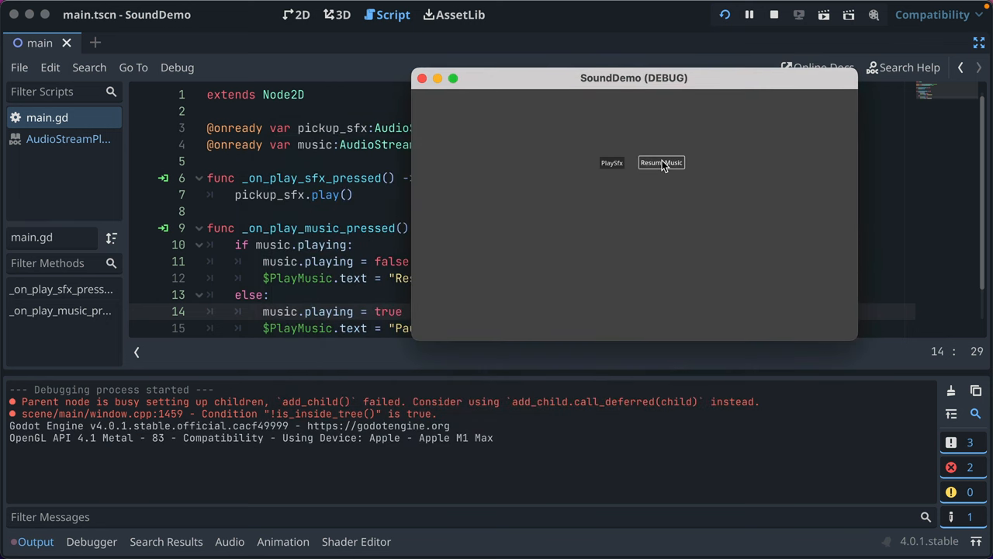
{"action": "left_click", "coordinate": [658, 163]}
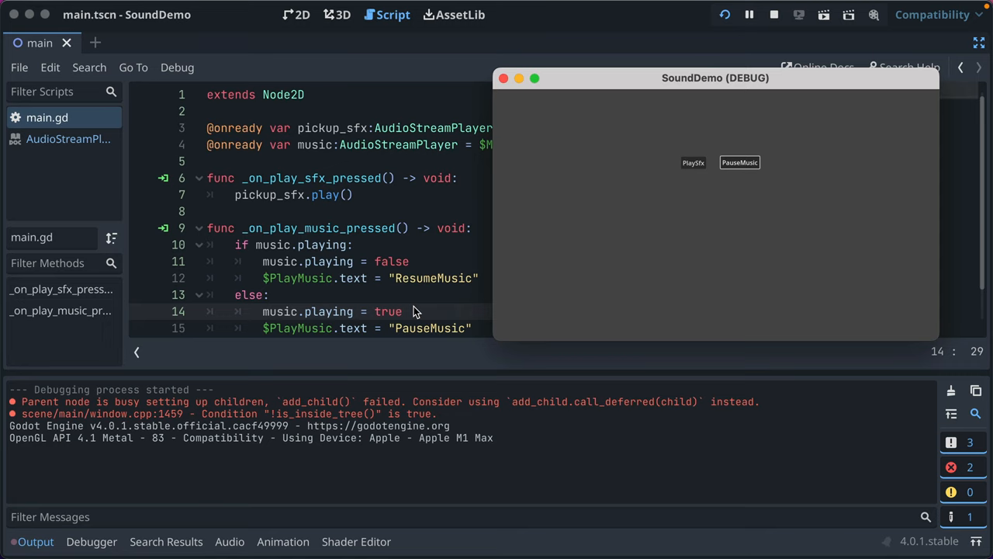
{"action": "mouse_move", "coordinate": [397, 269]}
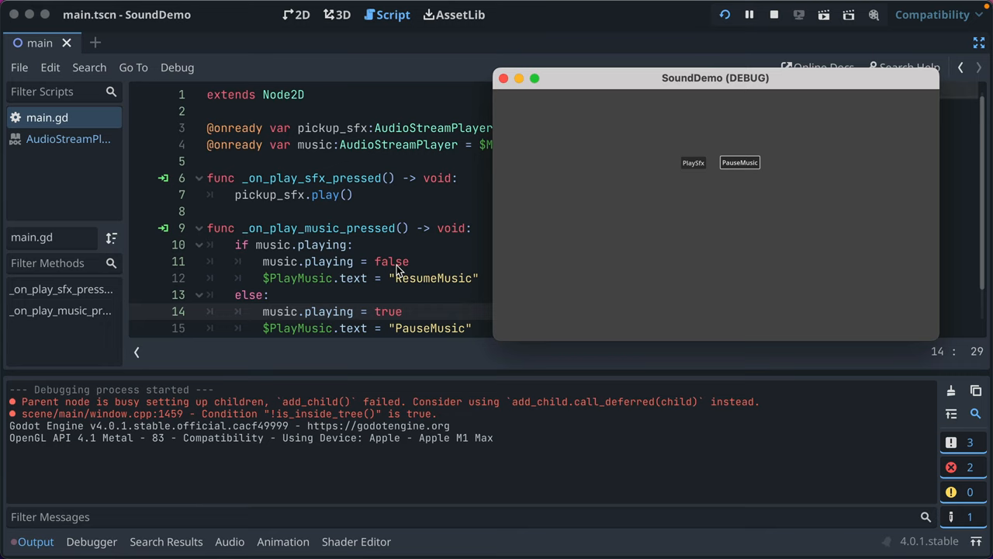
{"action": "left_click", "coordinate": [739, 163]}
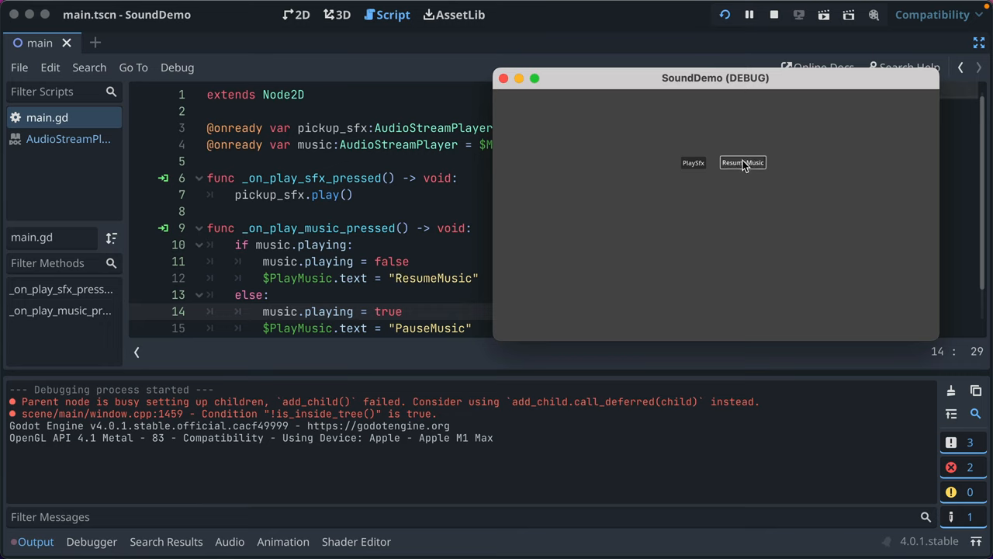
{"action": "left_click", "coordinate": [742, 163]}
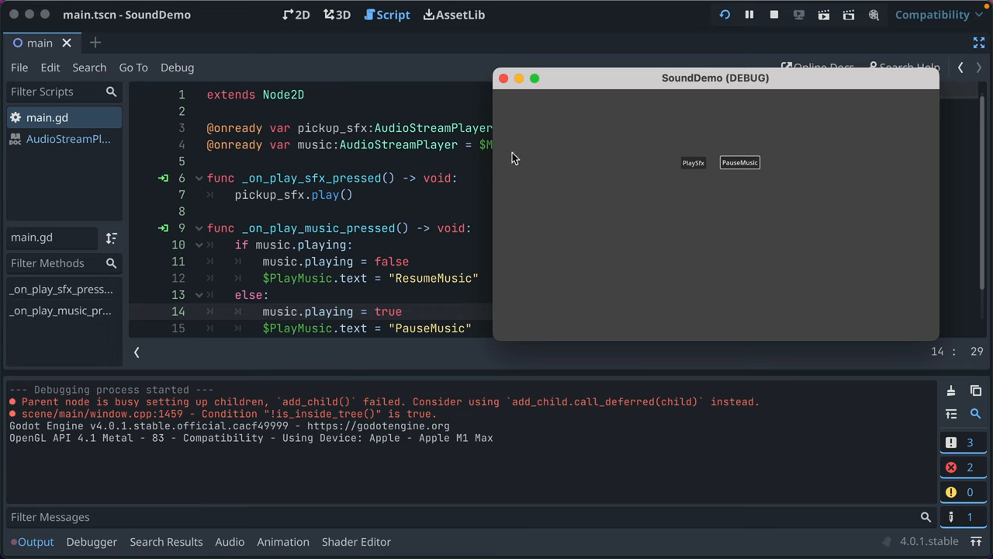
{"action": "left_click", "coordinate": [773, 14]}
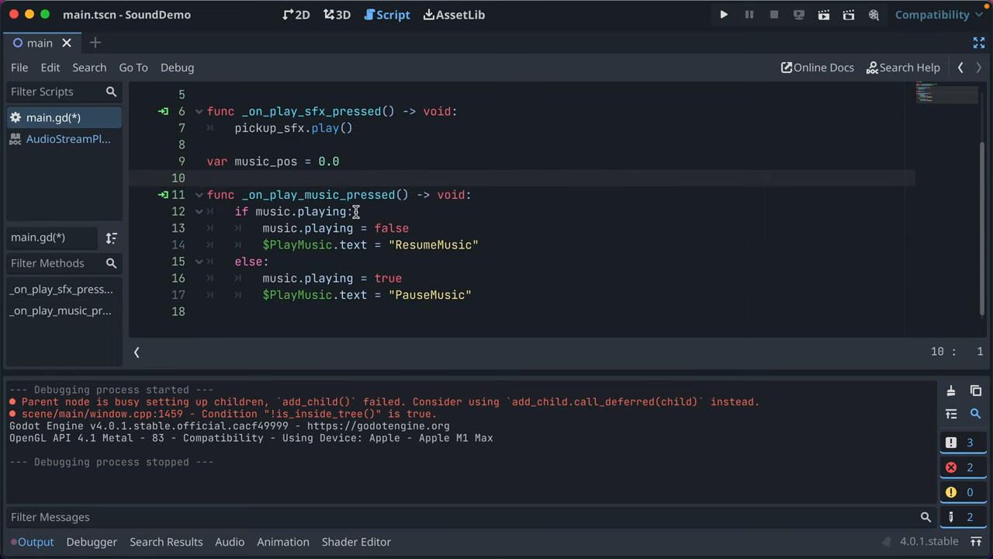
Step: Store get_playback_position() in music_pos before music.stop(), and resume with music.play(music_pos)
{"action": "type", "text": "stop("}
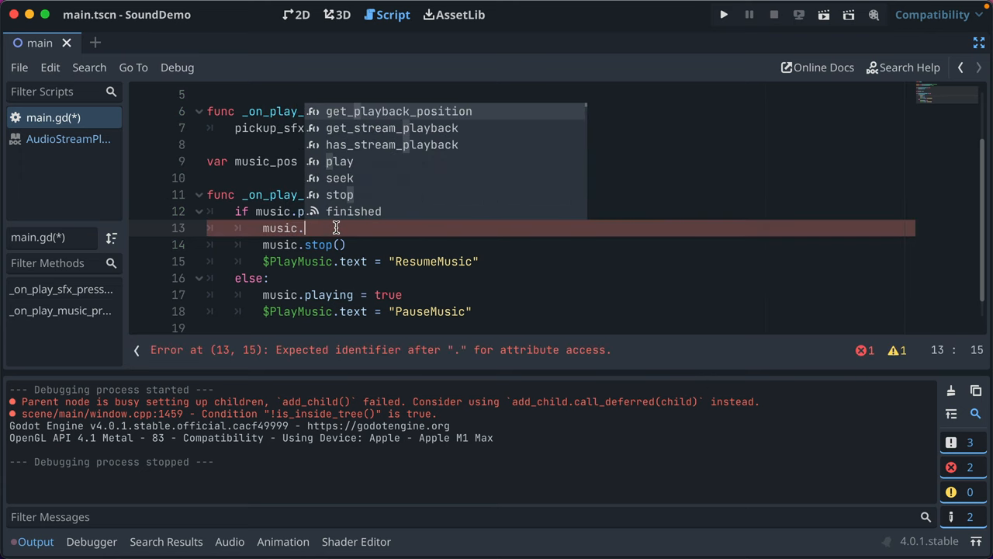
{"action": "left_click", "coordinate": [398, 112]}
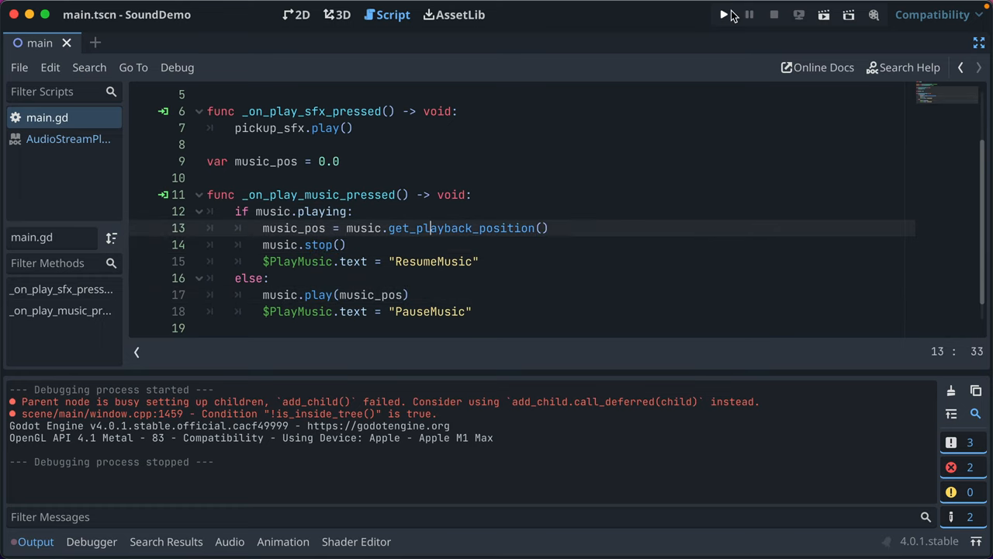
Step: Run SoundDemo and pause/resume the music repeatedly to confirm it continues from the saved position
{"action": "left_click", "coordinate": [723, 14]}
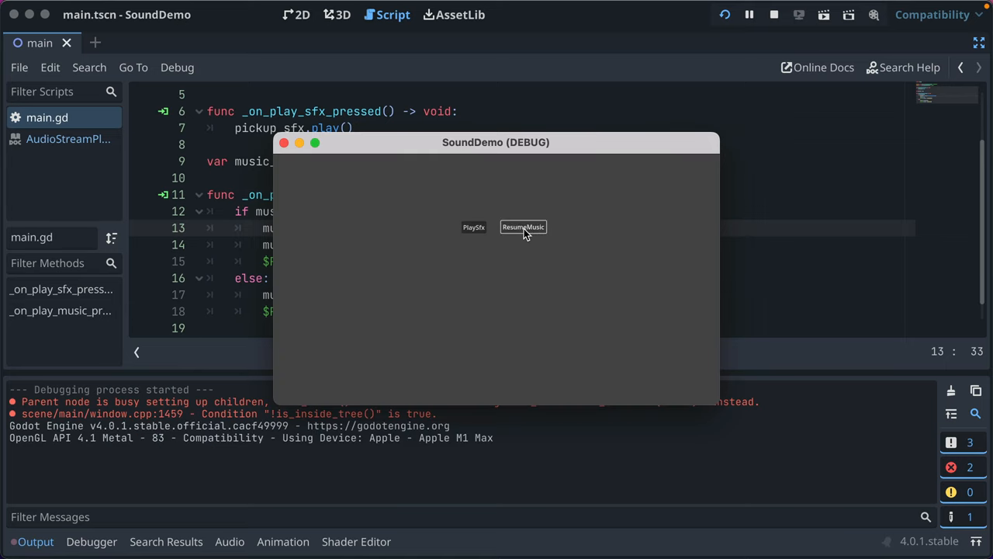
{"action": "left_click", "coordinate": [521, 226]}
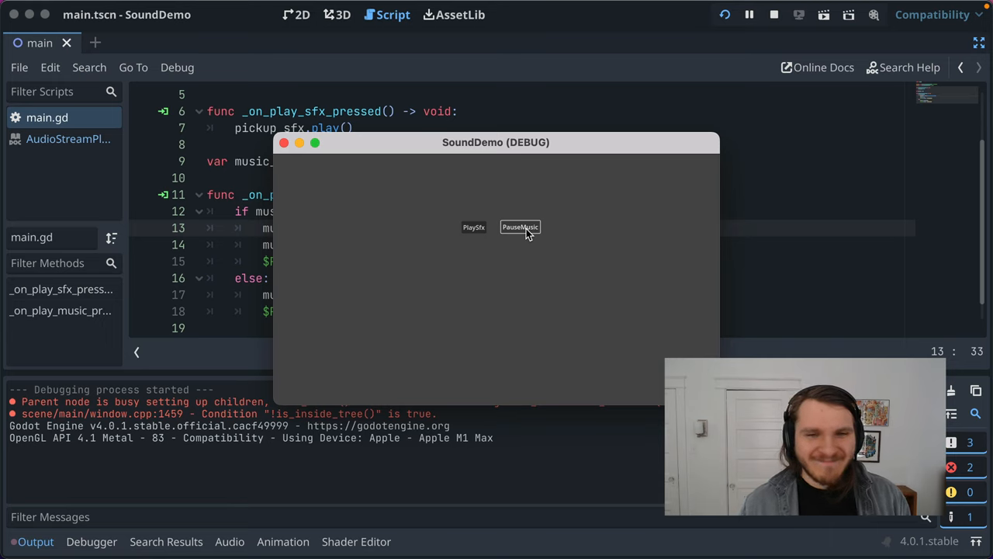
{"action": "left_click", "coordinate": [520, 227]}
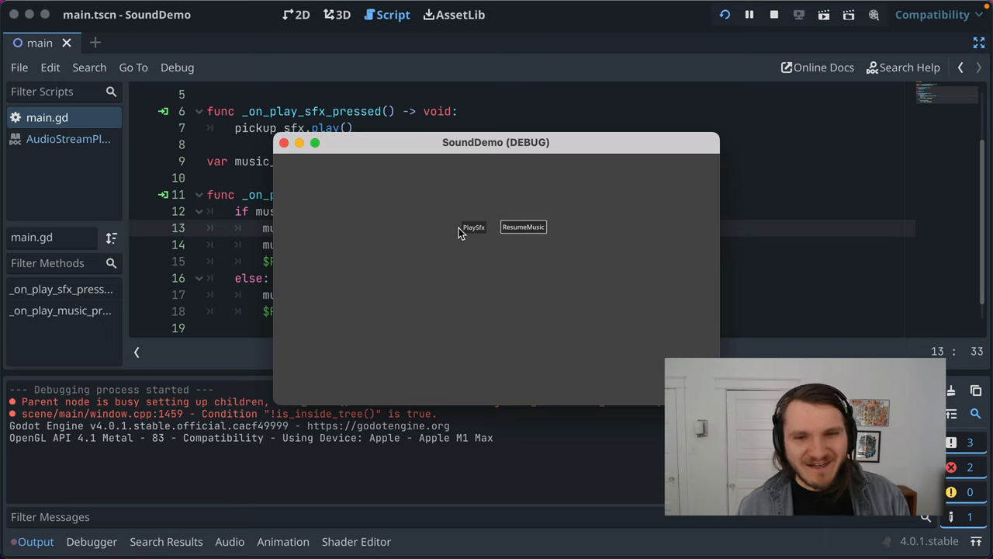
{"action": "left_click", "coordinate": [523, 226]}
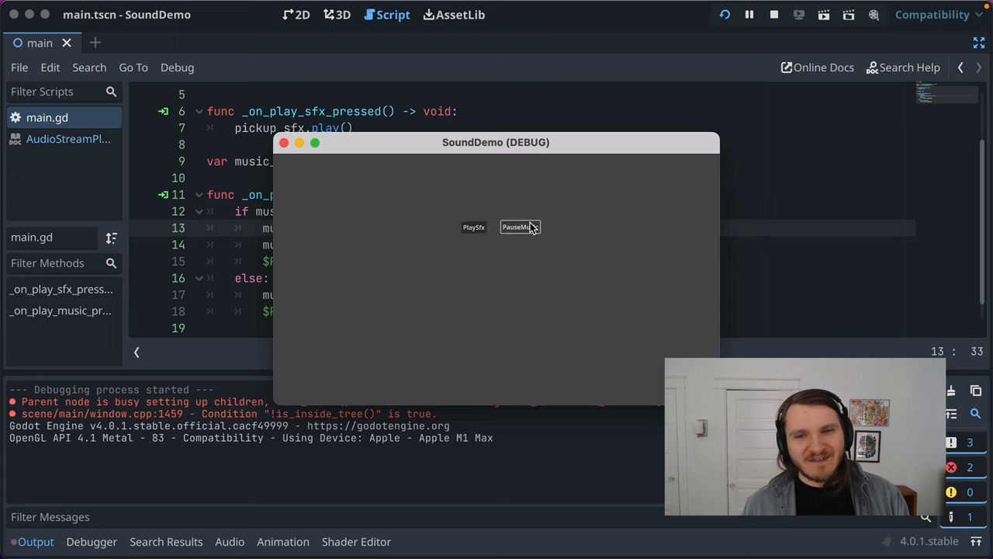
{"action": "left_click", "coordinate": [520, 226]}
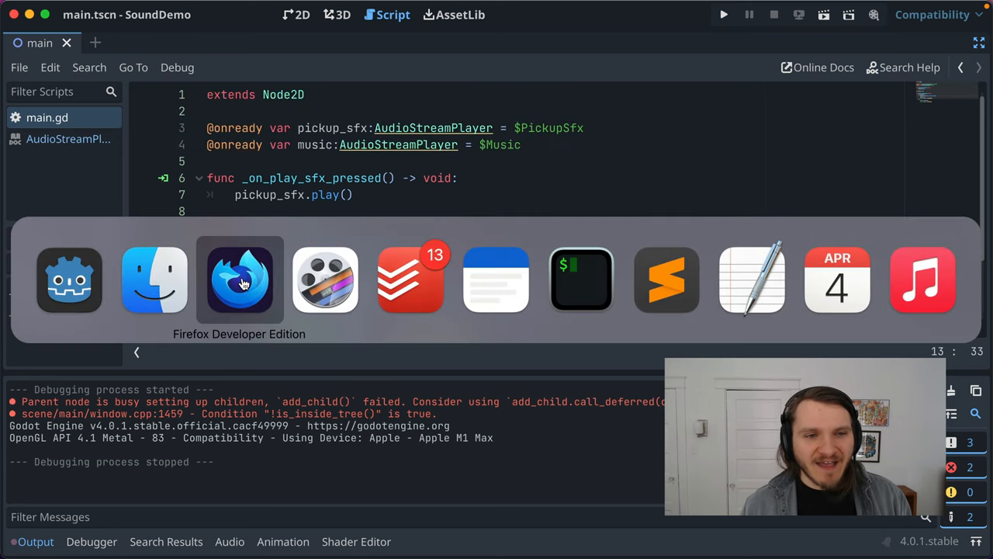
Step: Switch to Firefox and scroll through the 1BITDRAGON itch.io page description
{"action": "left_click", "coordinate": [239, 279]}
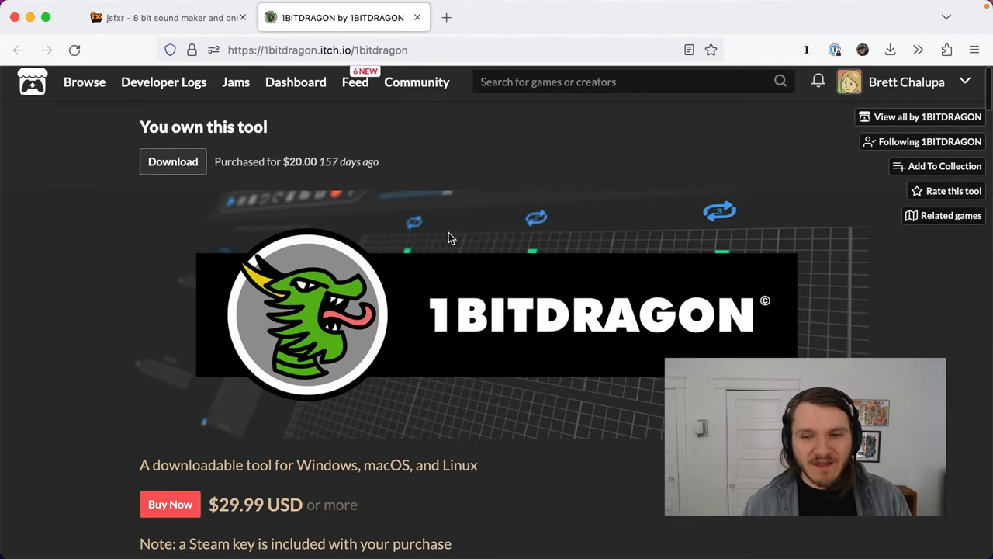
{"action": "scroll", "scroll_direction": "down", "scroll_amount": 3}
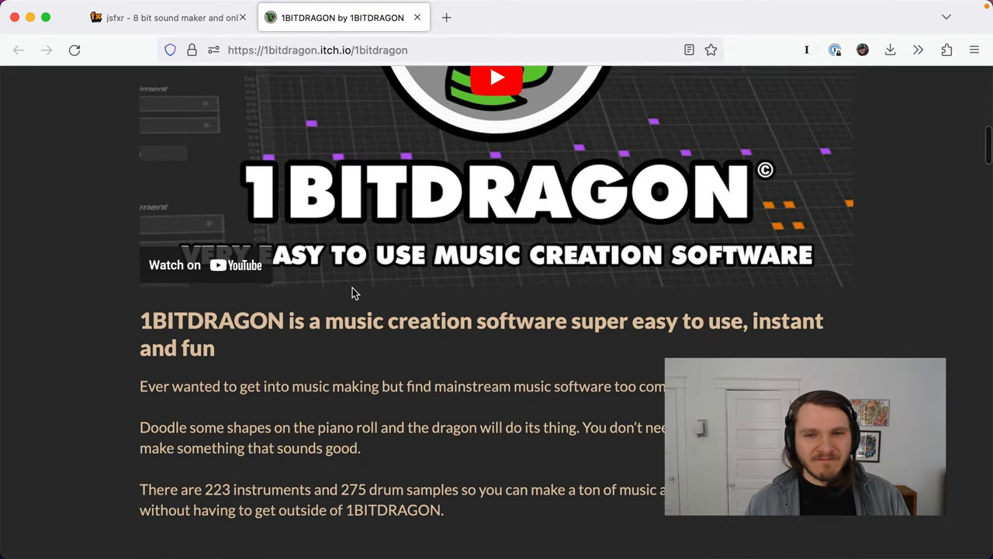